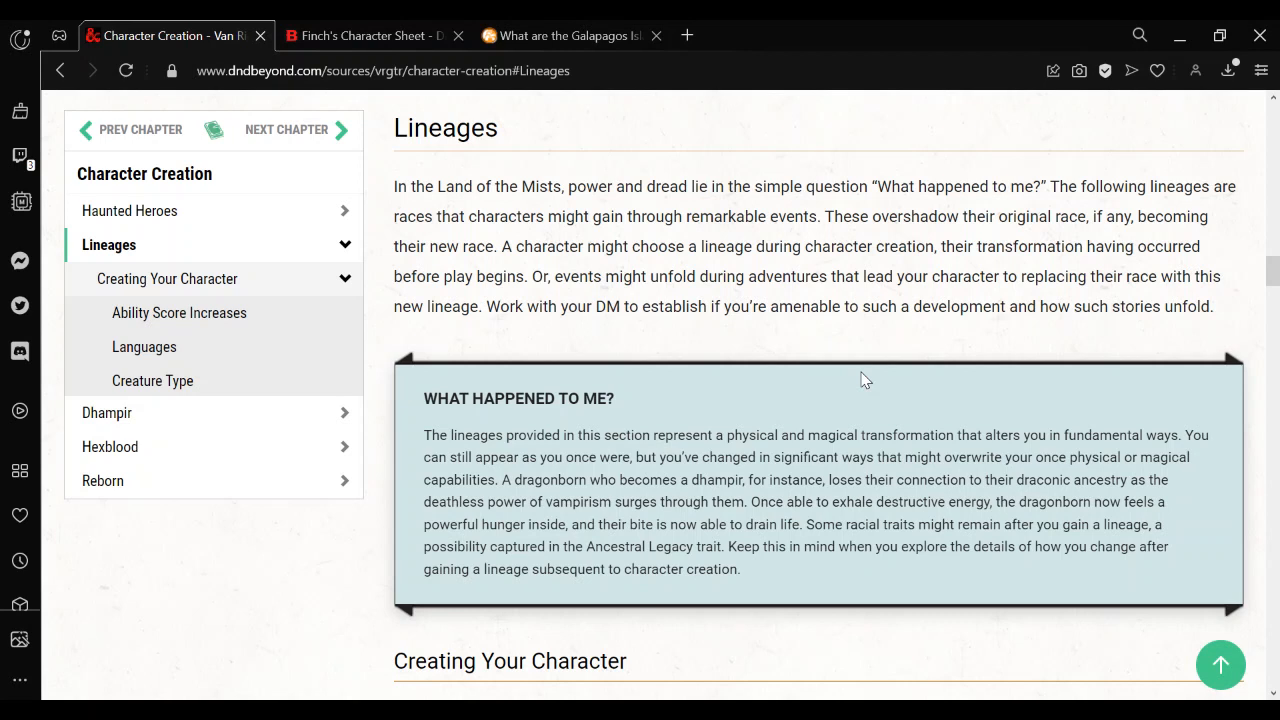
{"action": "mouse_move", "coordinate": [976, 480]}
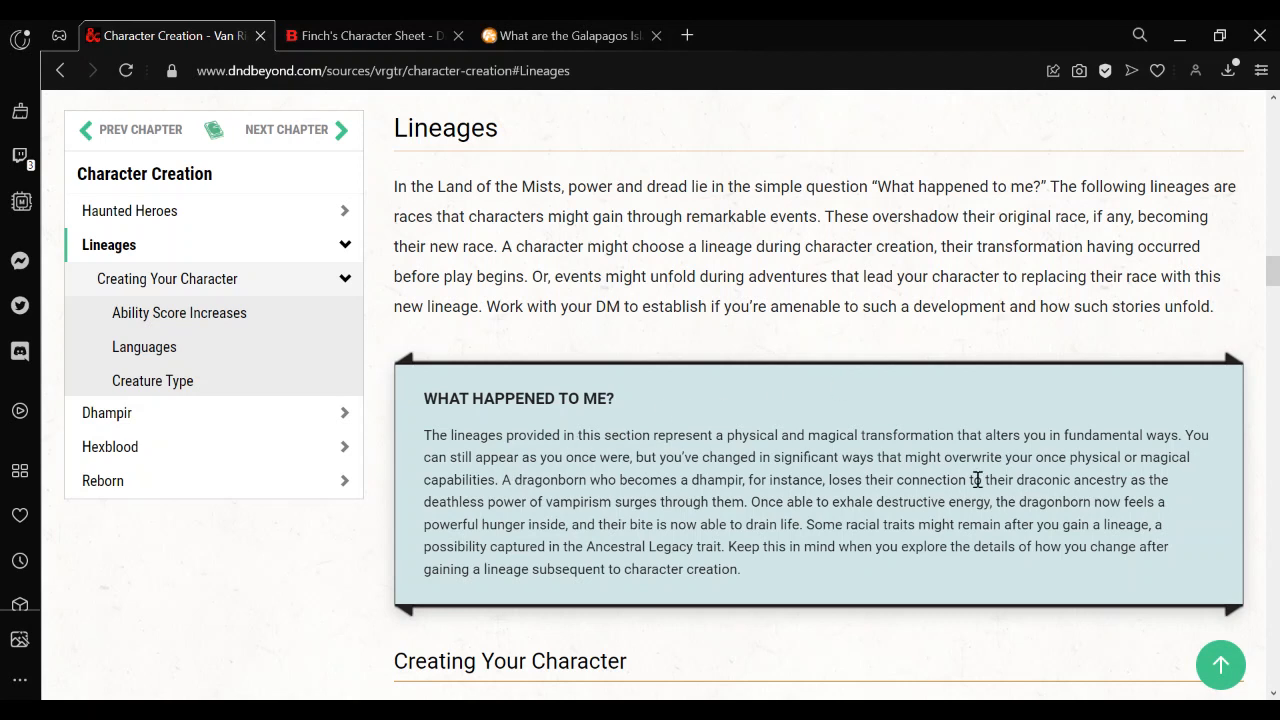
{"action": "mouse_move", "coordinate": [808, 488]}
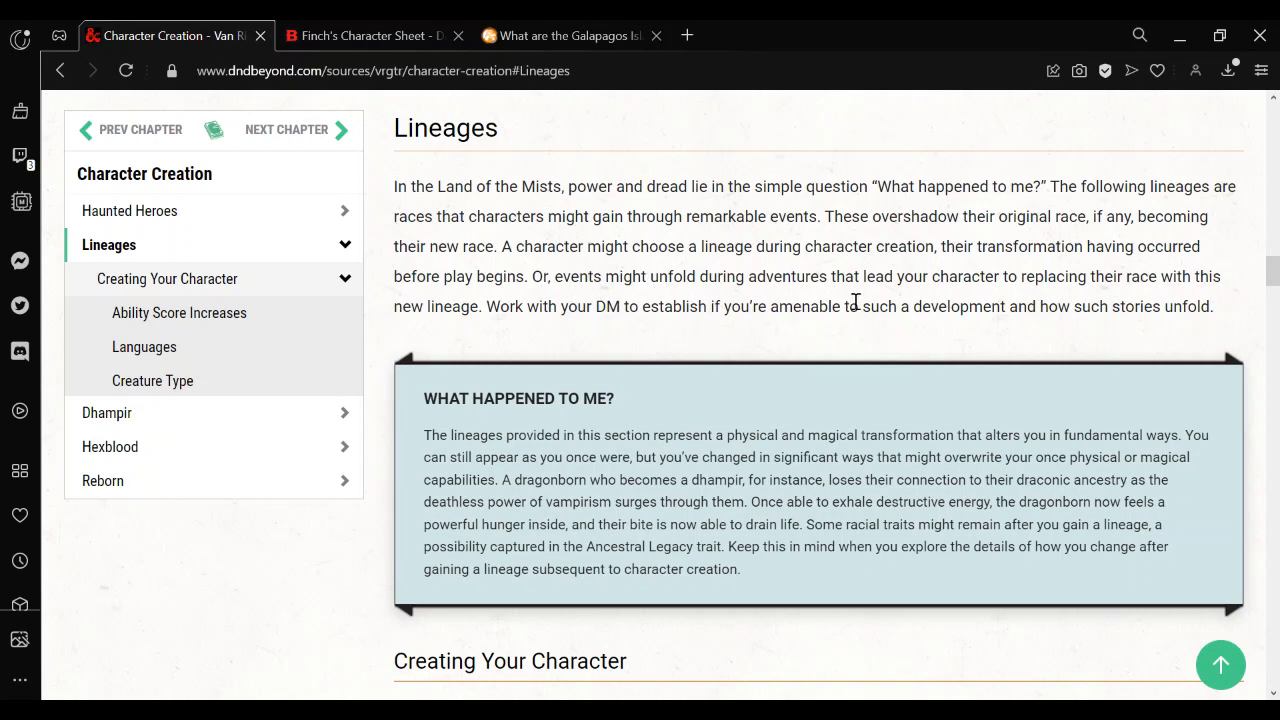
{"action": "mouse_move", "coordinate": [1076, 296]}
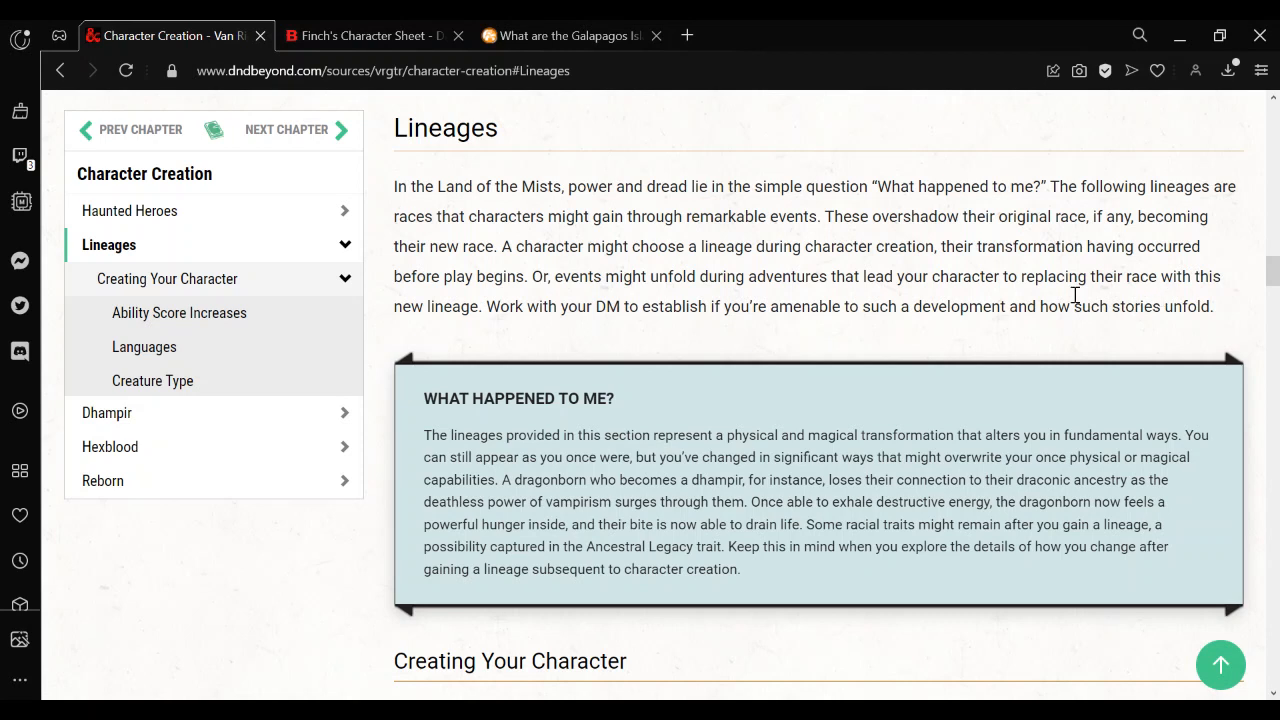
{"action": "mouse_move", "coordinate": [758, 414]}
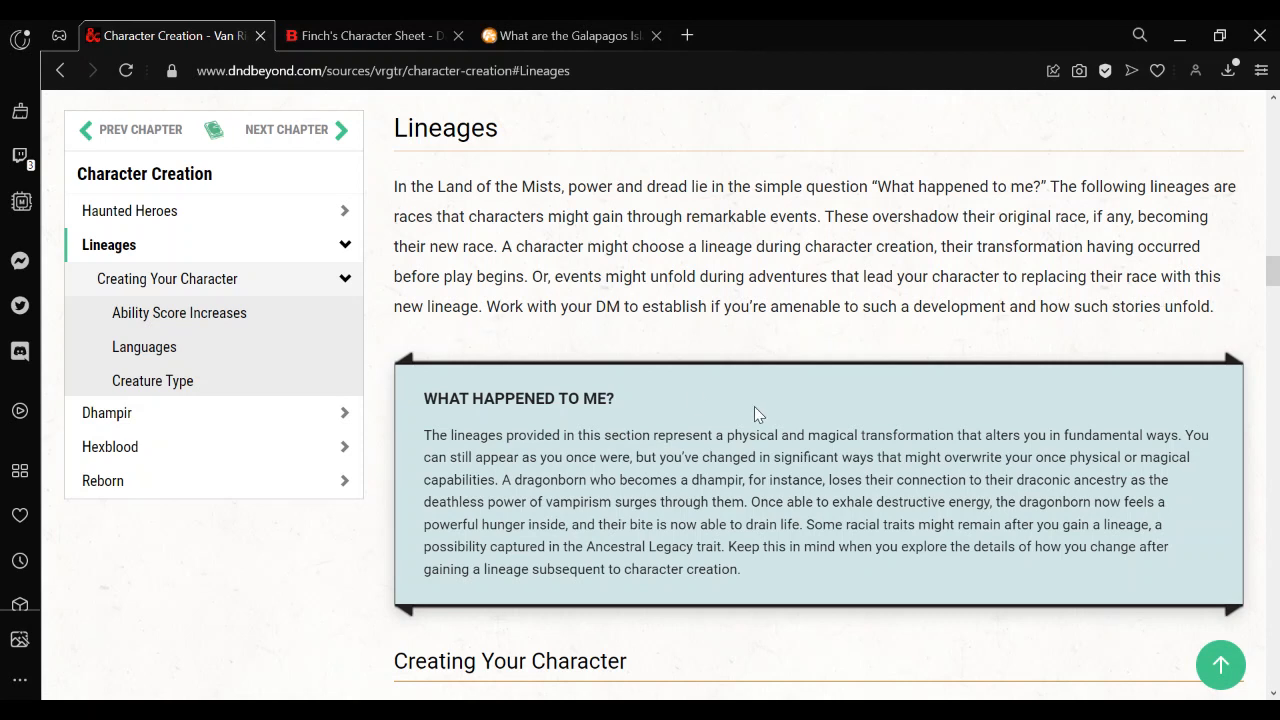
Scroll through the Lineages section to the 'What Happened to Me?' explanation
{"action": "scroll", "scroll_direction": "down", "scroll_amount": 3}
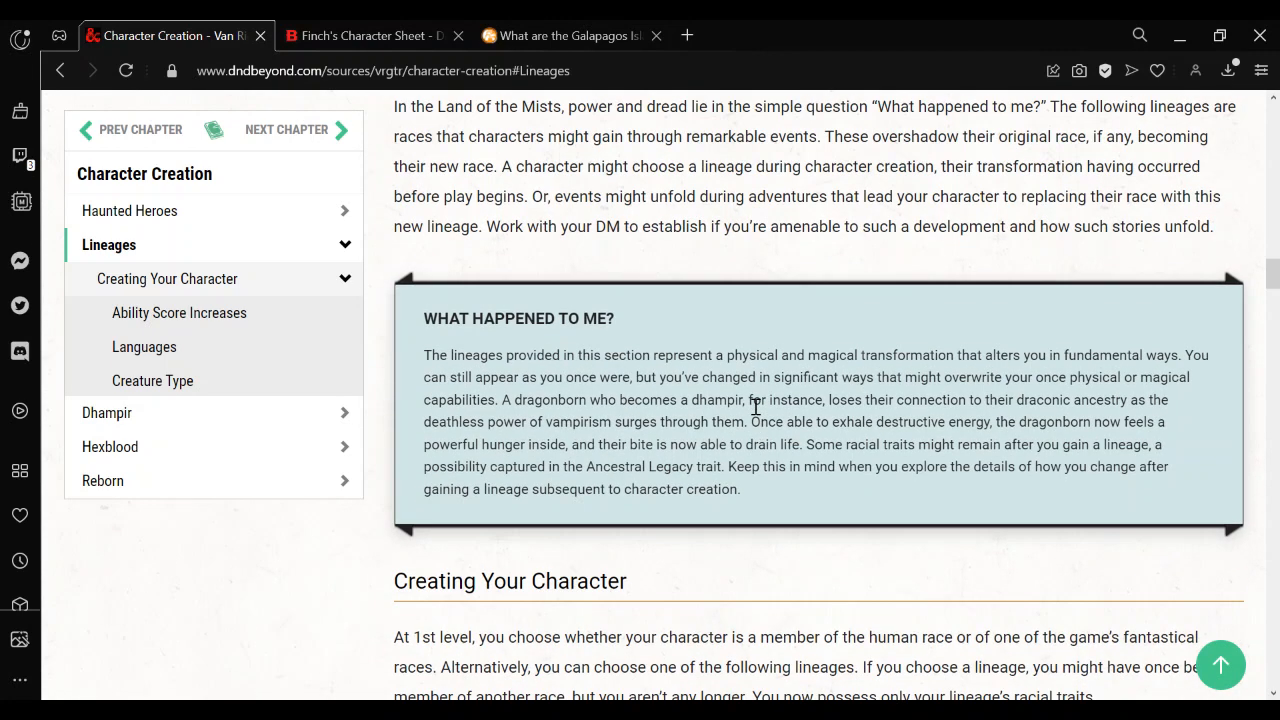
{"action": "mouse_move", "coordinate": [212, 136]}
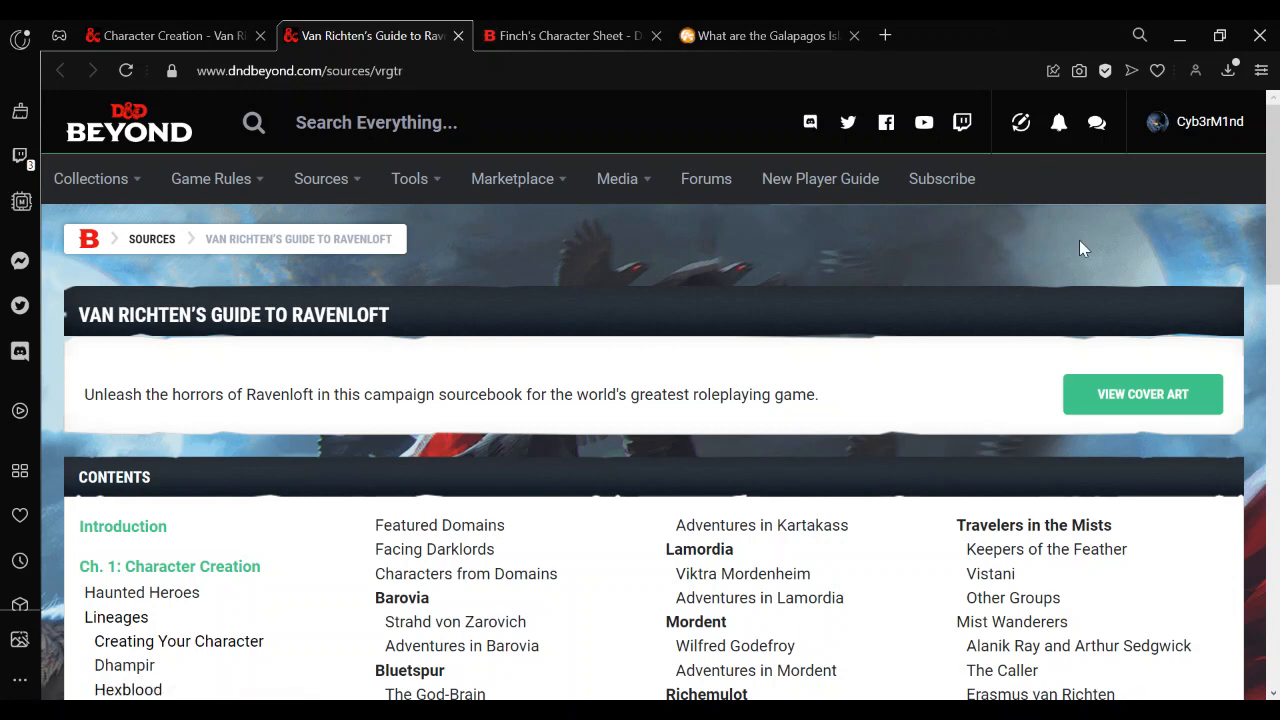
Start a new character in the Character Builder and search the race step for lineages, listing Dhampir, Hexblood and Reborn
{"action": "scroll", "scroll_direction": "down", "scroll_amount": 3}
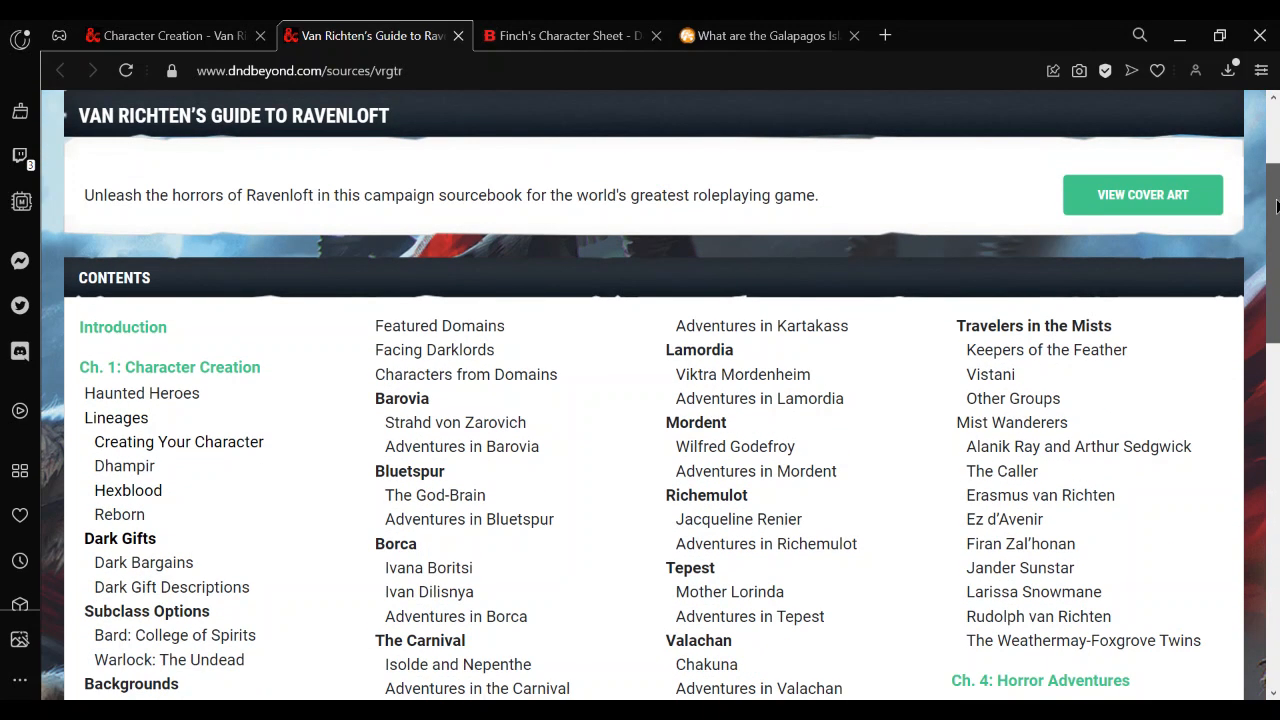
{"action": "scroll", "scroll_direction": "up", "scroll_amount": 3}
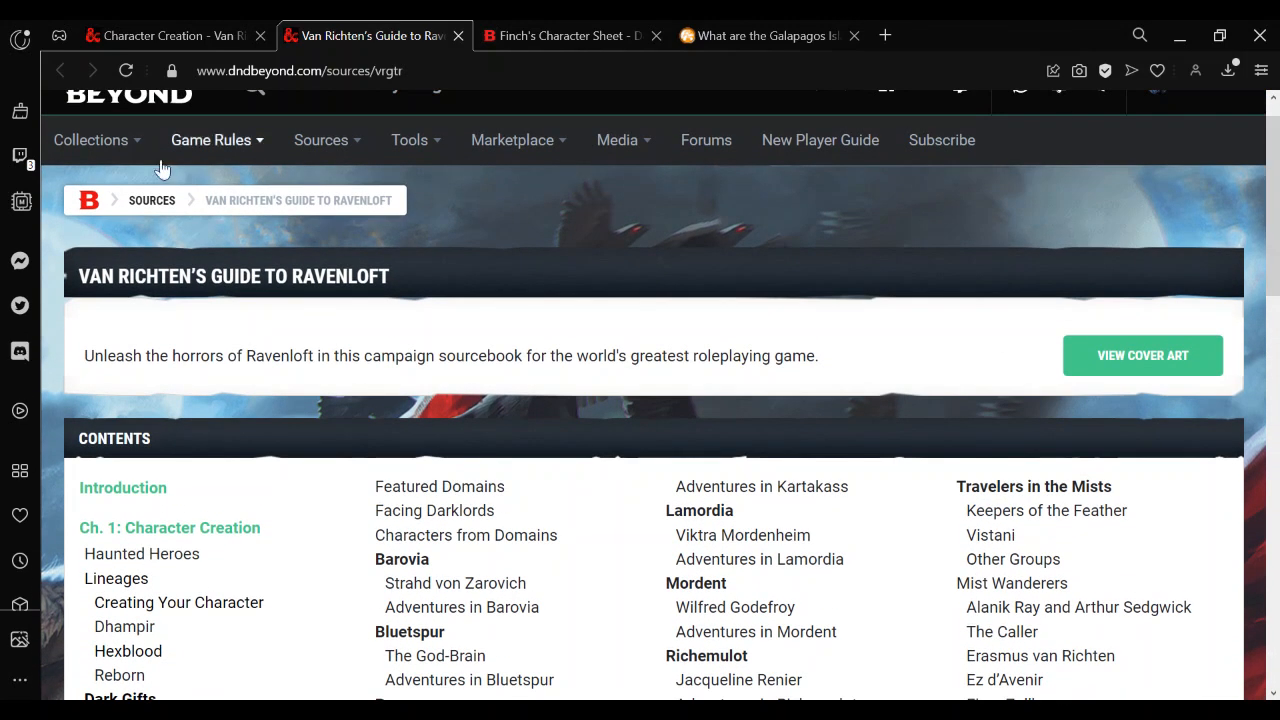
{"action": "left_click", "coordinate": [408, 140]}
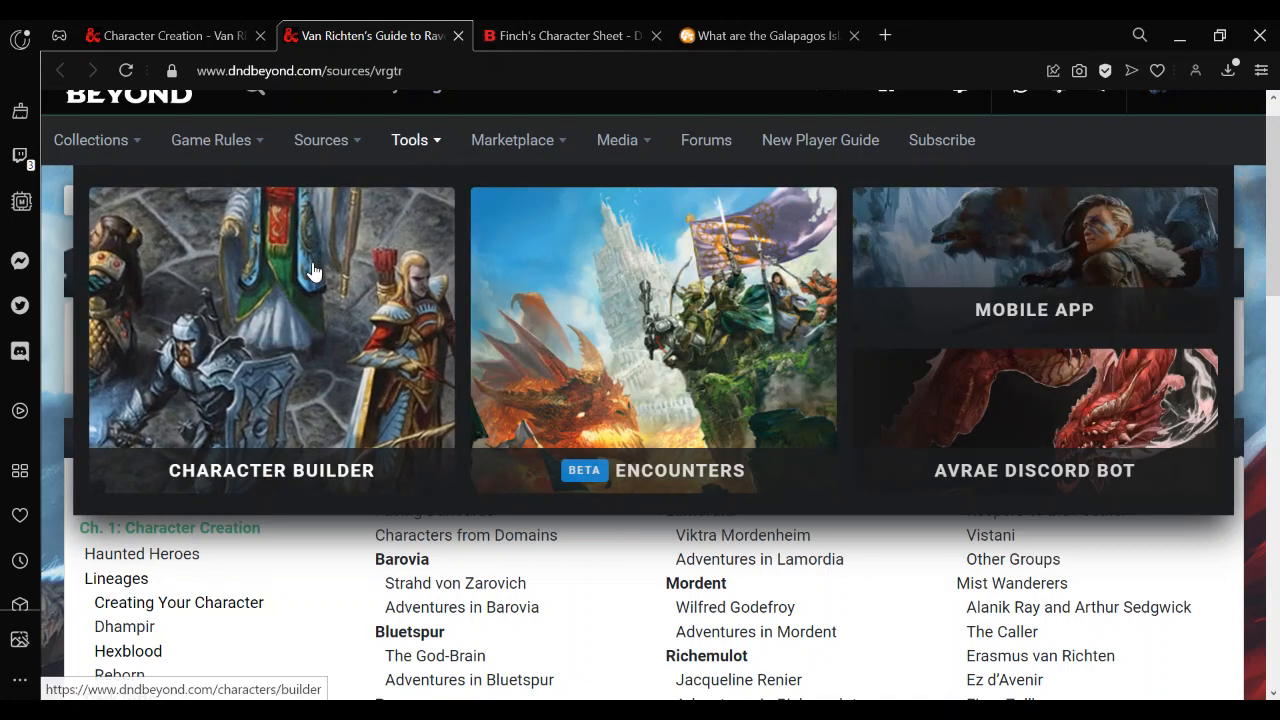
{"action": "left_click", "coordinate": [272, 320]}
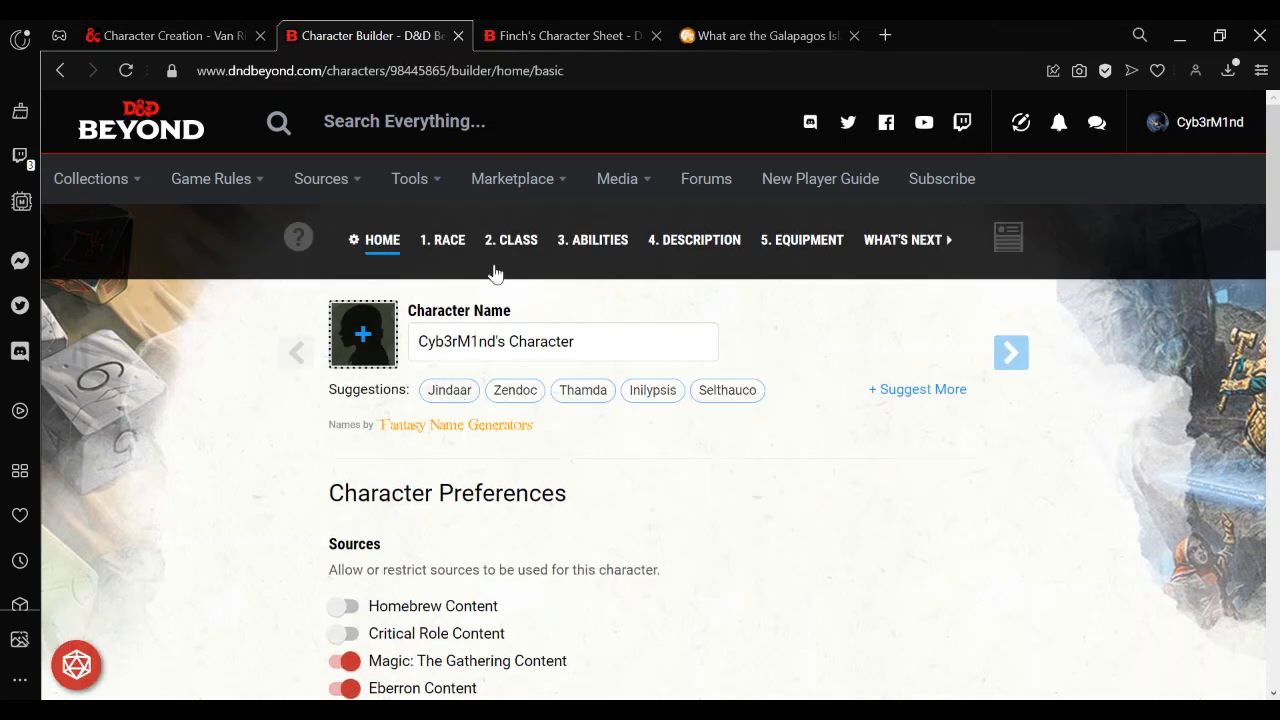
{"action": "left_click", "coordinate": [442, 240]}
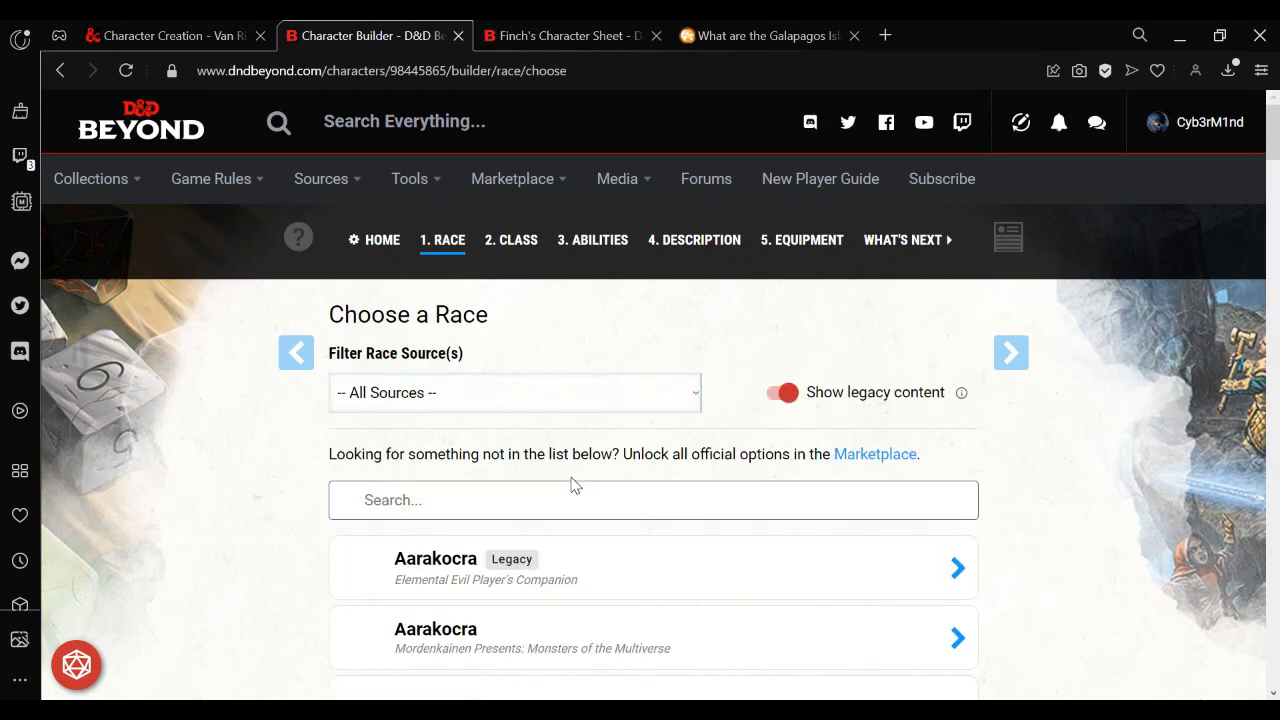
{"action": "type", "text": "linea"}
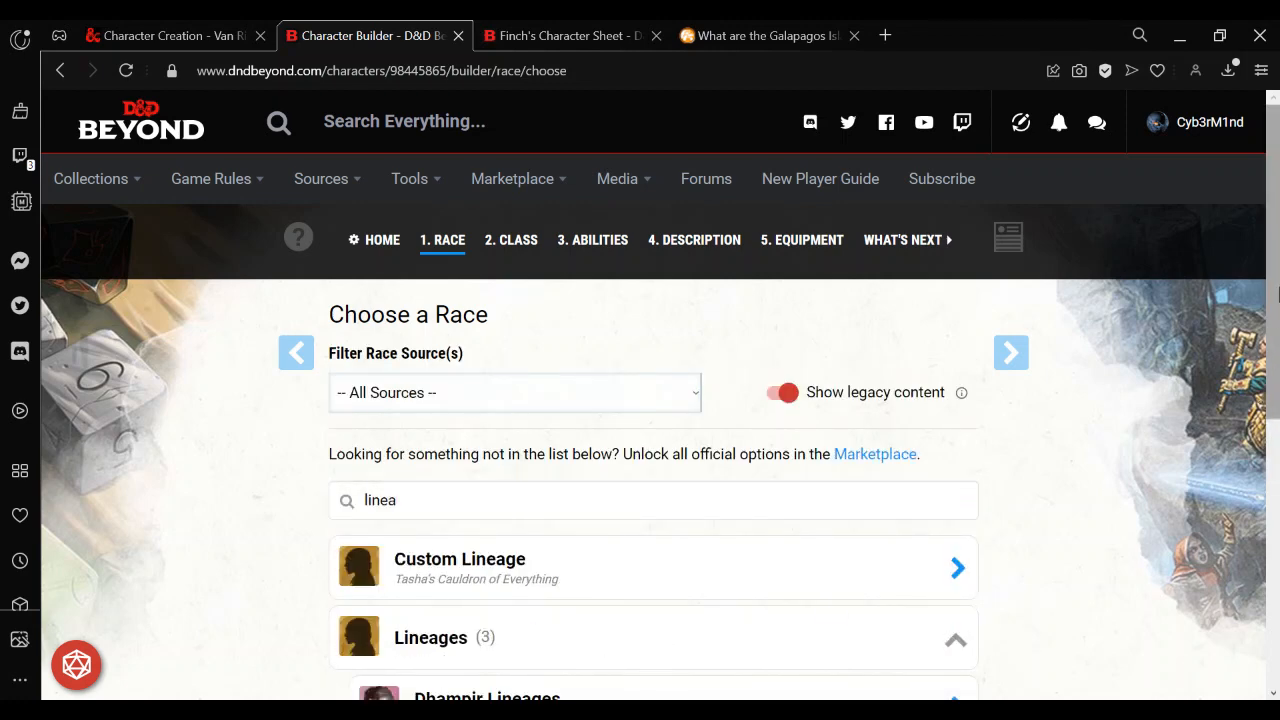
{"action": "scroll", "scroll_direction": "down", "scroll_amount": 3}
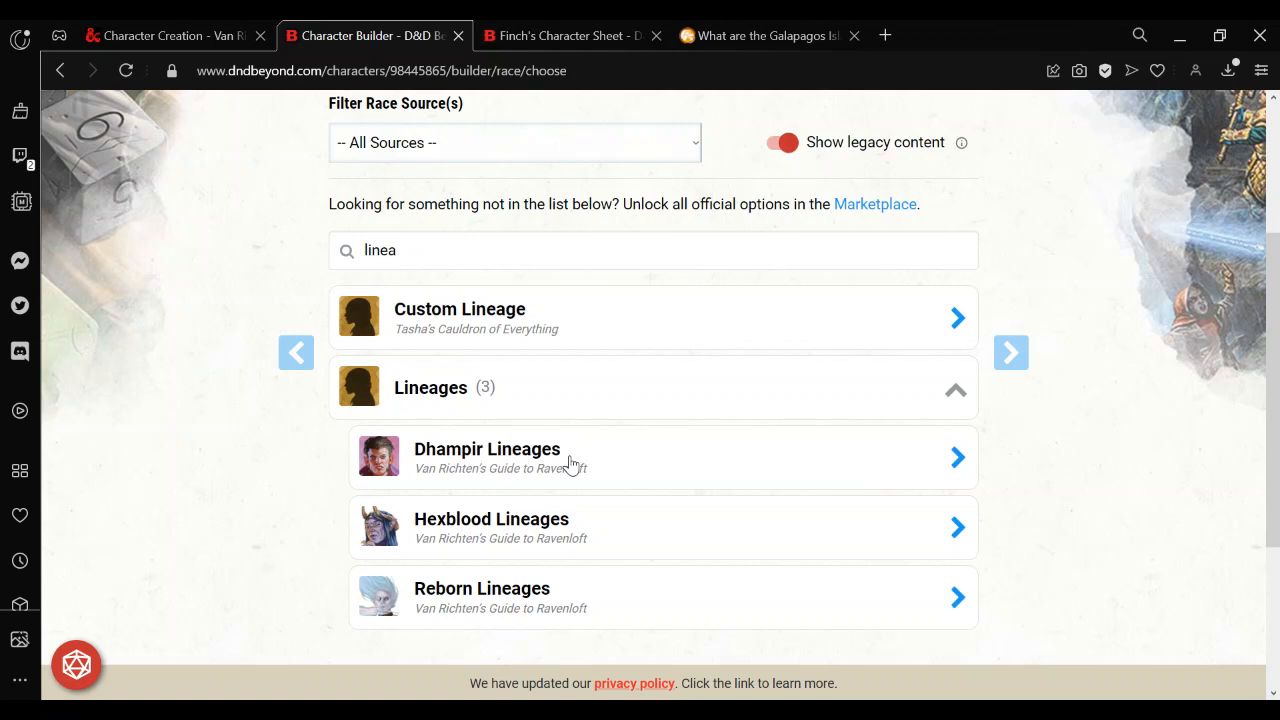
{"action": "mouse_move", "coordinate": [476, 510]}
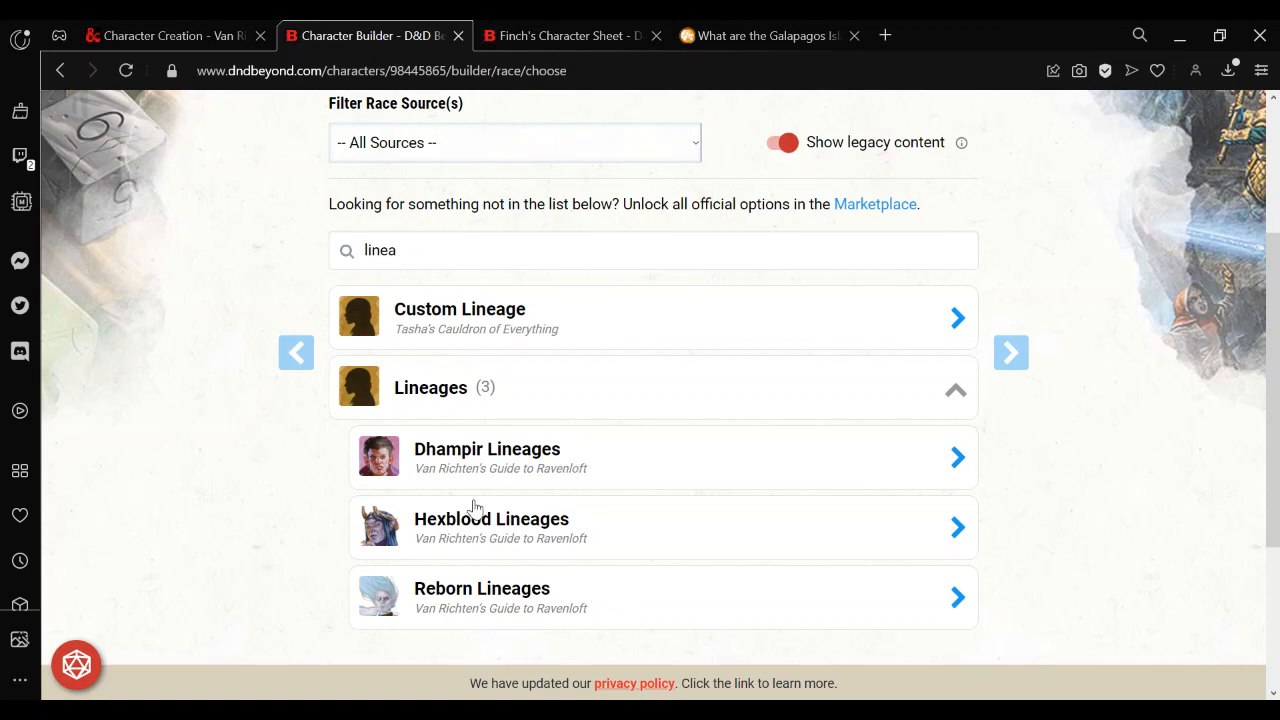
{"action": "mouse_move", "coordinate": [512, 618]}
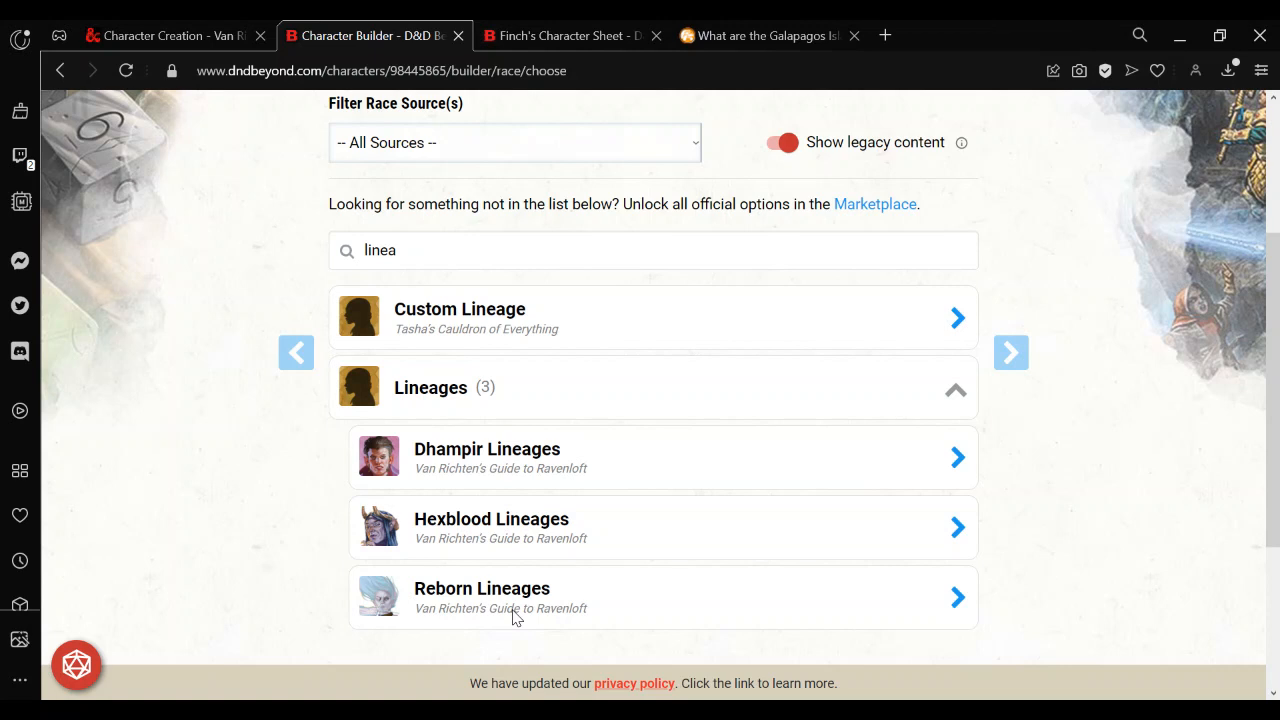
{"action": "mouse_move", "coordinate": [612, 616]}
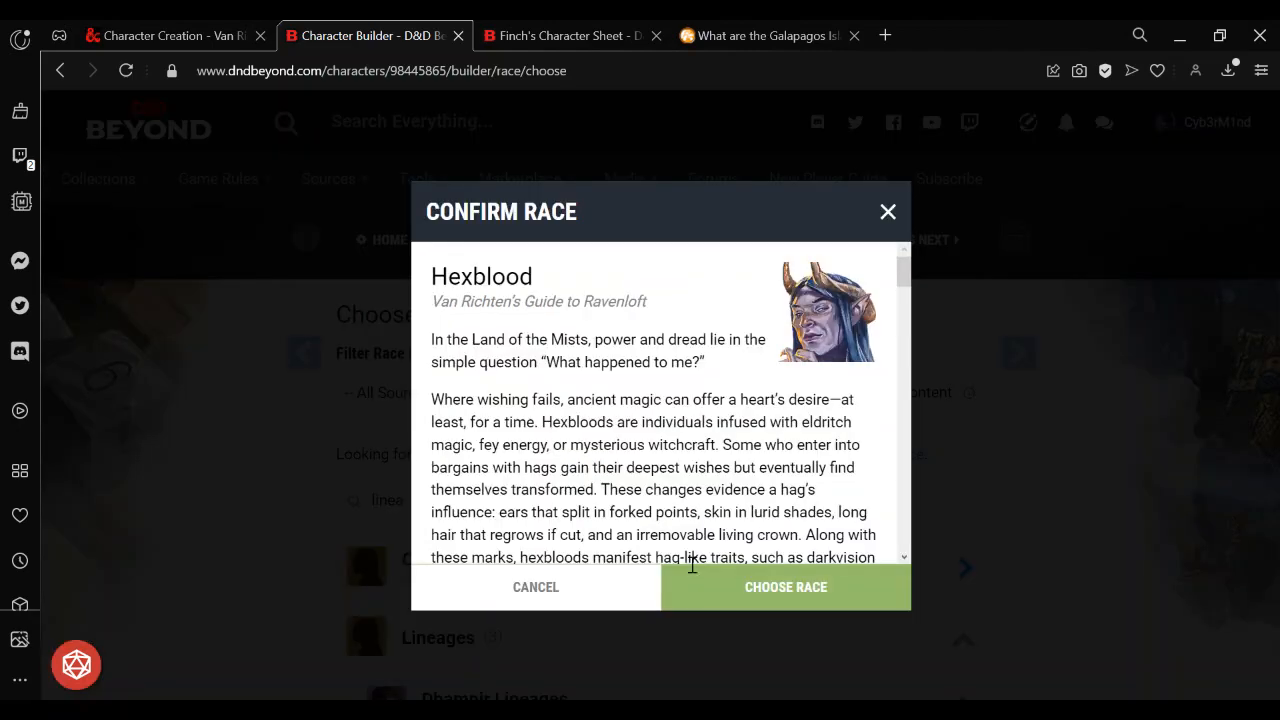
Confirm Hexblood as the race and review its traits with the Hex Magic choices expanded
{"action": "left_click", "coordinate": [784, 588]}
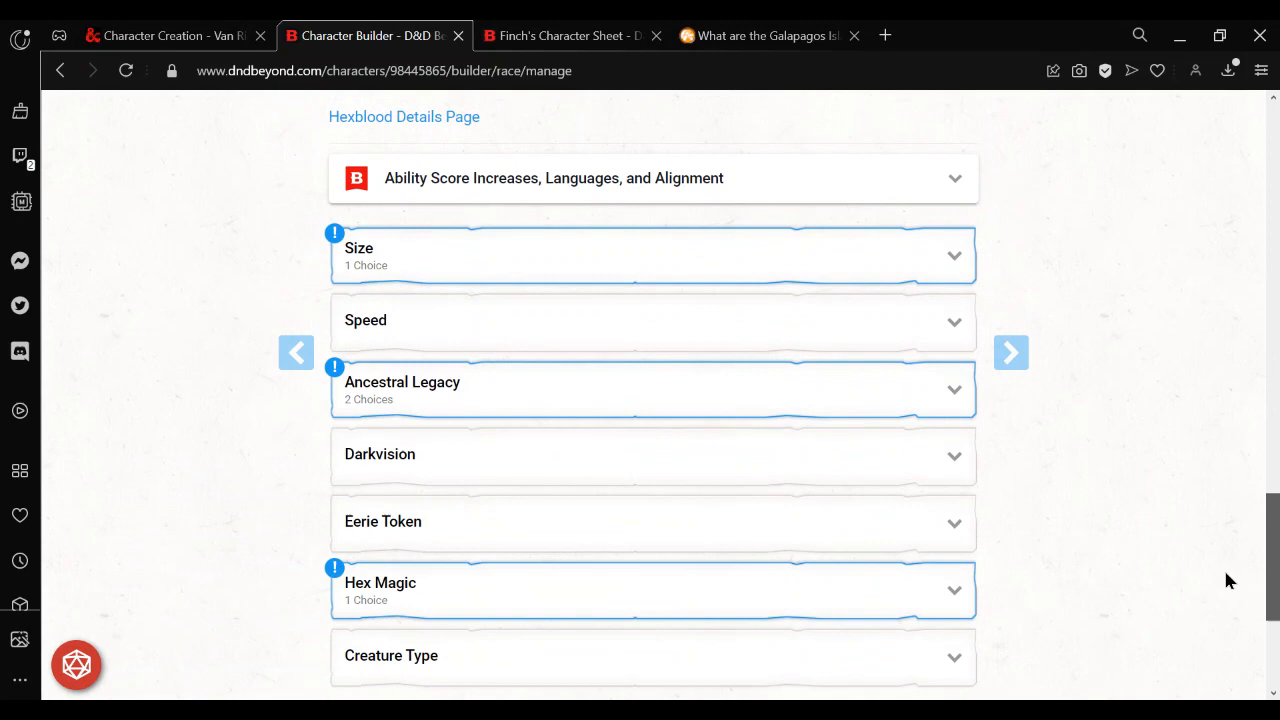
{"action": "scroll", "scroll_direction": "down", "scroll_amount": 3}
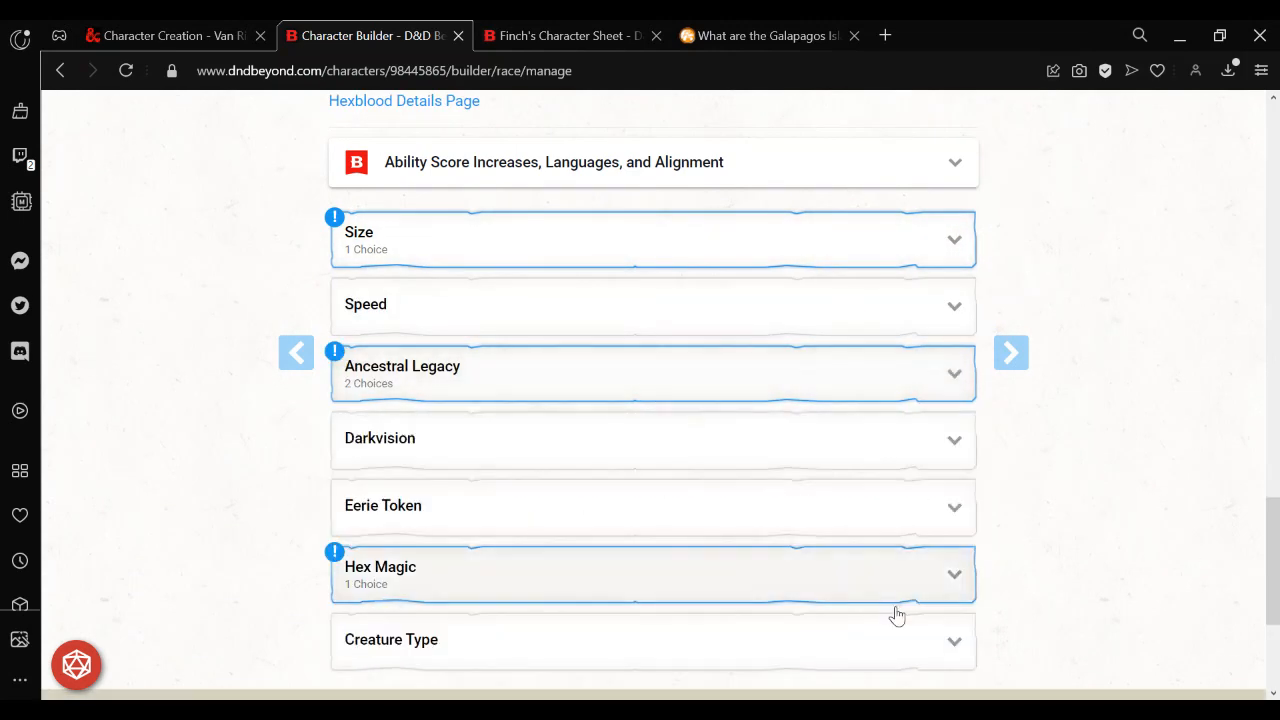
{"action": "left_click", "coordinate": [652, 574]}
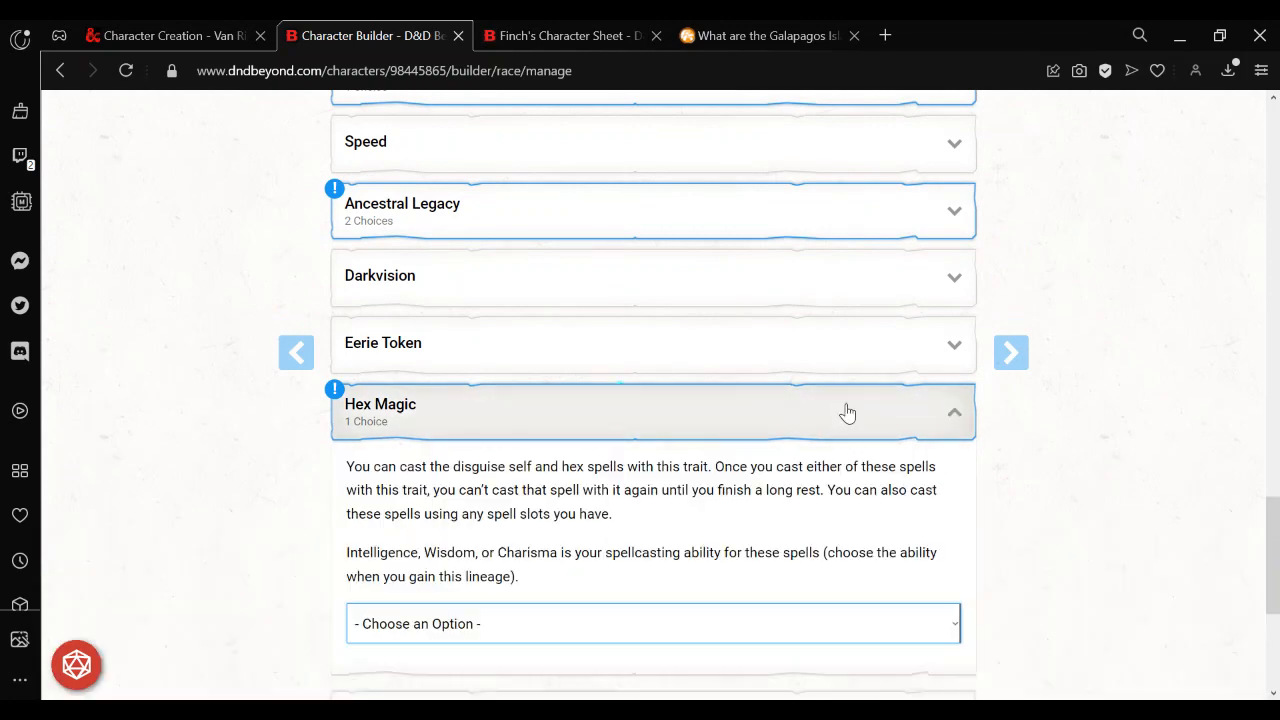
{"action": "mouse_move", "coordinate": [784, 648]}
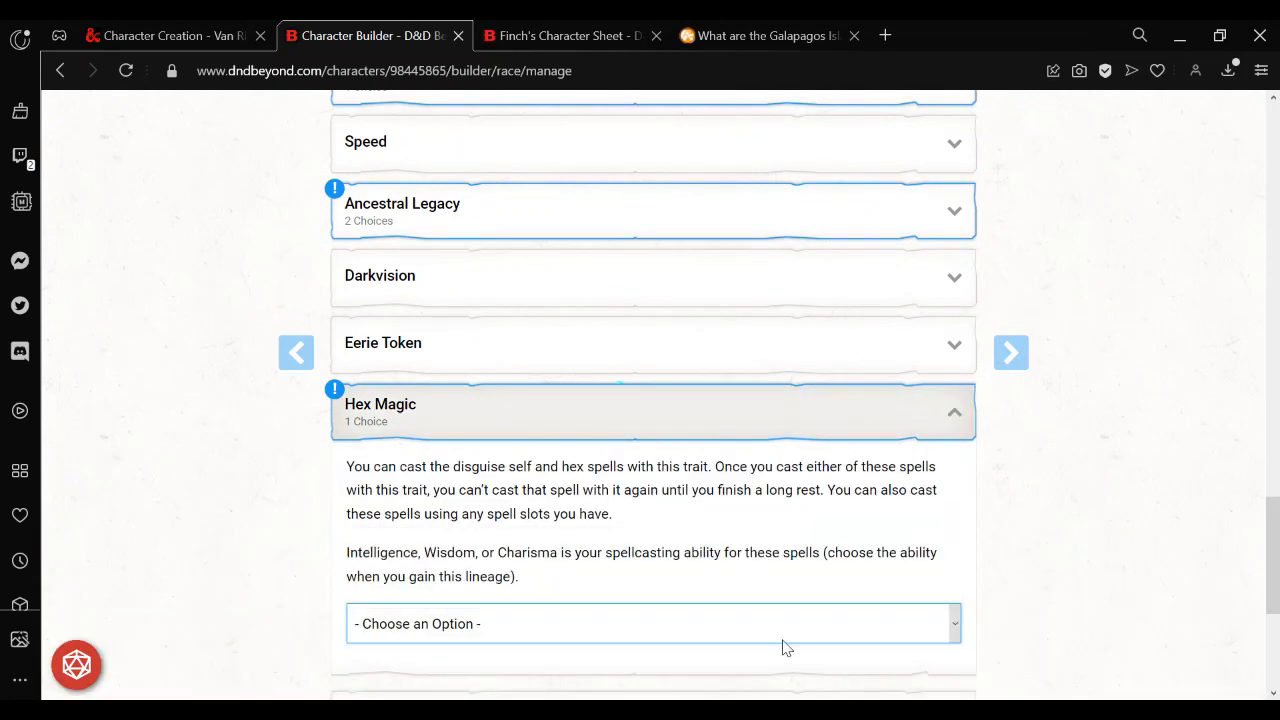
{"action": "scroll", "scroll_direction": "down", "scroll_amount": 3}
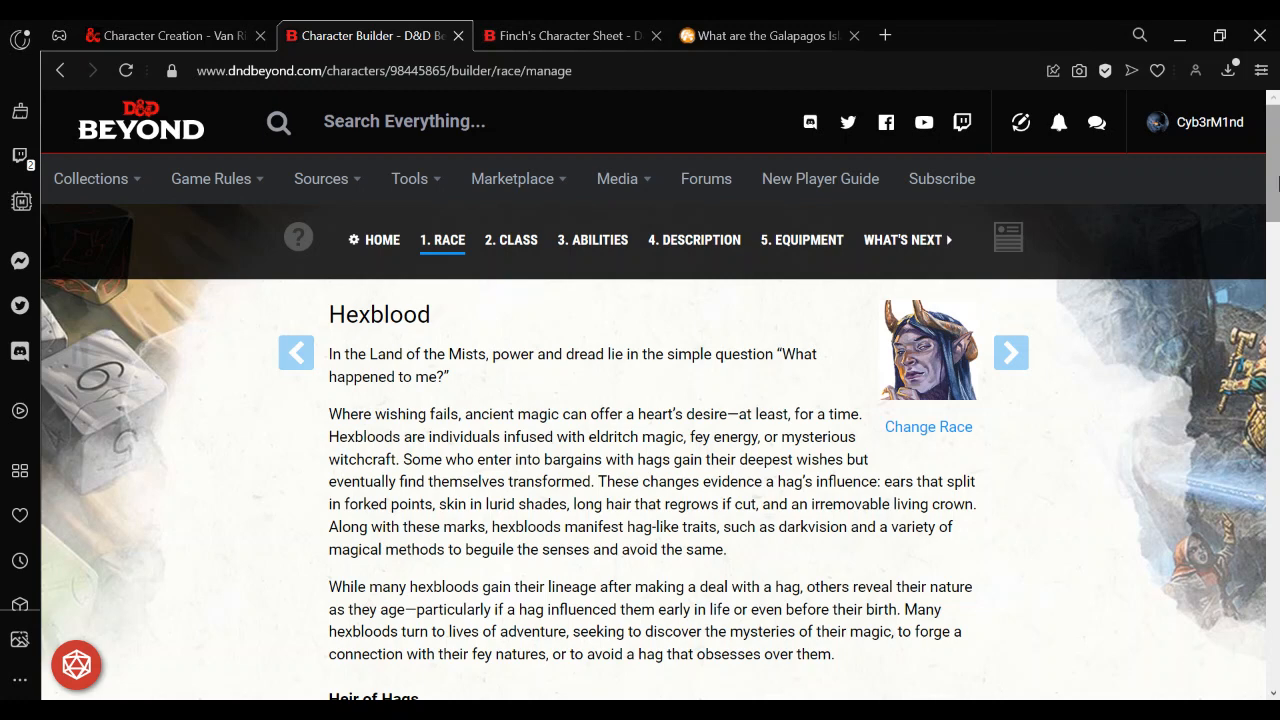
{"action": "left_click", "coordinate": [170, 36]}
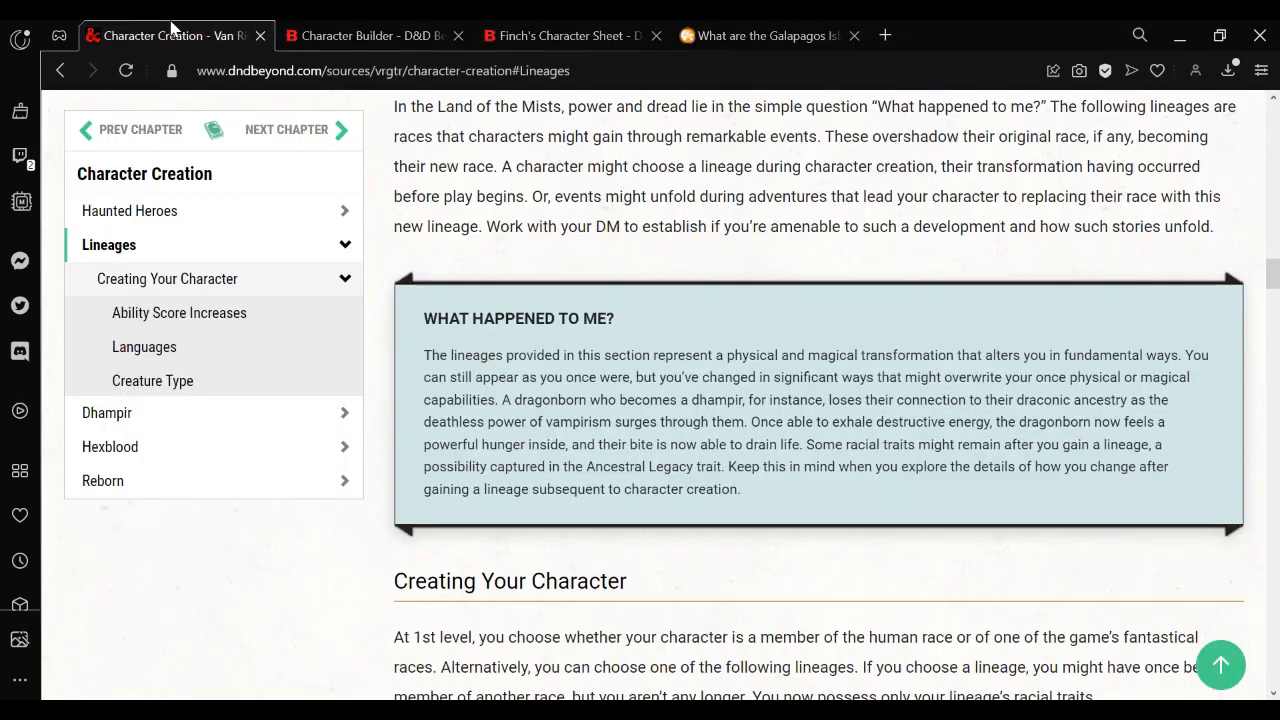
{"action": "mouse_move", "coordinate": [924, 486]}
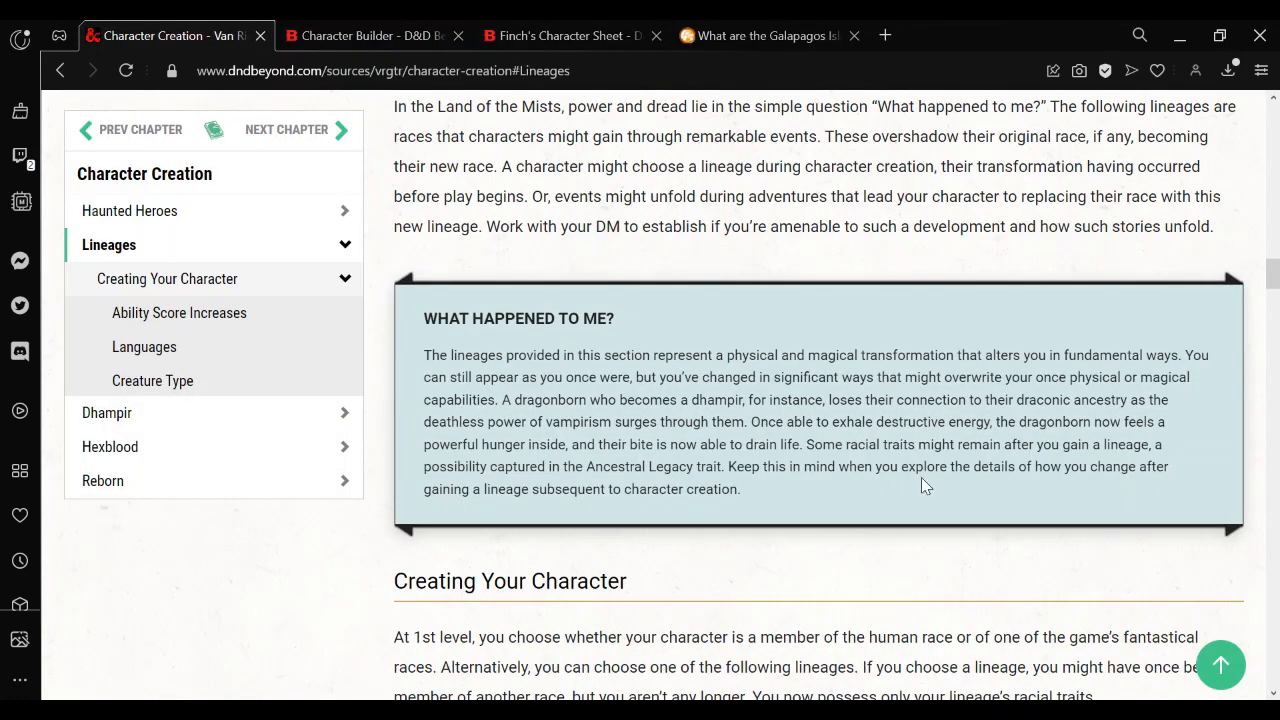
{"action": "scroll", "scroll_direction": "down", "scroll_amount": 3}
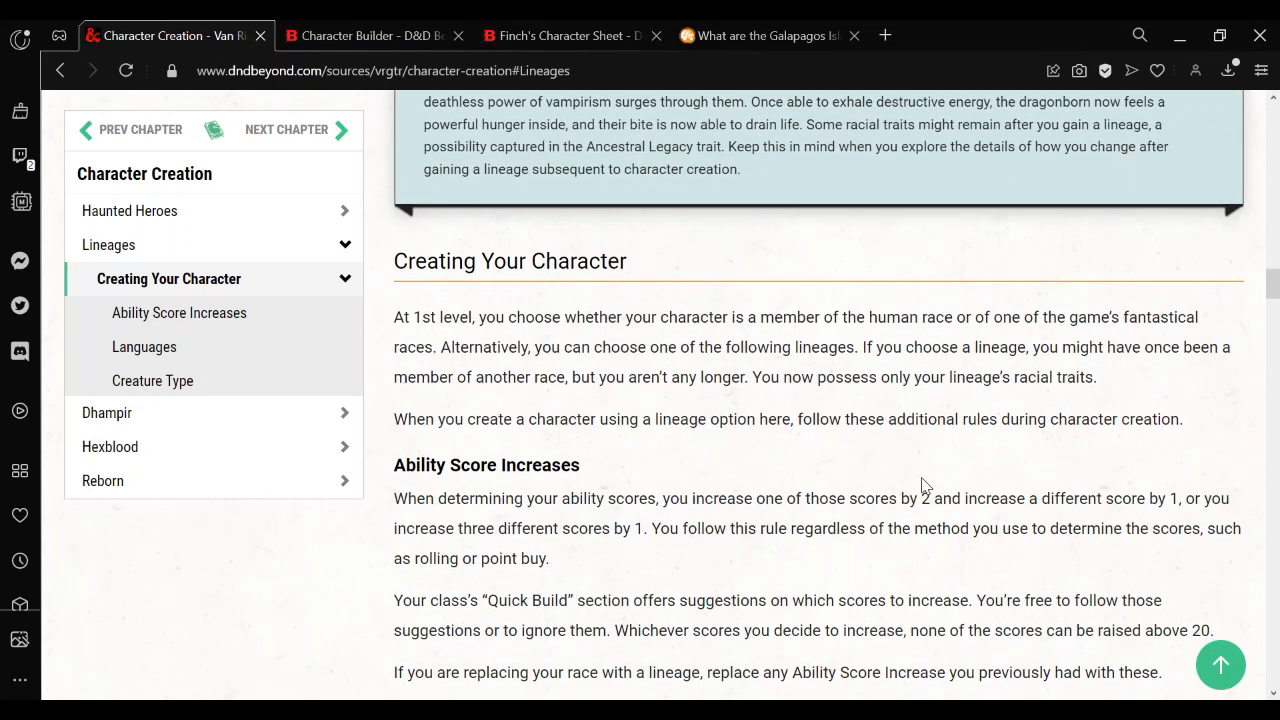
{"action": "scroll", "scroll_direction": "down", "scroll_amount": 3}
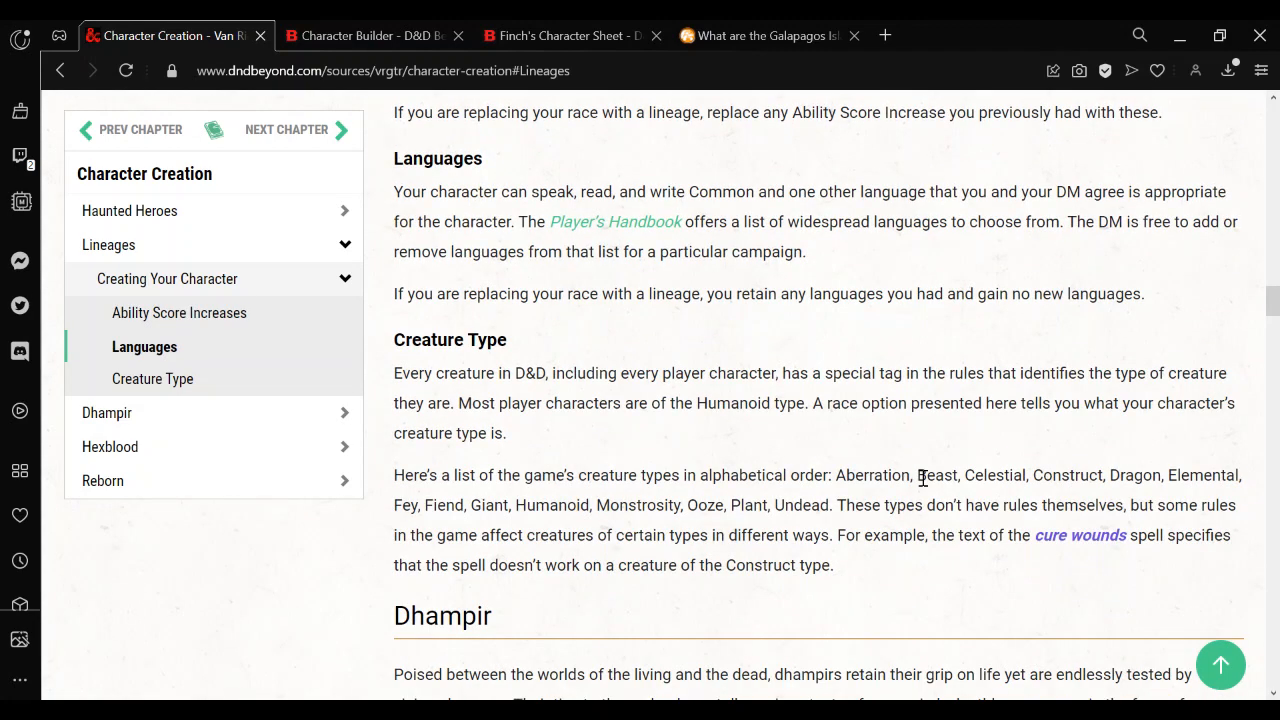
{"action": "scroll", "scroll_direction": "down", "scroll_amount": 3}
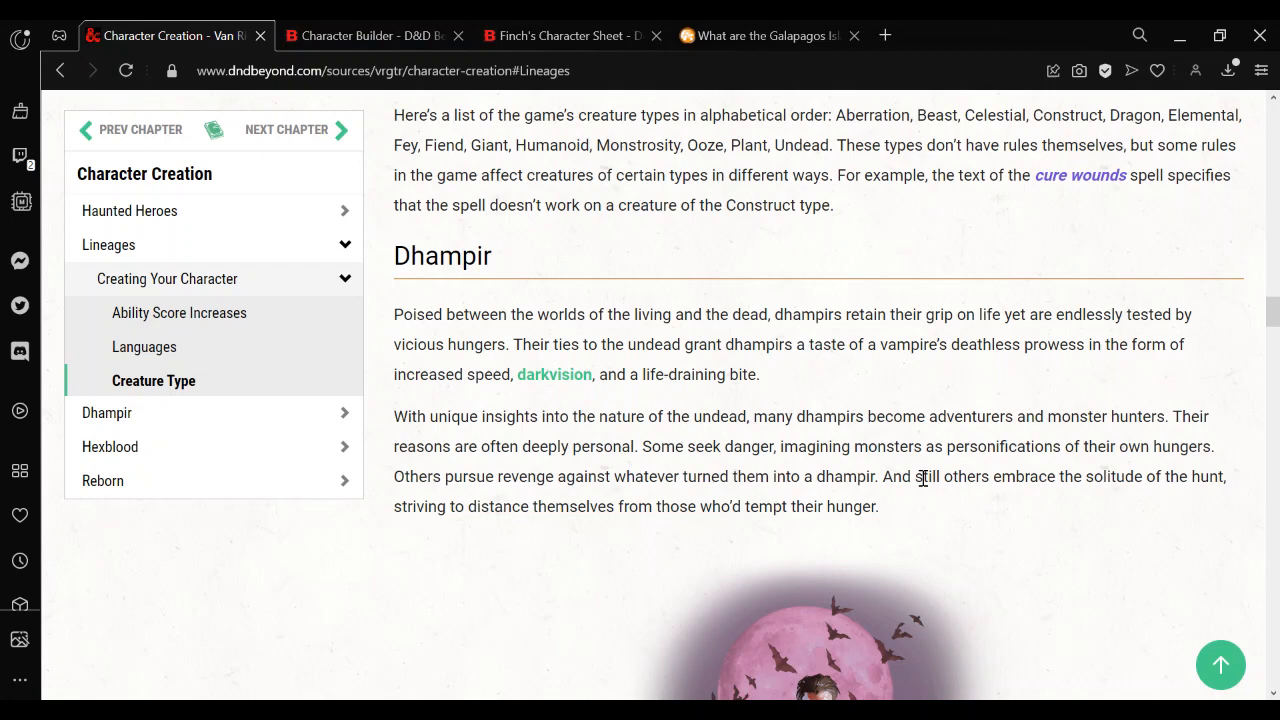
{"action": "left_click", "coordinate": [108, 412]}
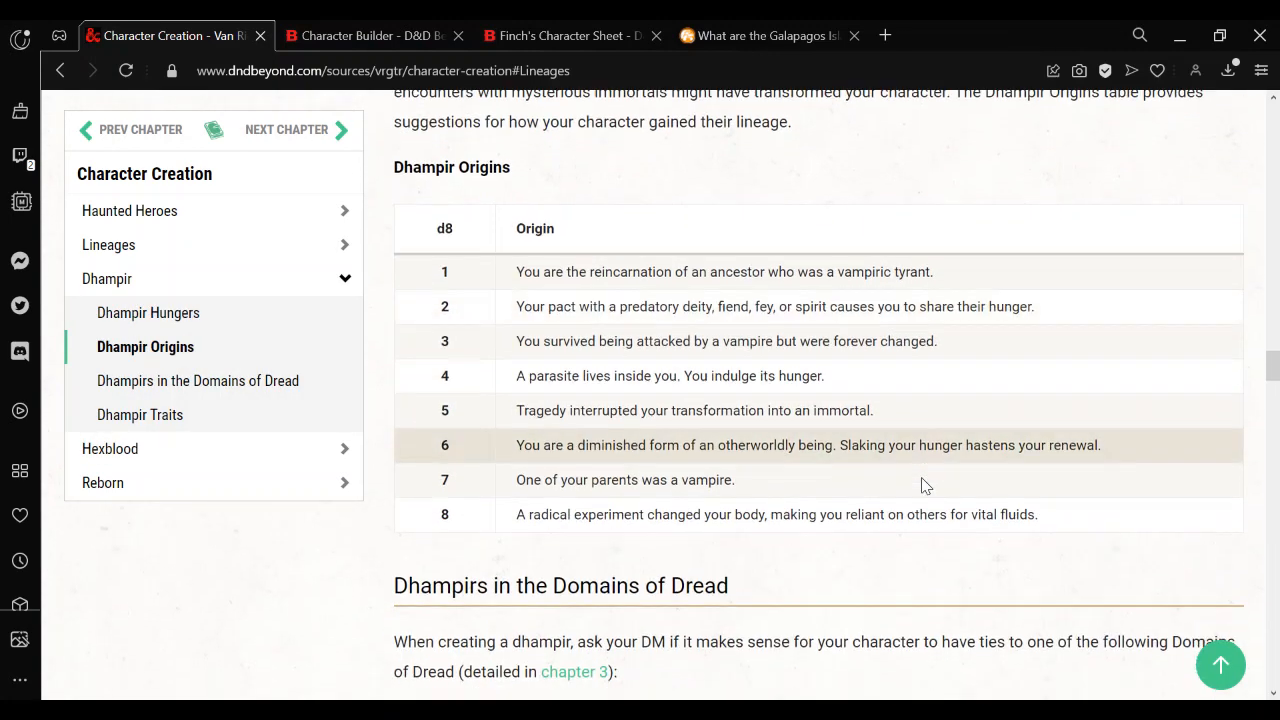
{"action": "scroll", "scroll_direction": "down", "scroll_amount": 3}
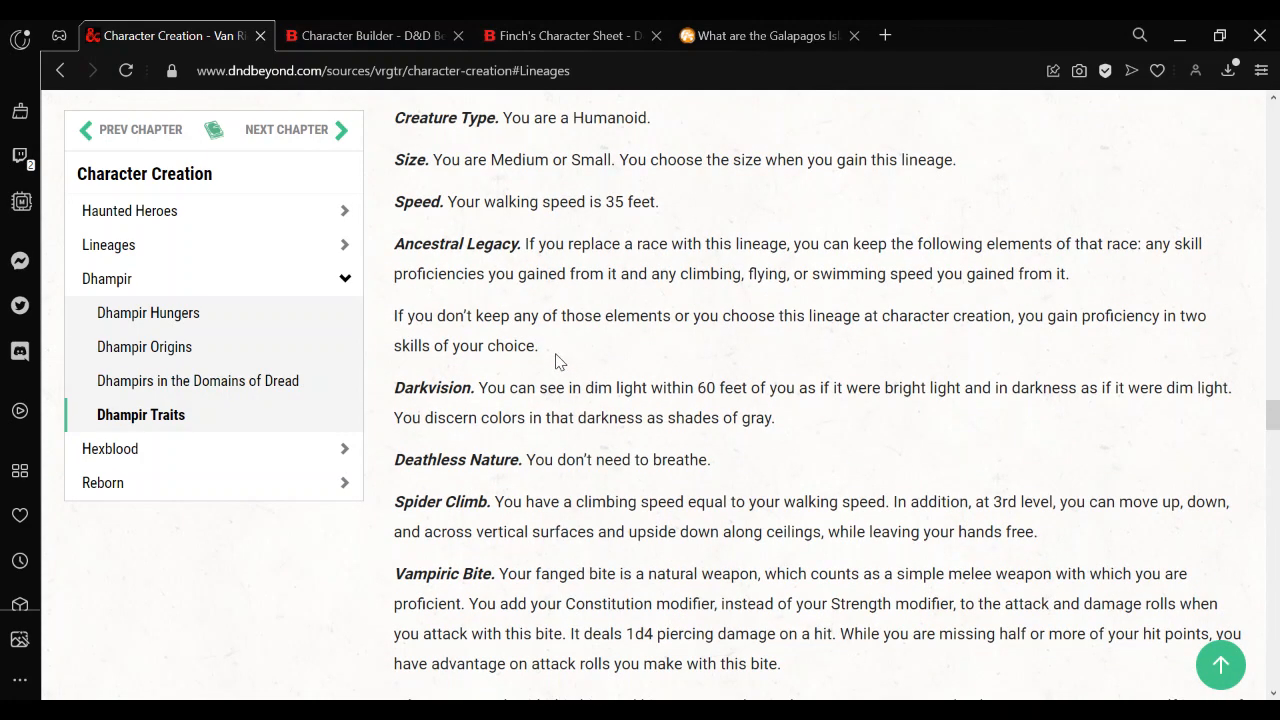
{"action": "mouse_move", "coordinate": [568, 272]}
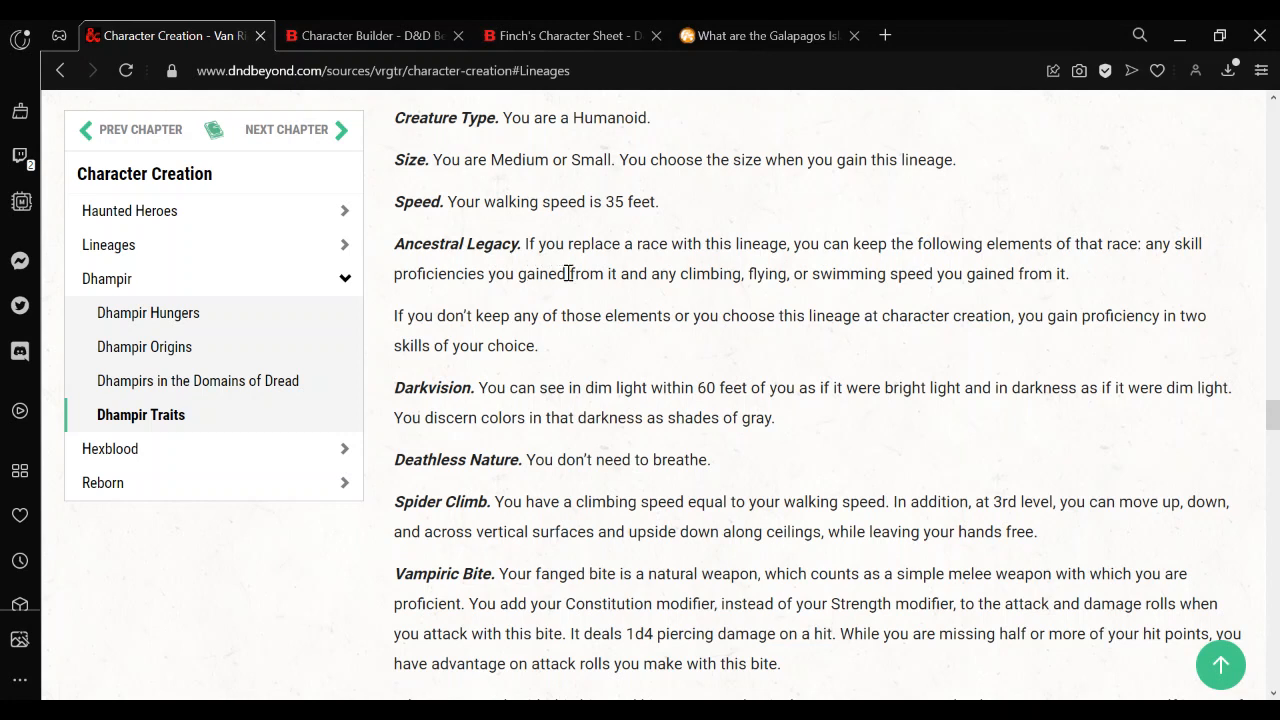
{"action": "mouse_move", "coordinate": [496, 324]}
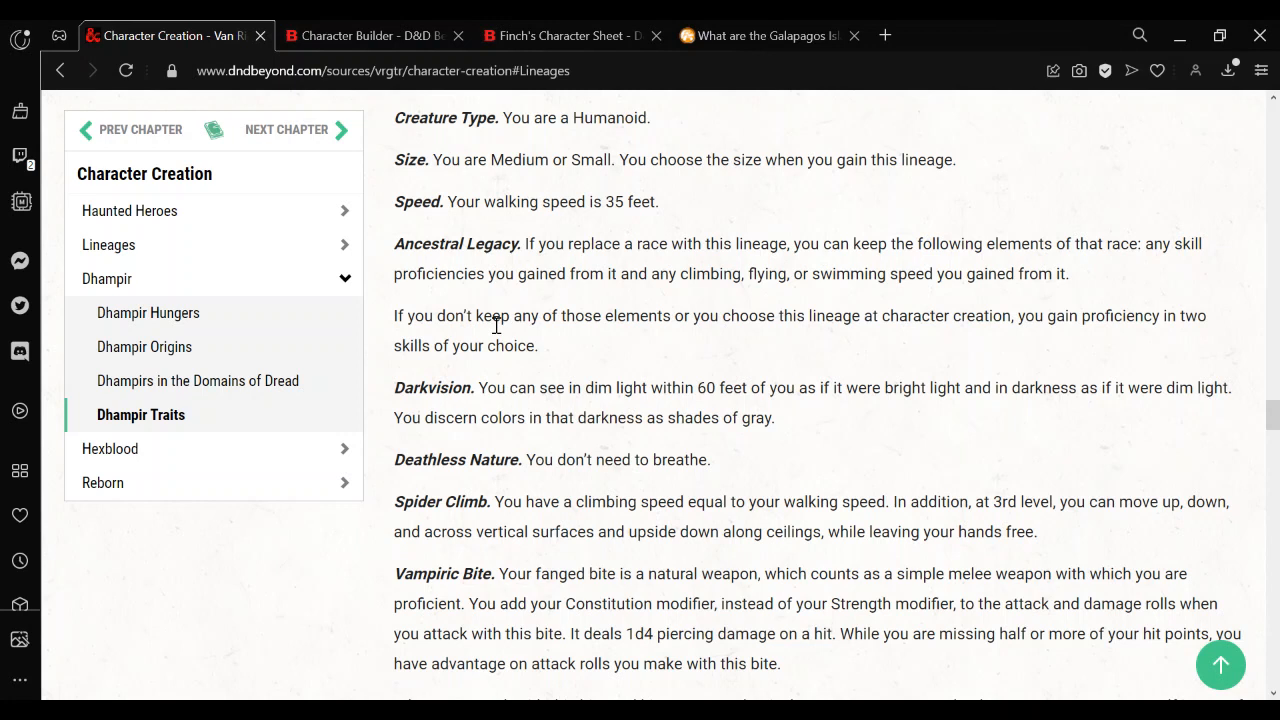
{"action": "mouse_move", "coordinate": [516, 316]}
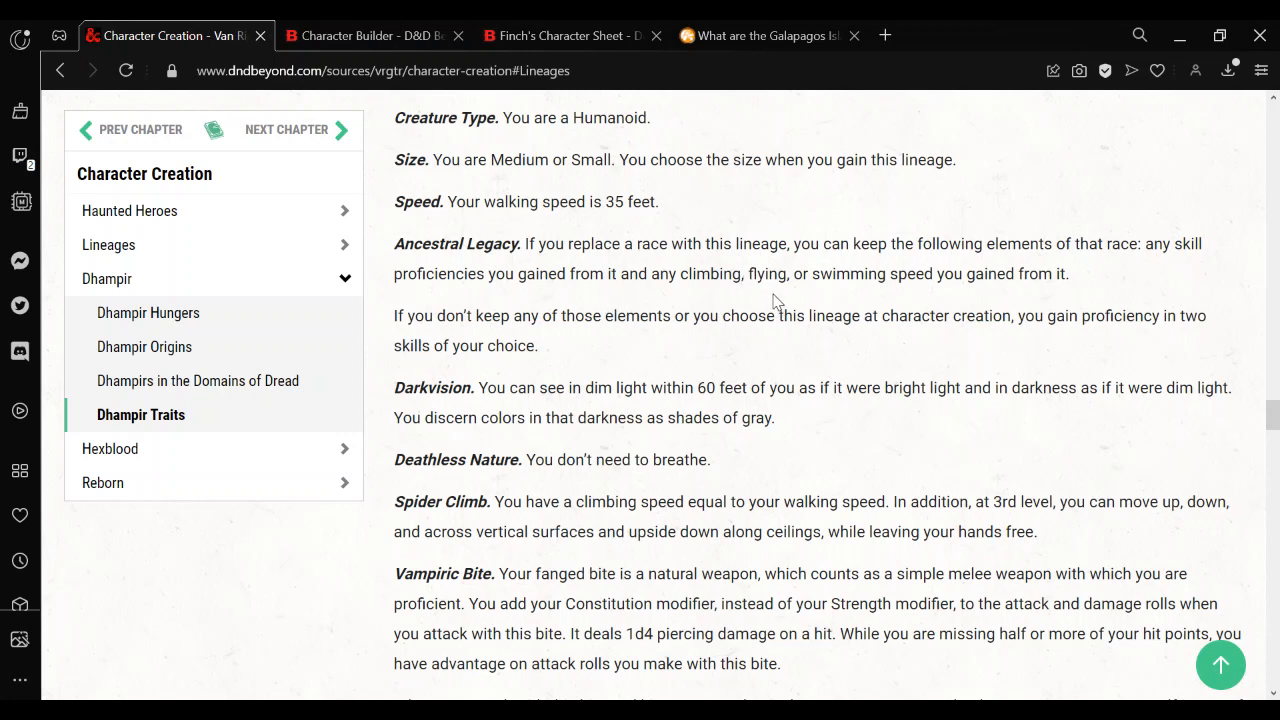
{"action": "mouse_move", "coordinate": [910, 296]}
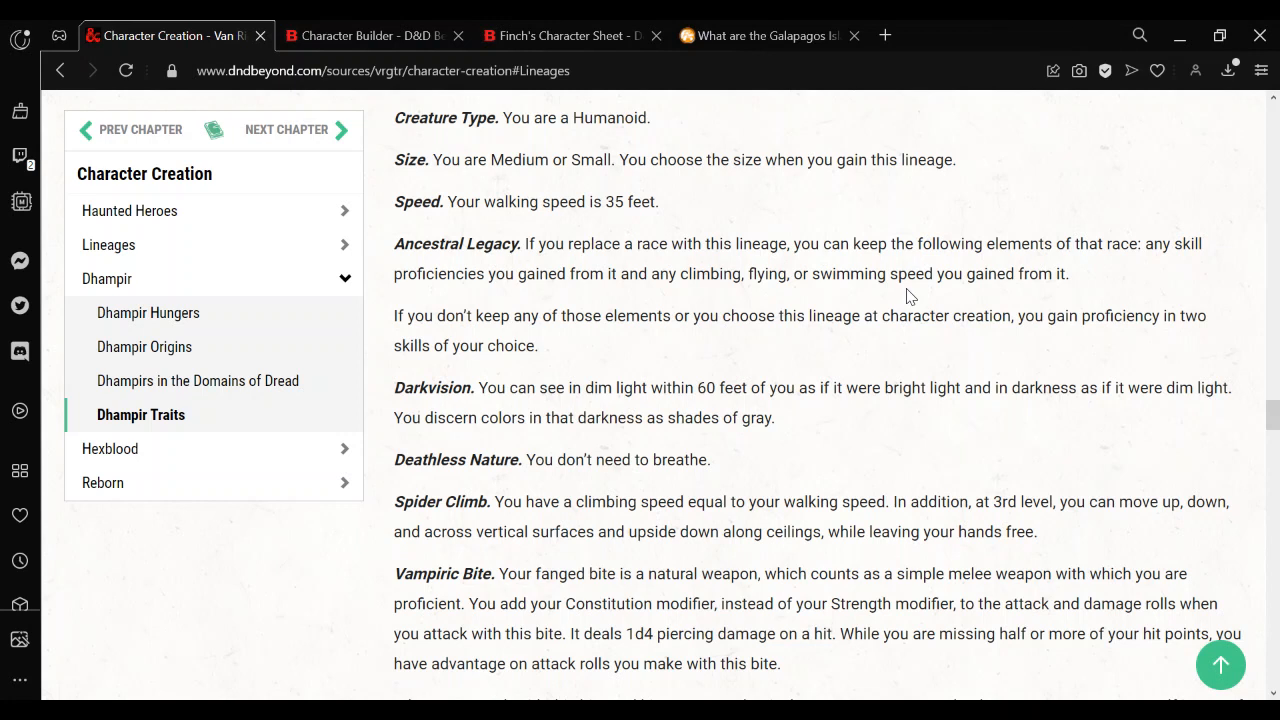
{"action": "mouse_move", "coordinate": [462, 338]}
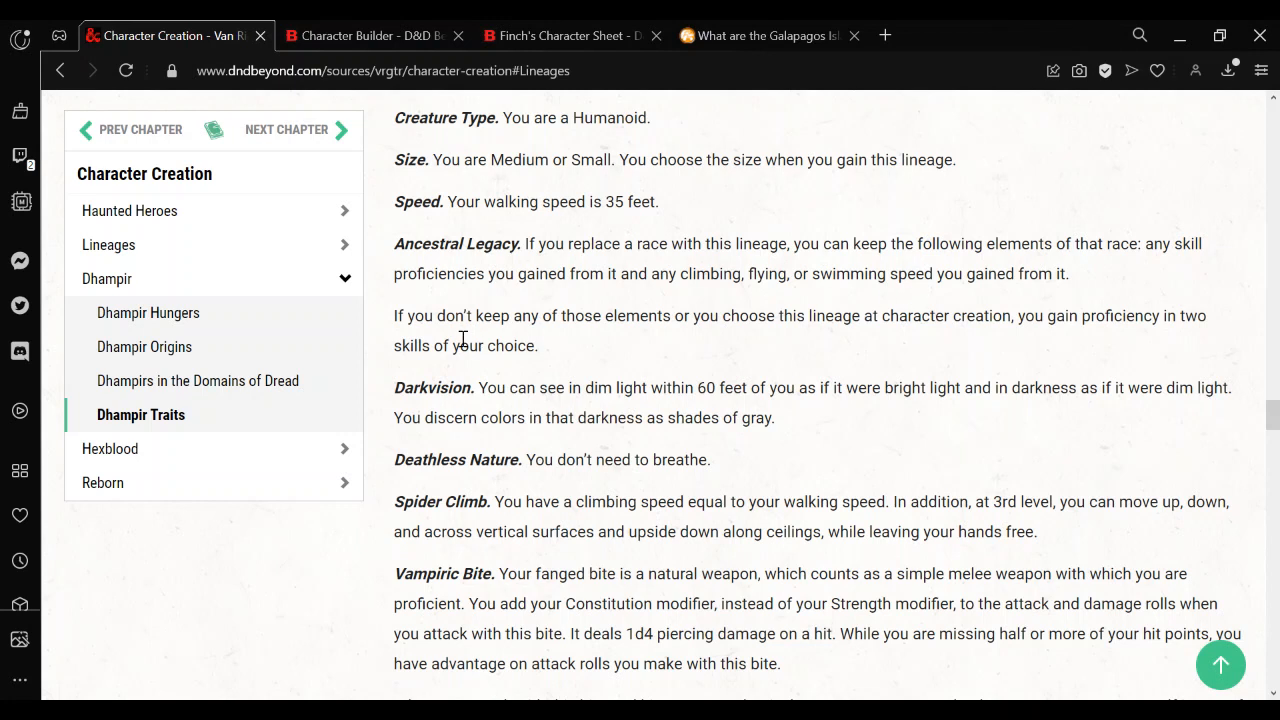
{"action": "mouse_move", "coordinate": [656, 364]}
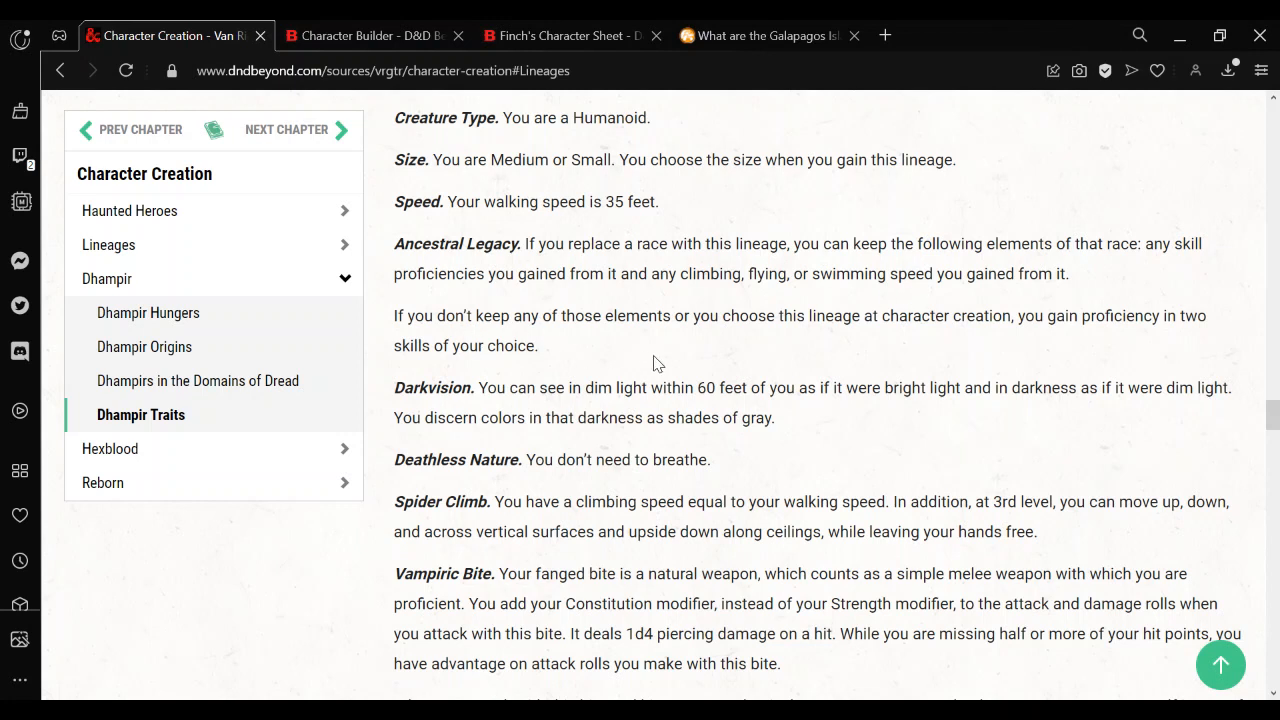
{"action": "mouse_move", "coordinate": [930, 344]}
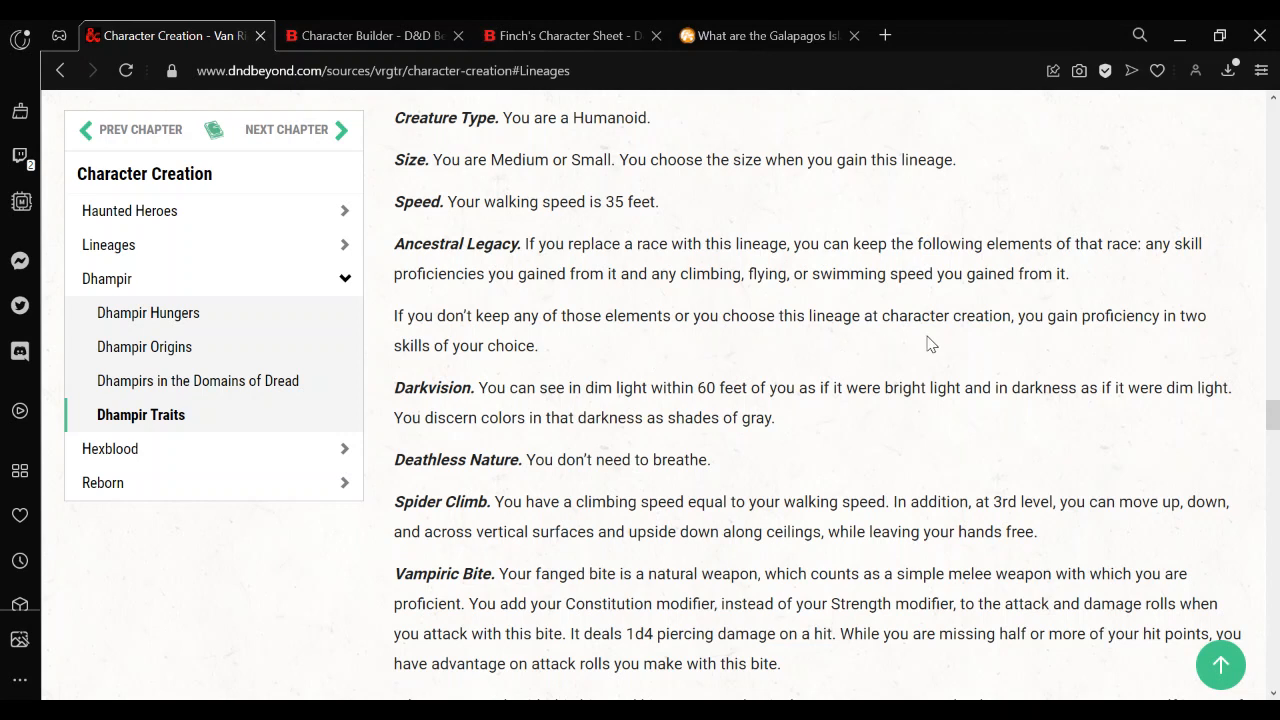
{"action": "mouse_move", "coordinate": [1014, 340]}
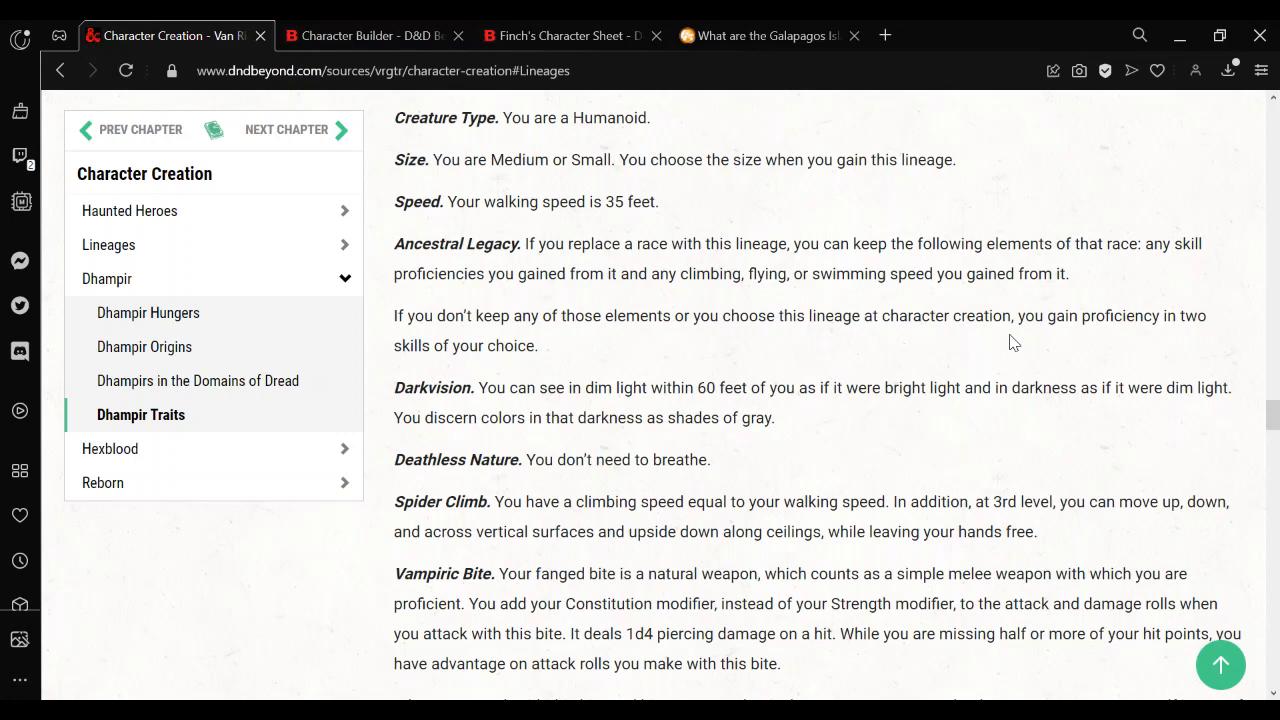
Show Hexblood's Ancestral Legacy trait with its two empty skill choices in the builder
{"action": "left_click", "coordinate": [370, 36]}
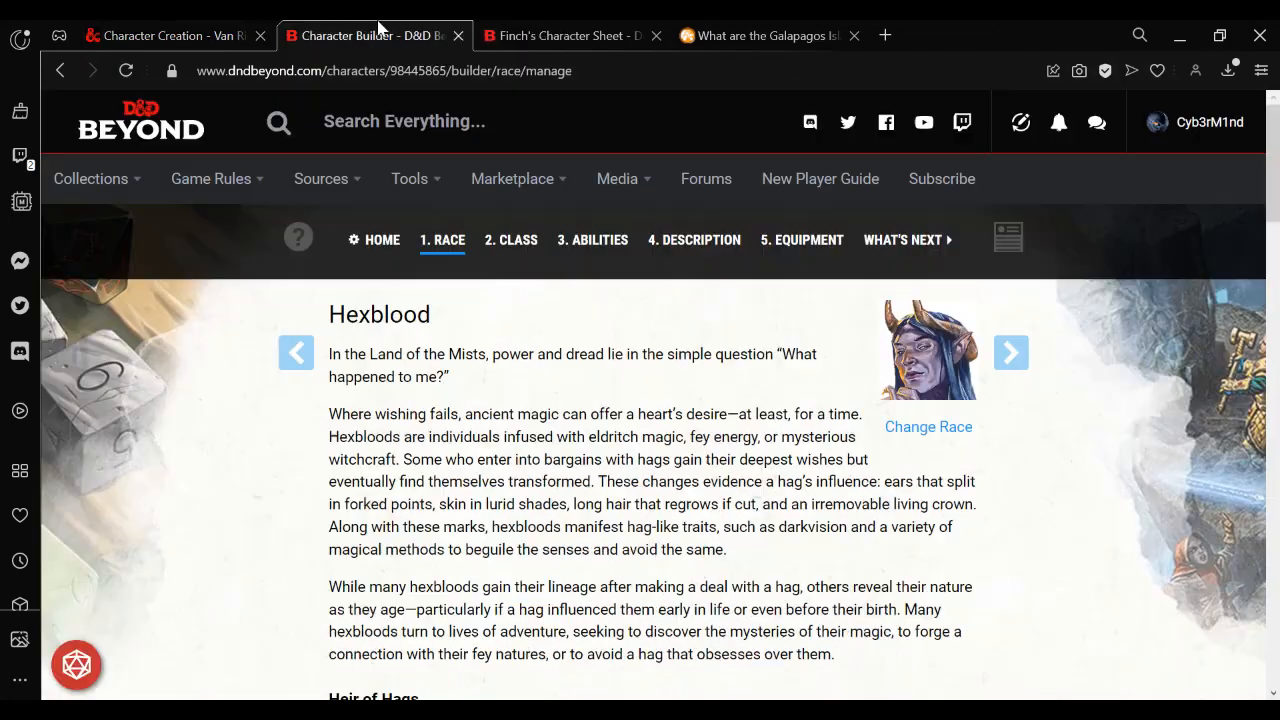
{"action": "scroll", "scroll_direction": "down", "scroll_amount": 3}
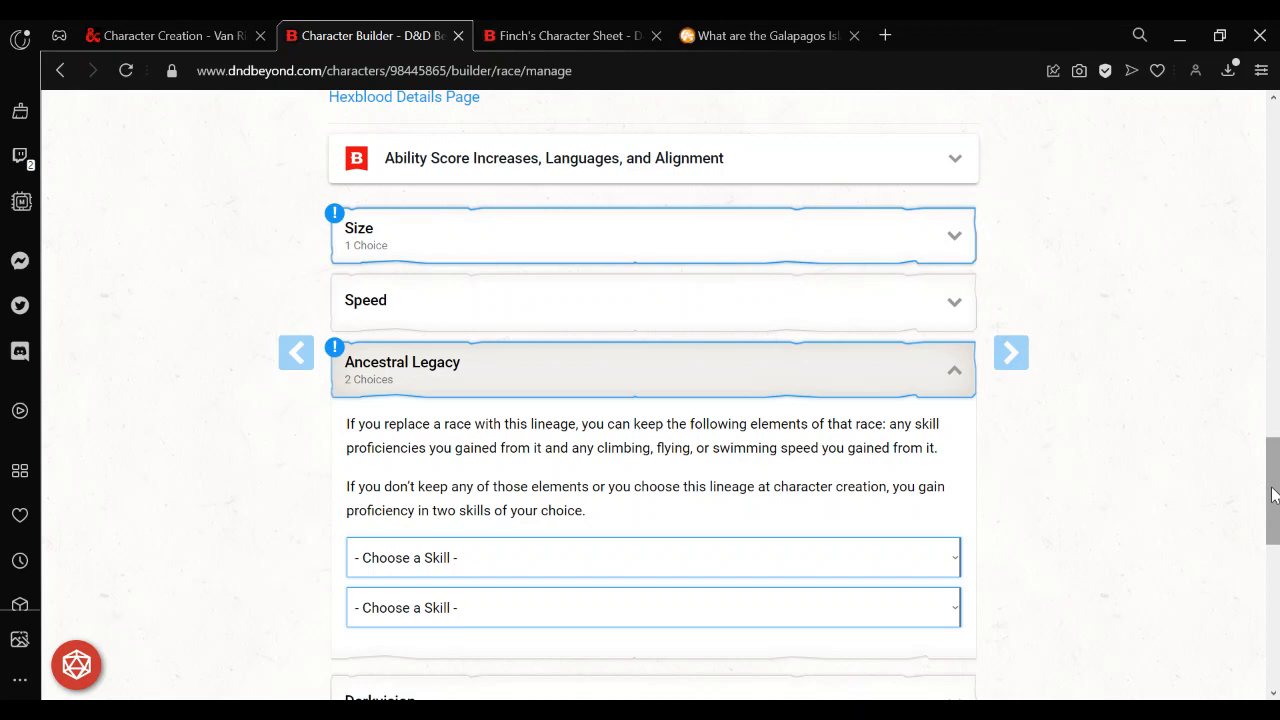
{"action": "mouse_move", "coordinate": [458, 36]}
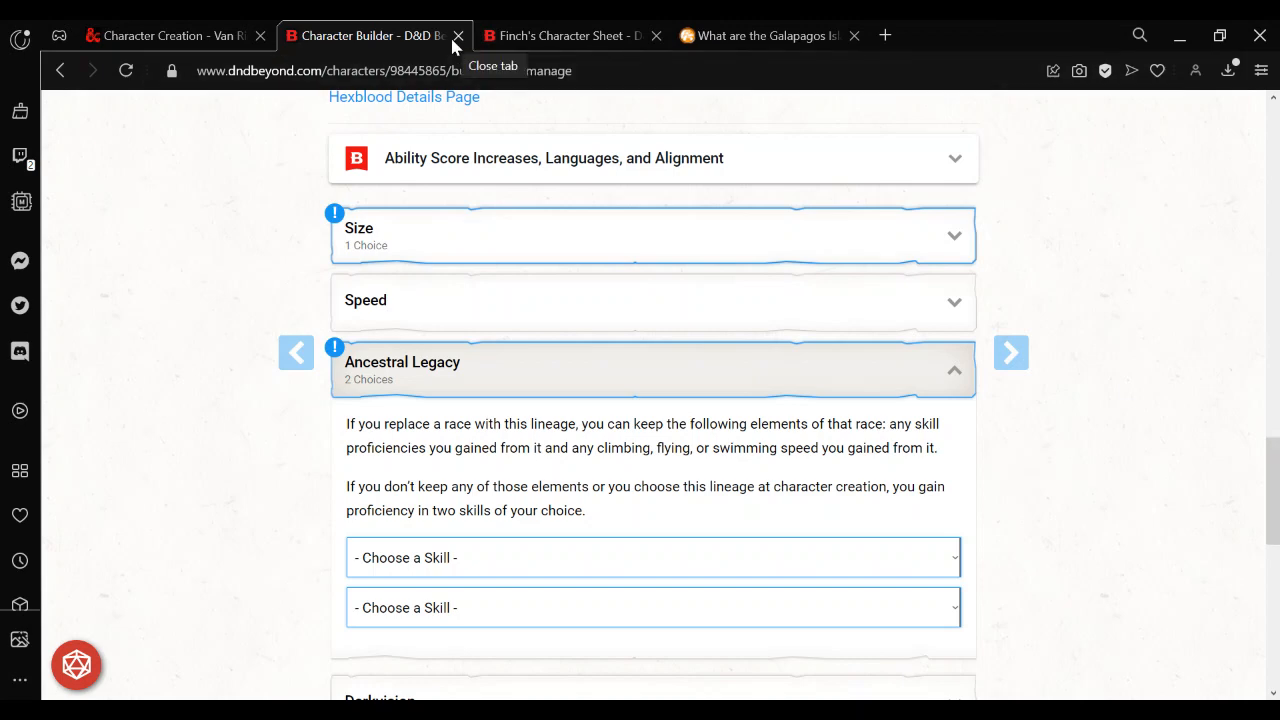
Close the Hexblood builder and return to Finch's sheet showing a 30 ft walking speed
{"action": "left_click", "coordinate": [458, 36]}
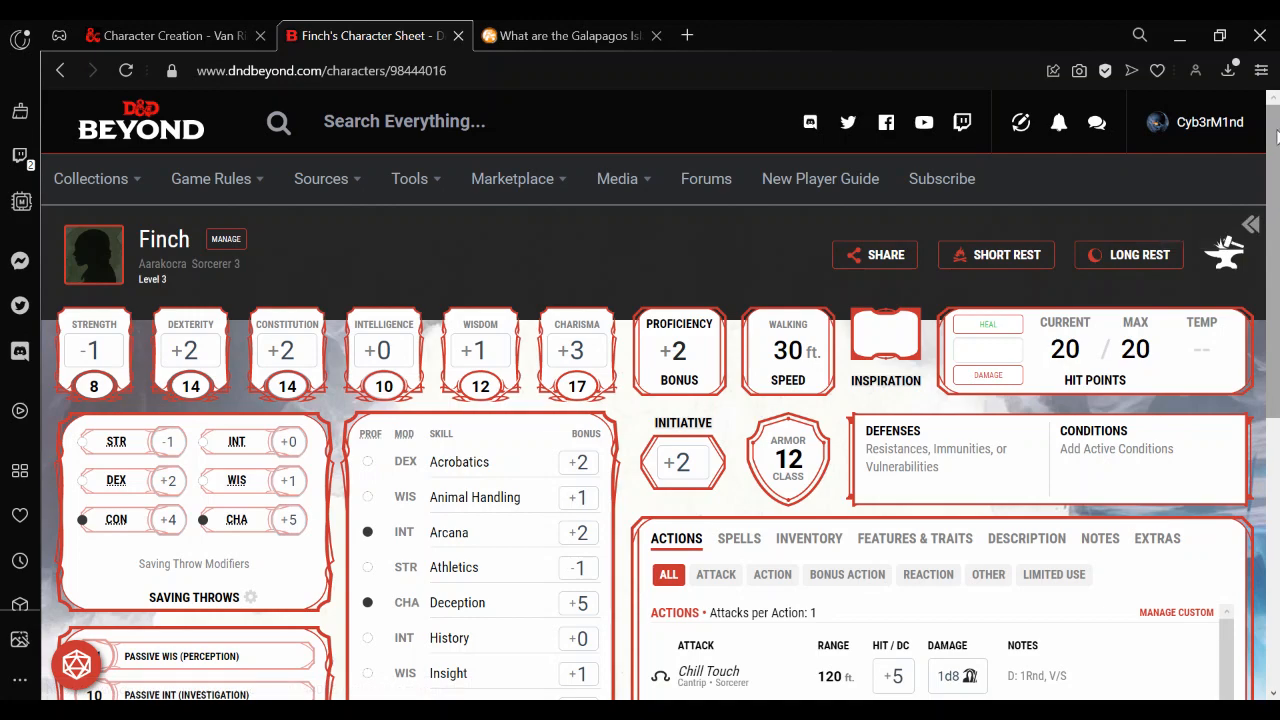
{"action": "scroll", "scroll_direction": "down", "scroll_amount": 3}
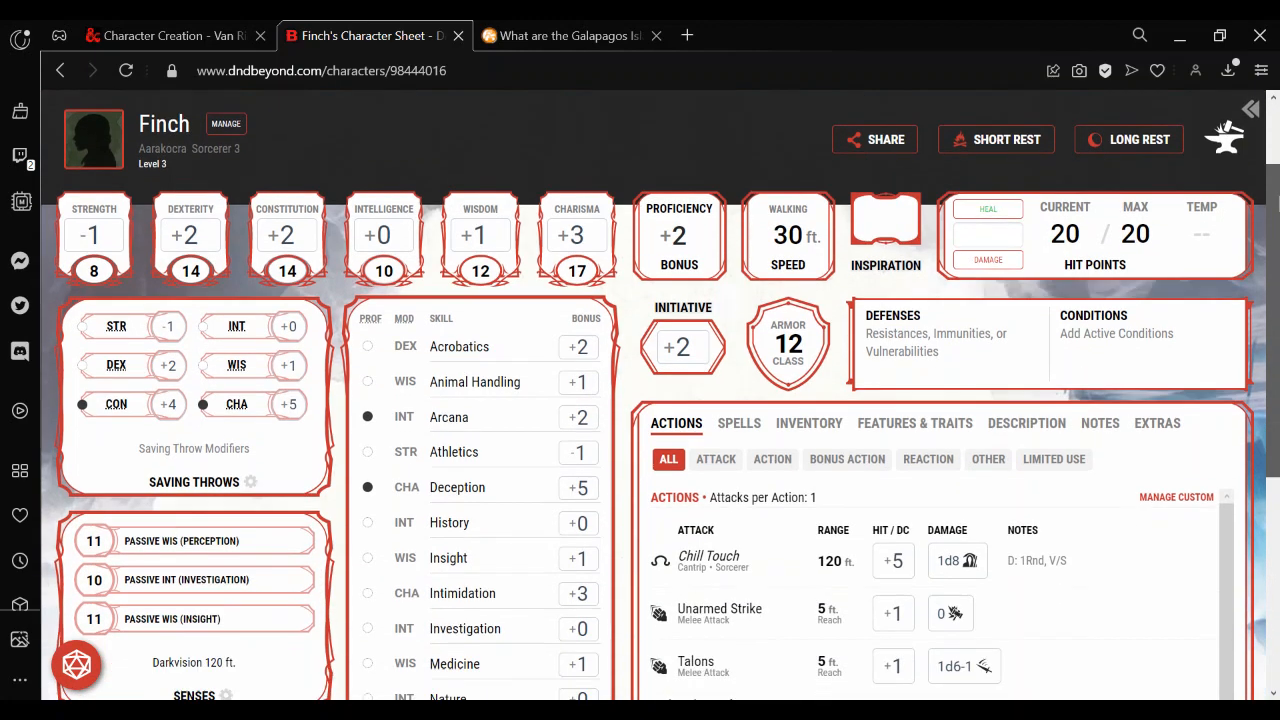
{"action": "scroll", "scroll_direction": "down", "scroll_amount": 3}
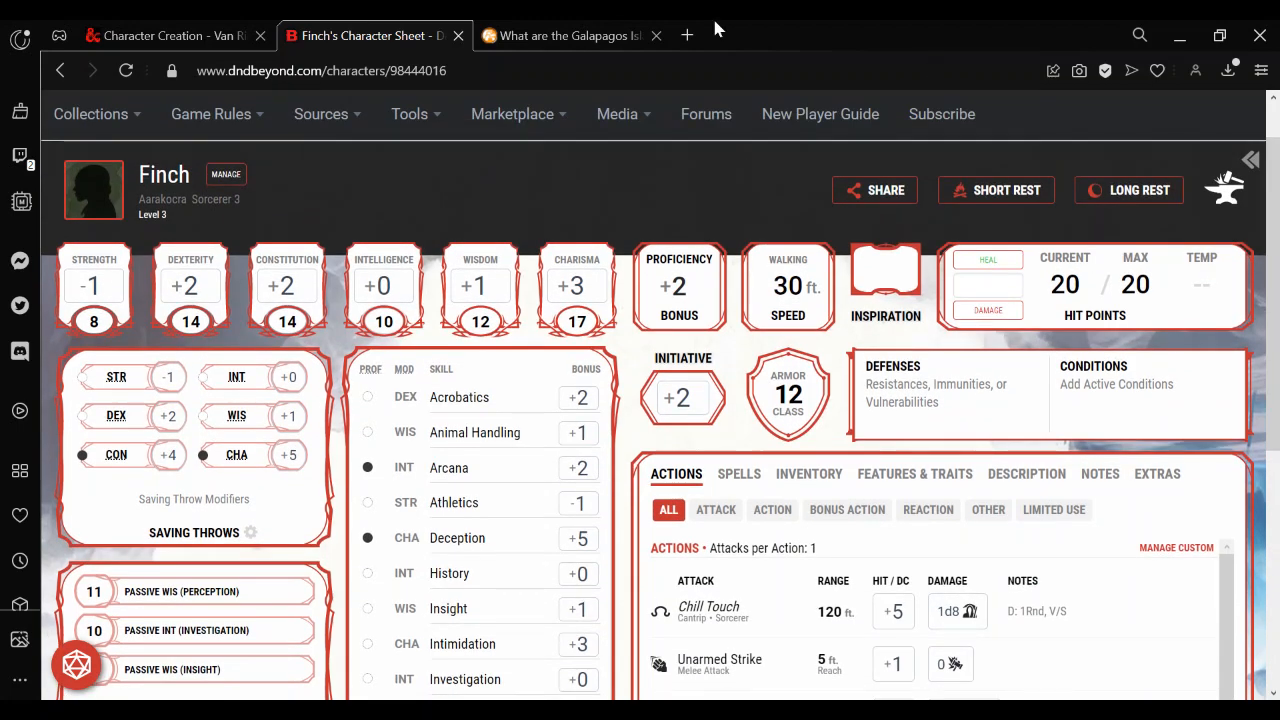
Read the Galapagos Vampire Finch article, then close it to return to Finch's sheet
{"action": "left_click", "coordinate": [564, 36]}
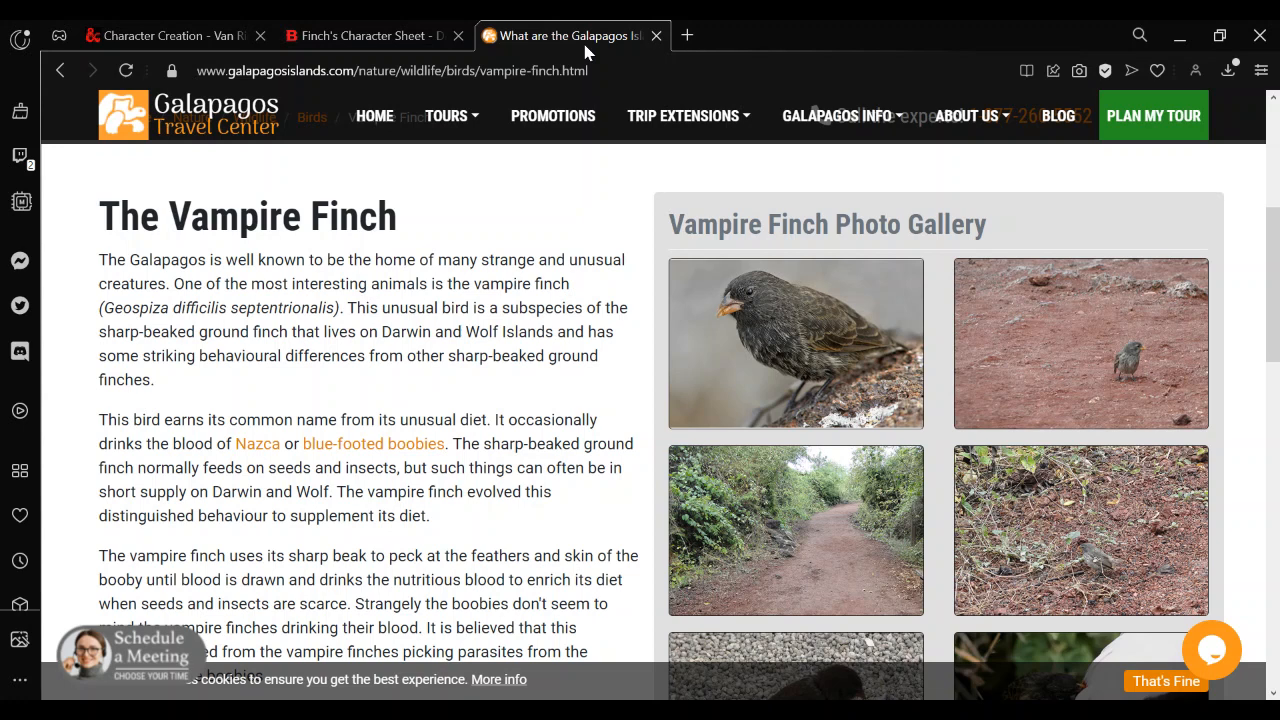
{"action": "mouse_move", "coordinate": [488, 284]}
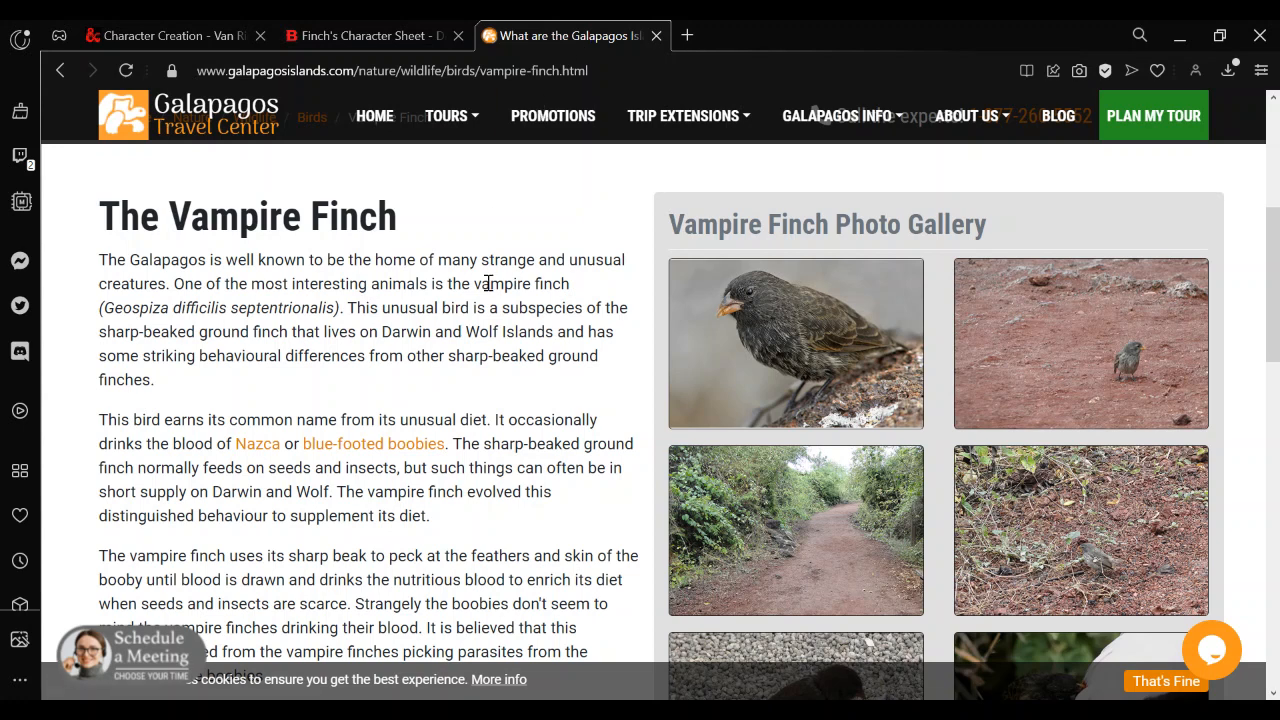
{"action": "mouse_move", "coordinate": [490, 288]}
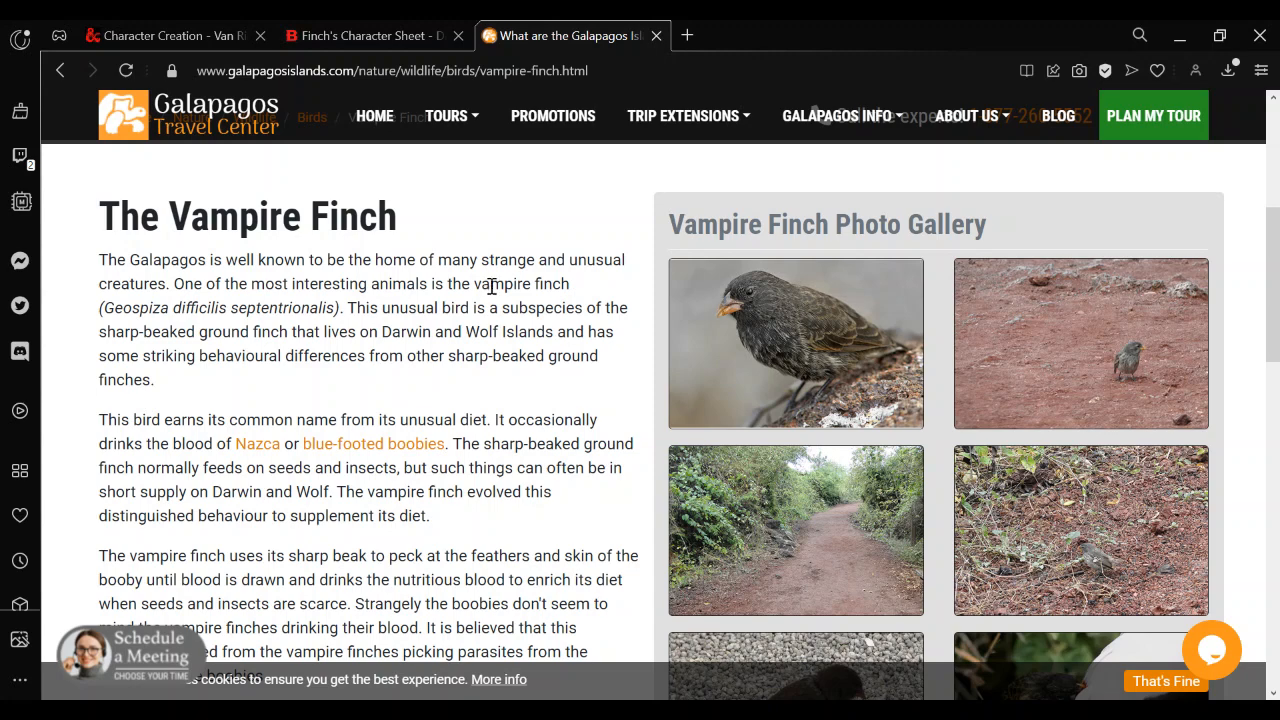
{"action": "left_click", "coordinate": [370, 36]}
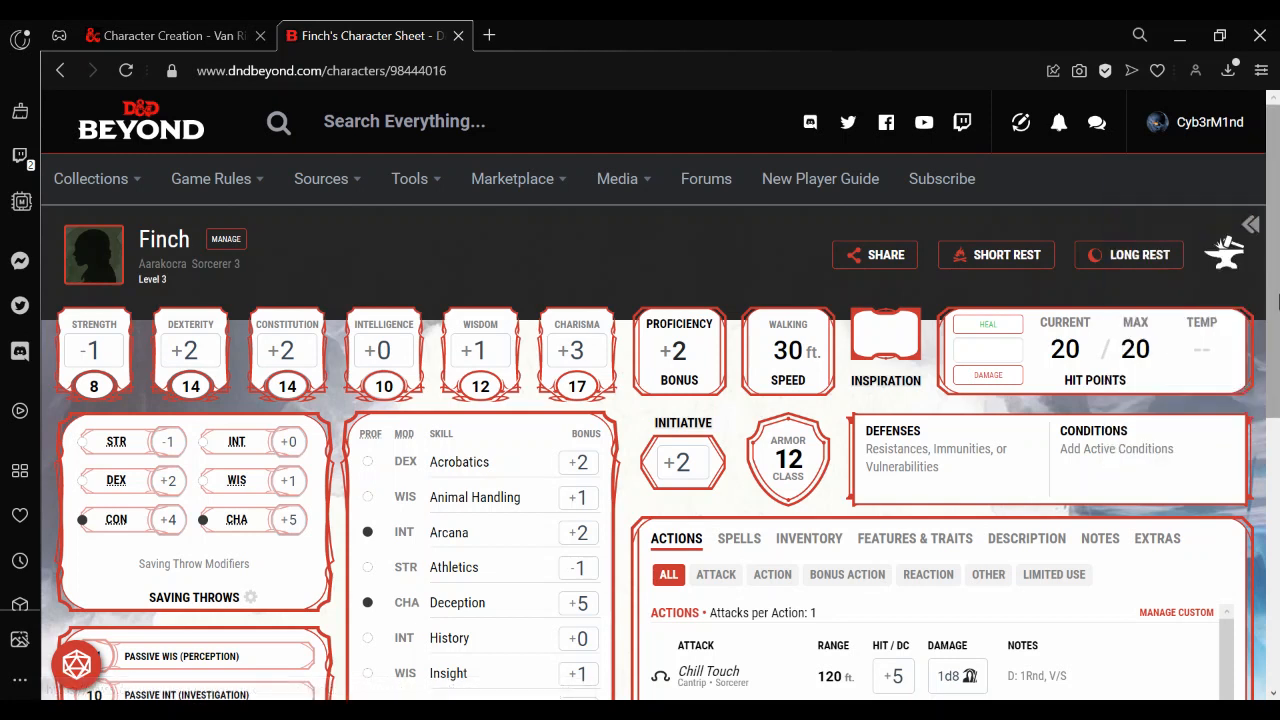
Manage Finch in the builder and review the Aarakocra Flight trait on the race step
{"action": "left_click", "coordinate": [226, 240]}
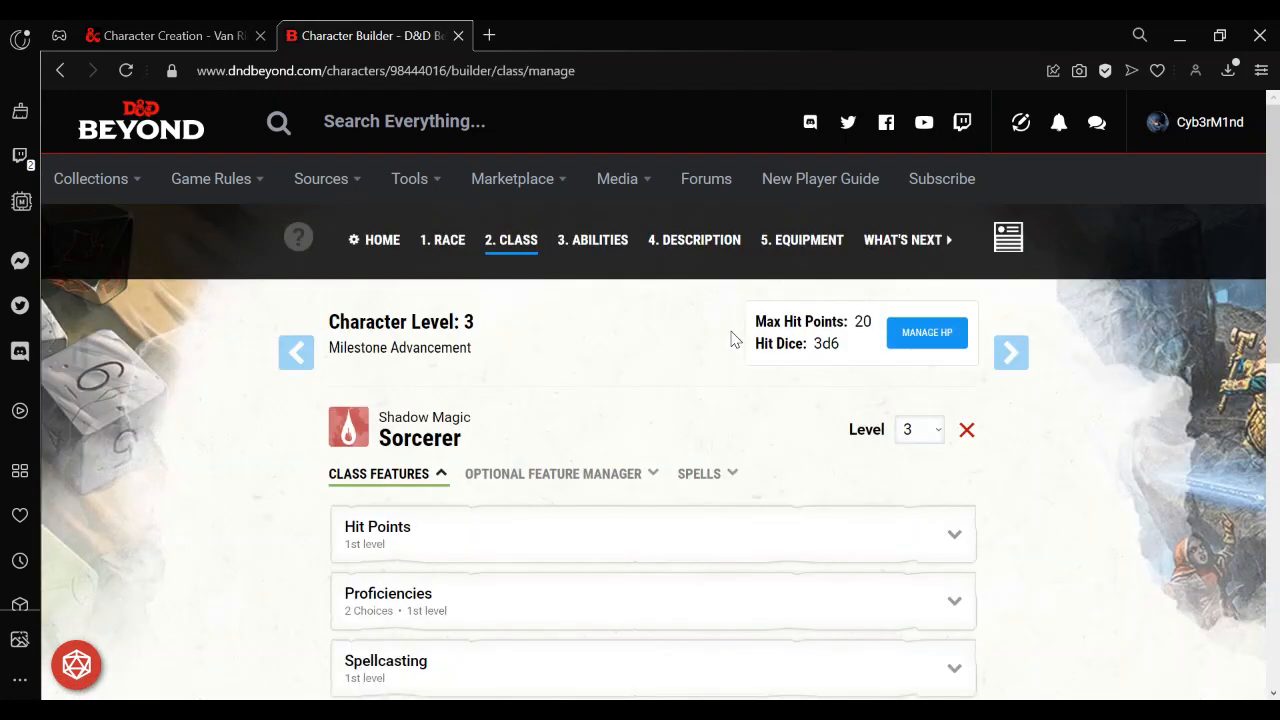
{"action": "mouse_move", "coordinate": [756, 364]}
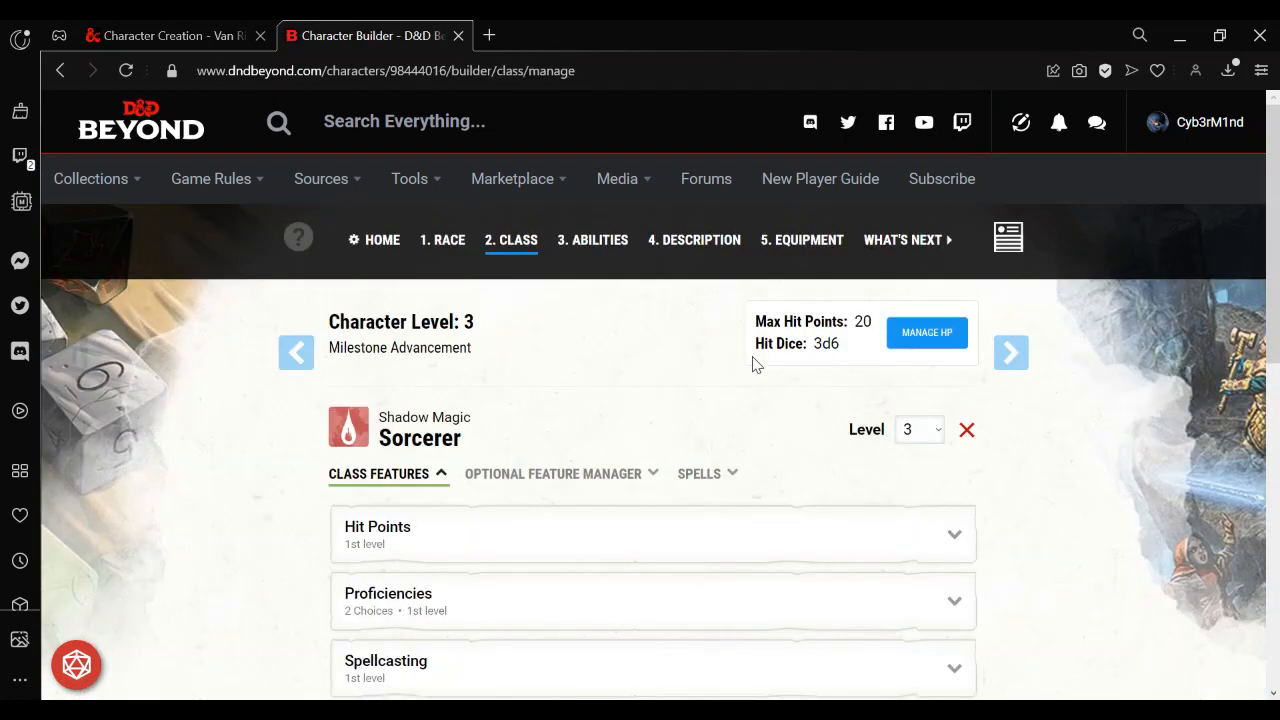
{"action": "mouse_move", "coordinate": [512, 292]}
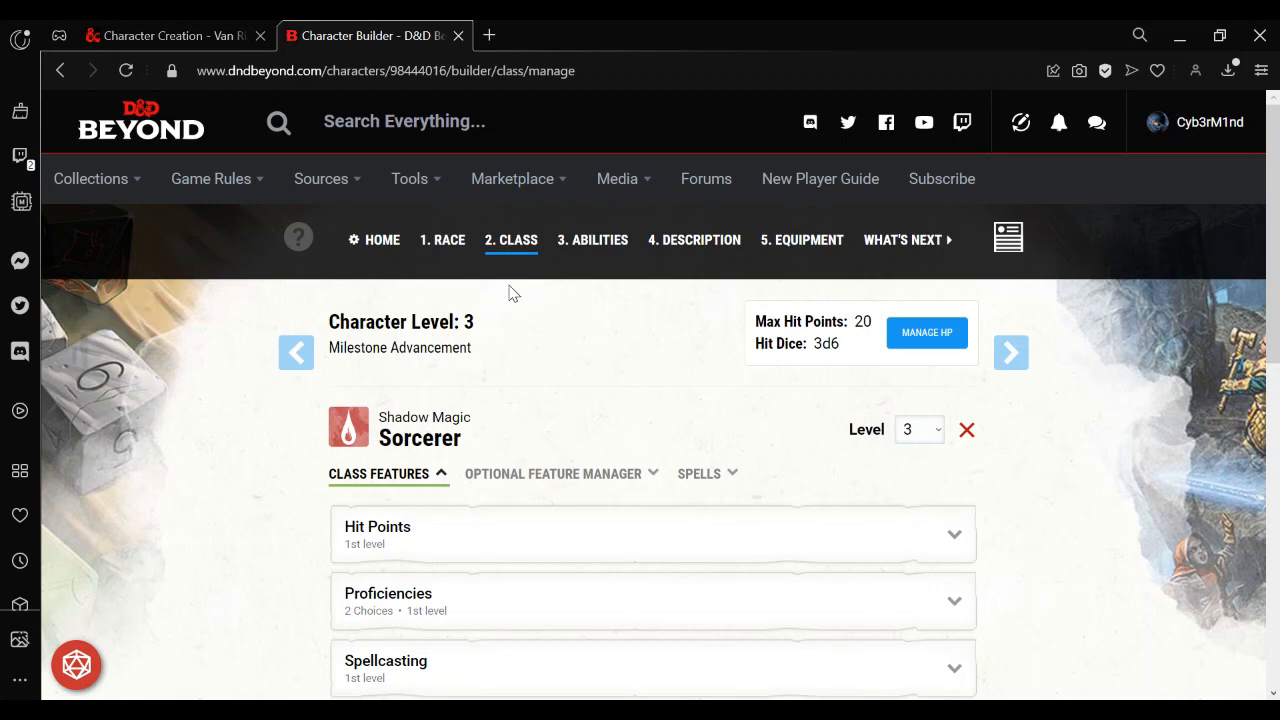
{"action": "left_click", "coordinate": [440, 240]}
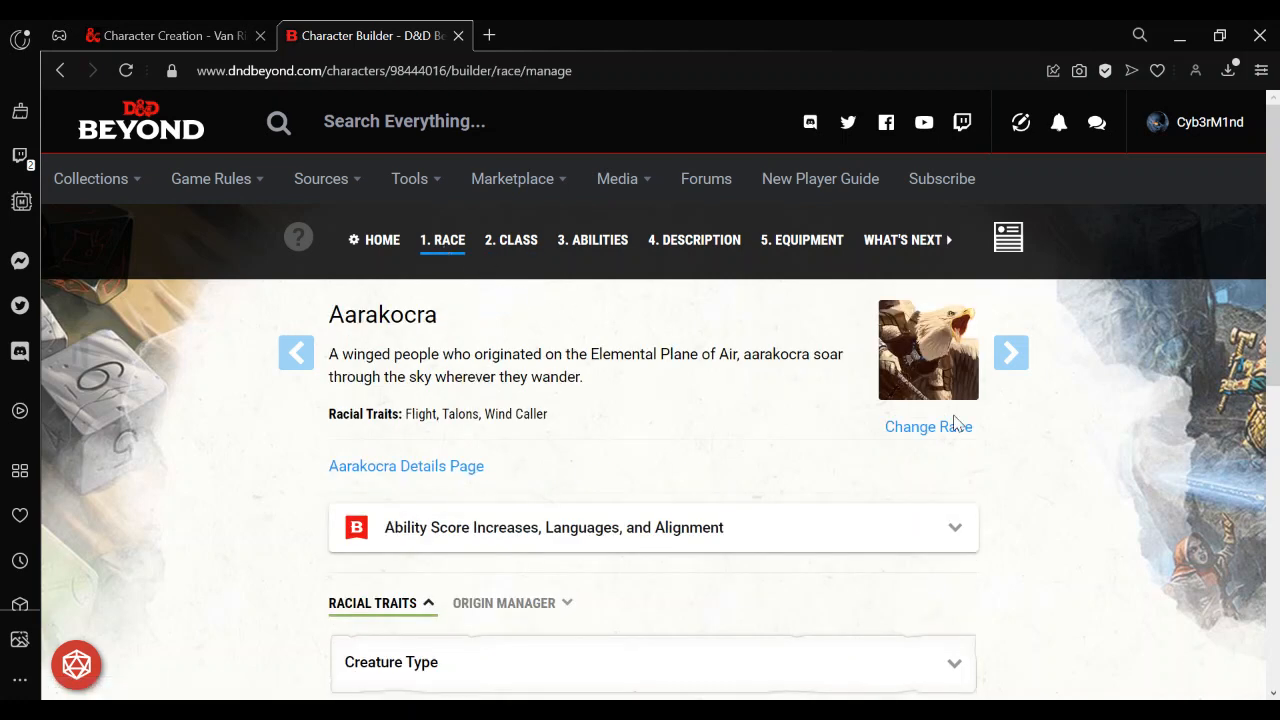
{"action": "scroll", "scroll_direction": "down", "scroll_amount": 3}
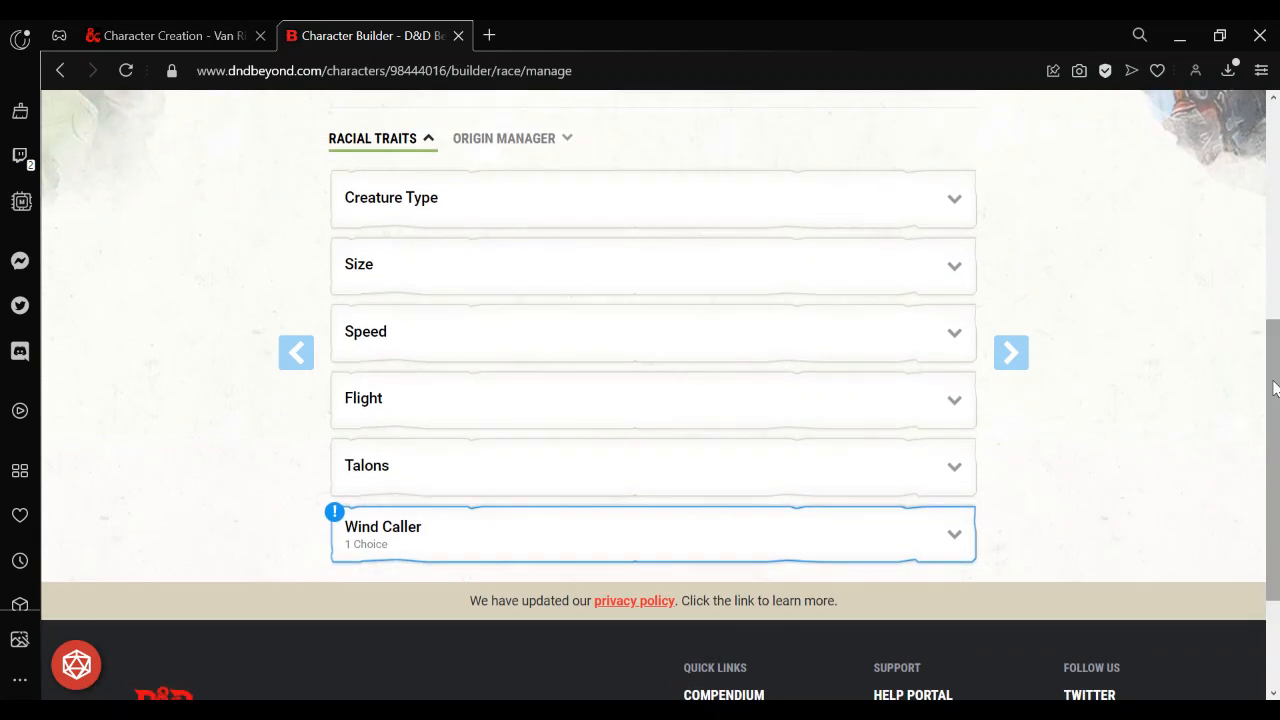
{"action": "mouse_move", "coordinate": [1144, 368]}
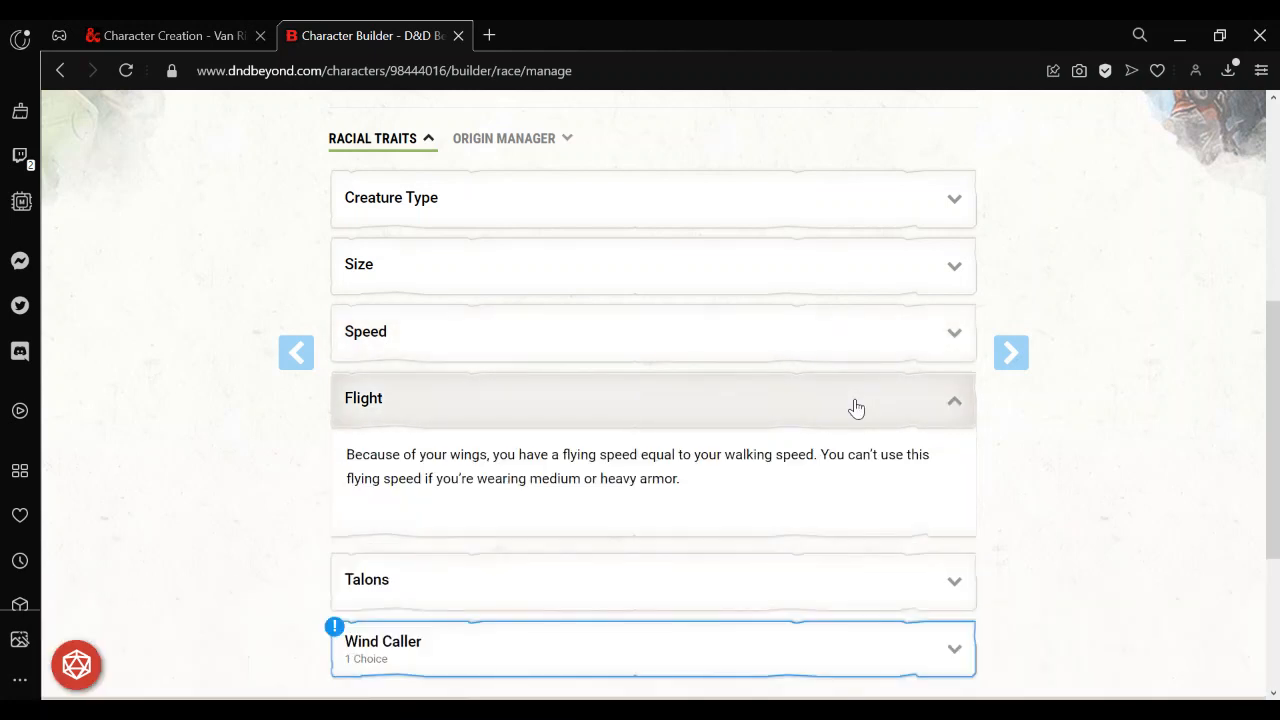
{"action": "mouse_move", "coordinate": [658, 500]}
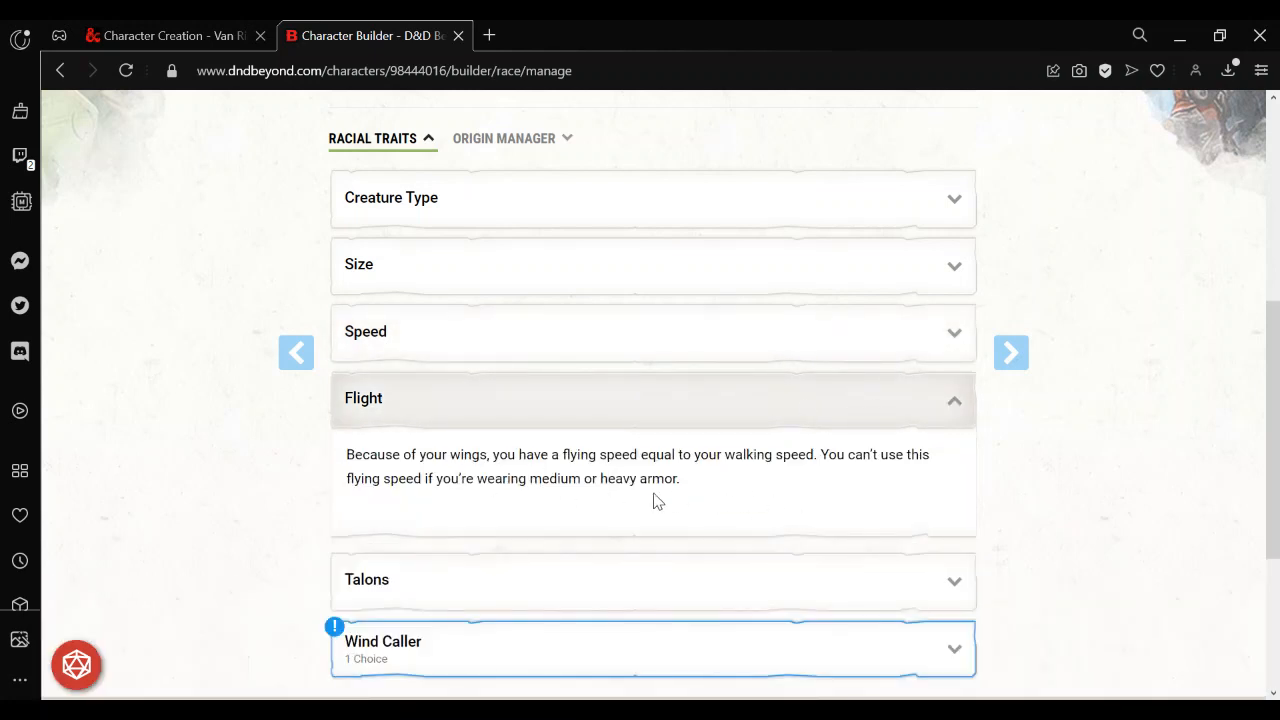
{"action": "mouse_move", "coordinate": [772, 492]}
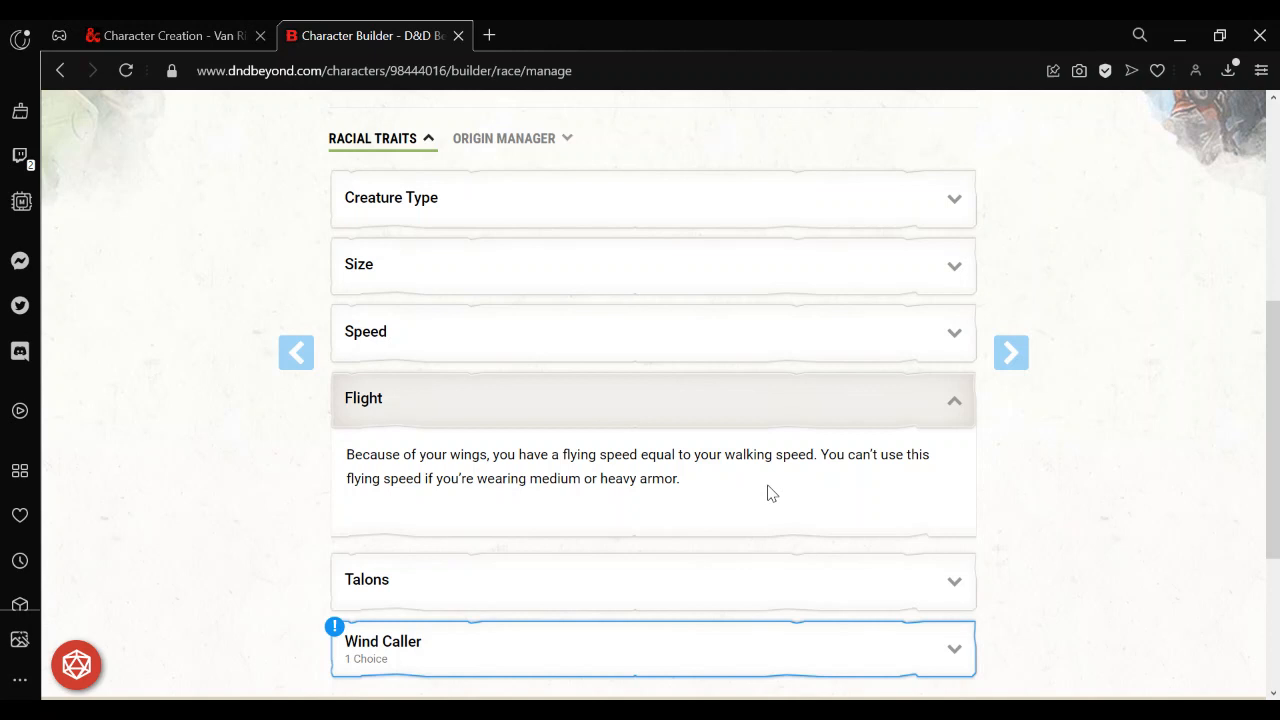
{"action": "mouse_move", "coordinate": [838, 426]}
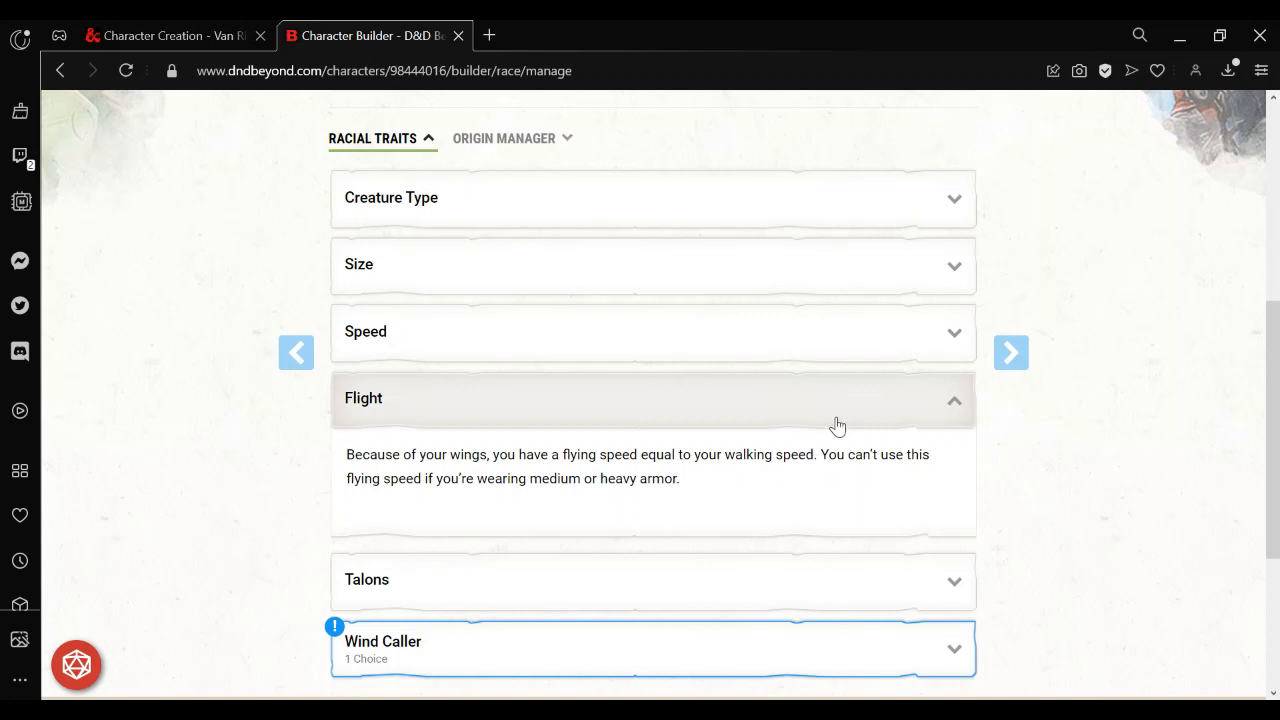
{"action": "left_click", "coordinate": [652, 396]}
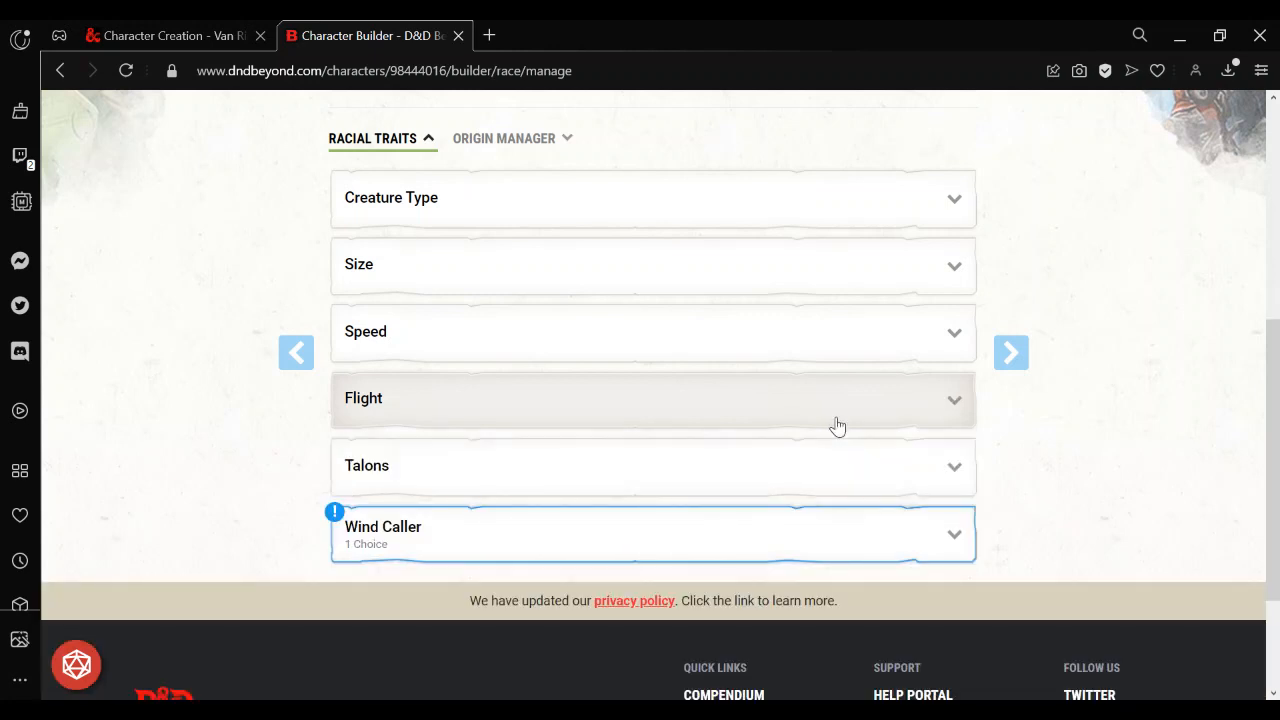
{"action": "mouse_move", "coordinate": [588, 292]}
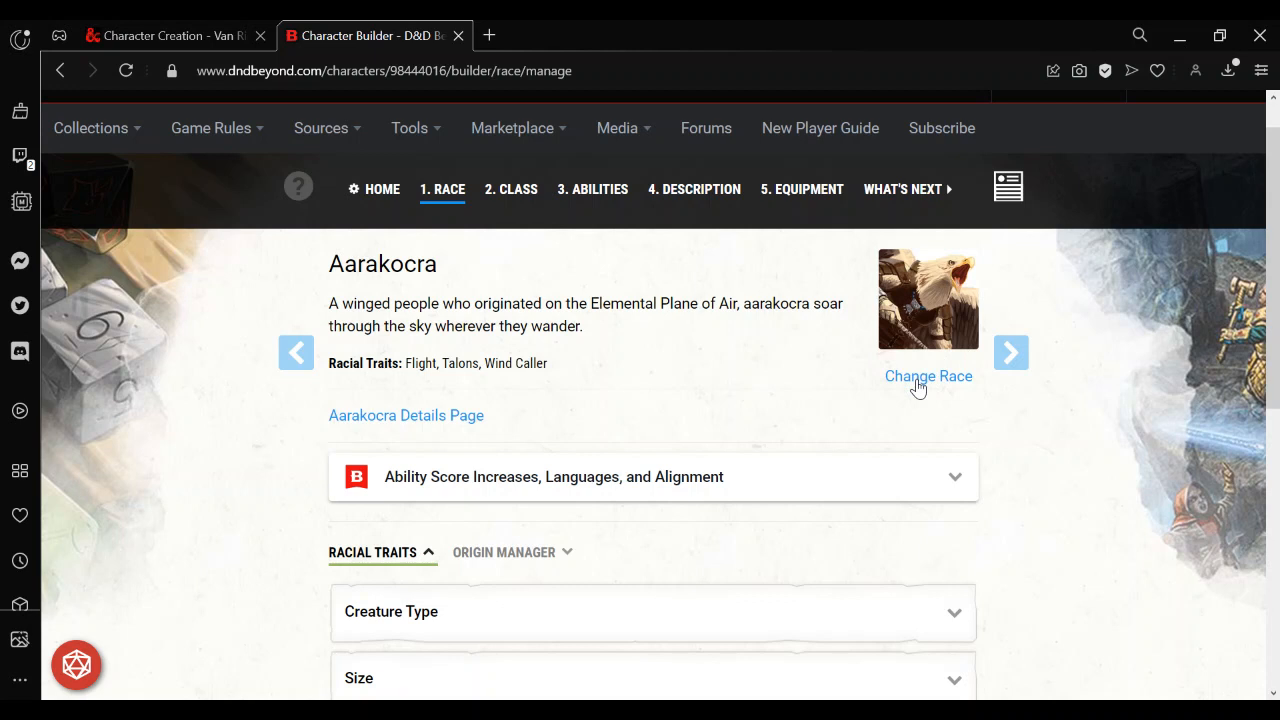
{"action": "left_click", "coordinate": [928, 376]}
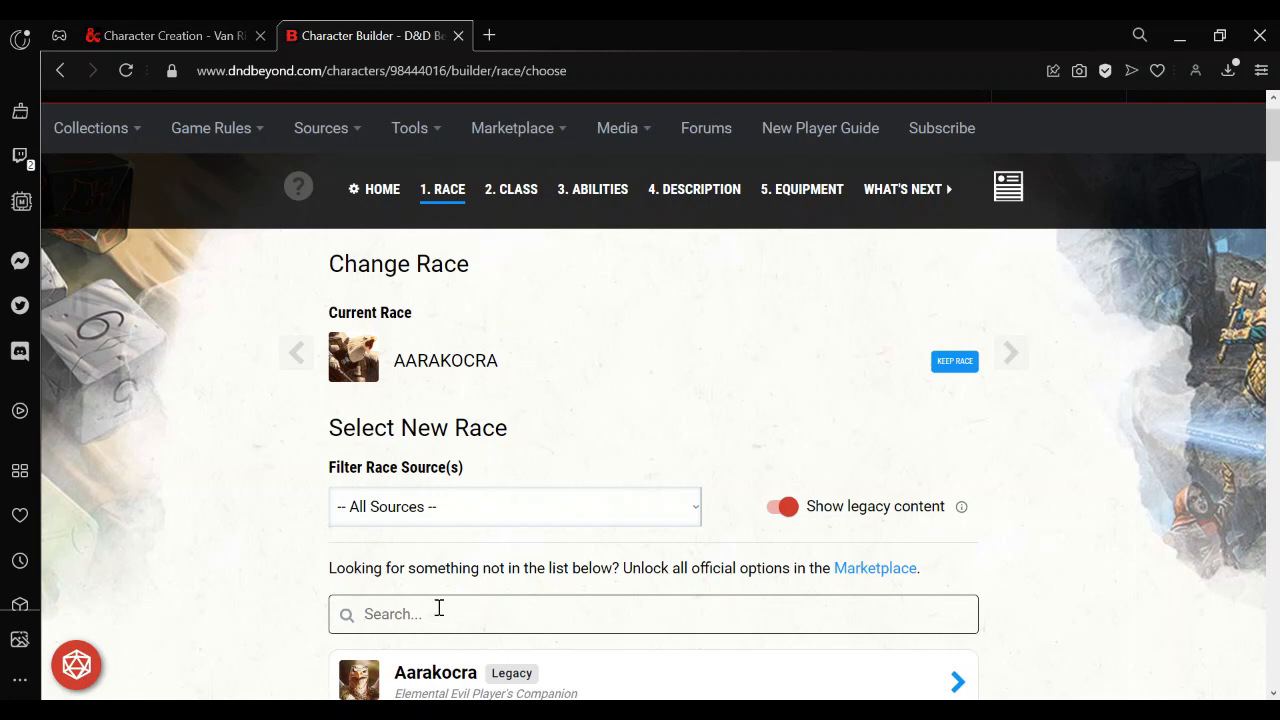
{"action": "type", "text": "dha"}
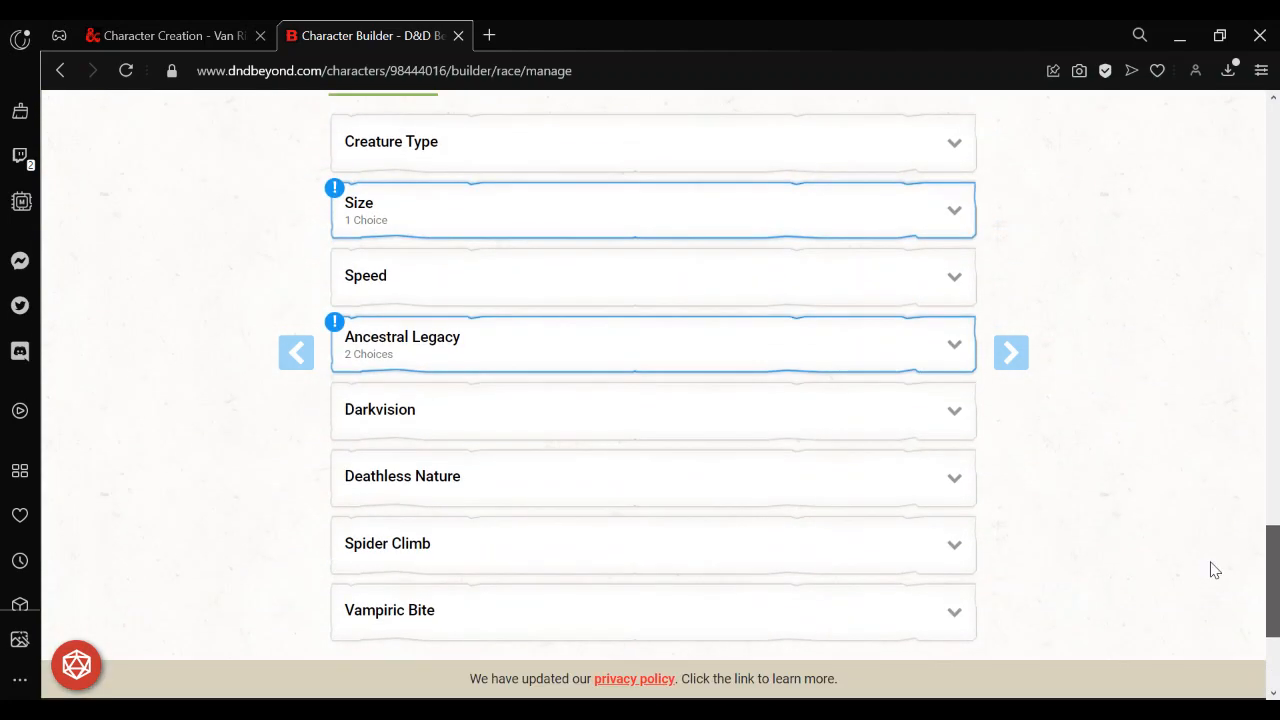
{"action": "left_click", "coordinate": [652, 344]}
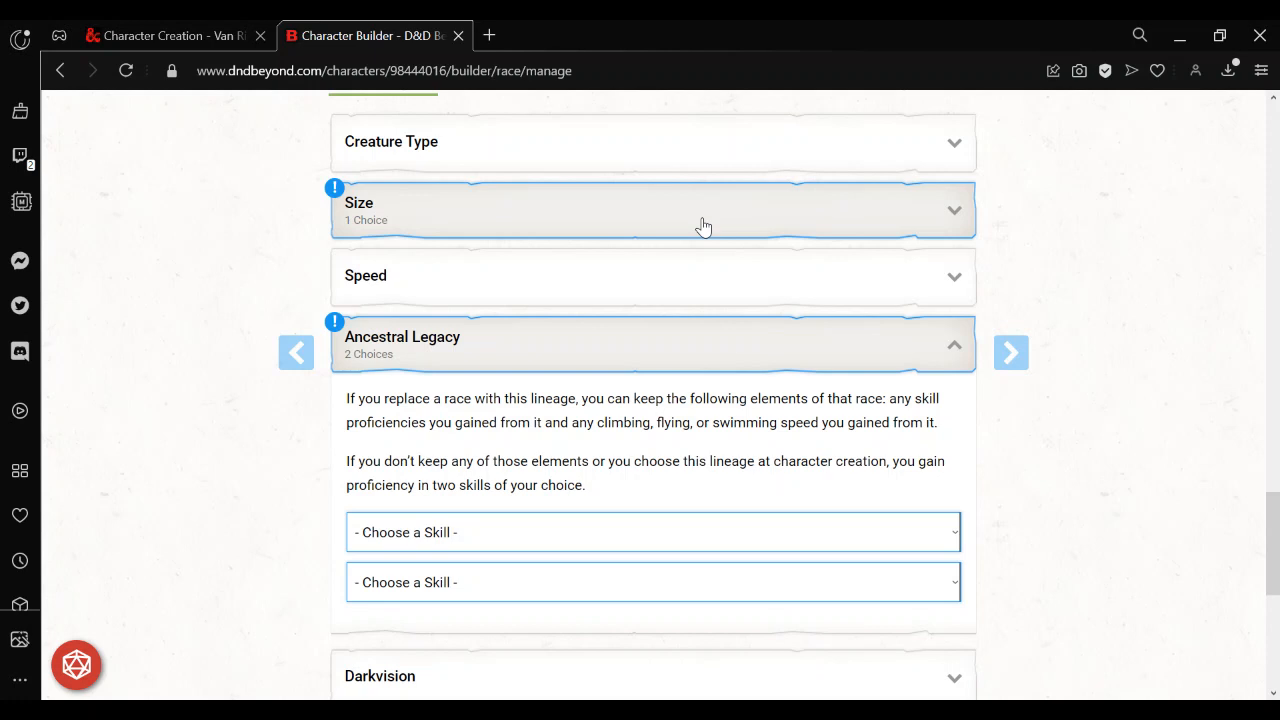
{"action": "left_click", "coordinate": [652, 210]}
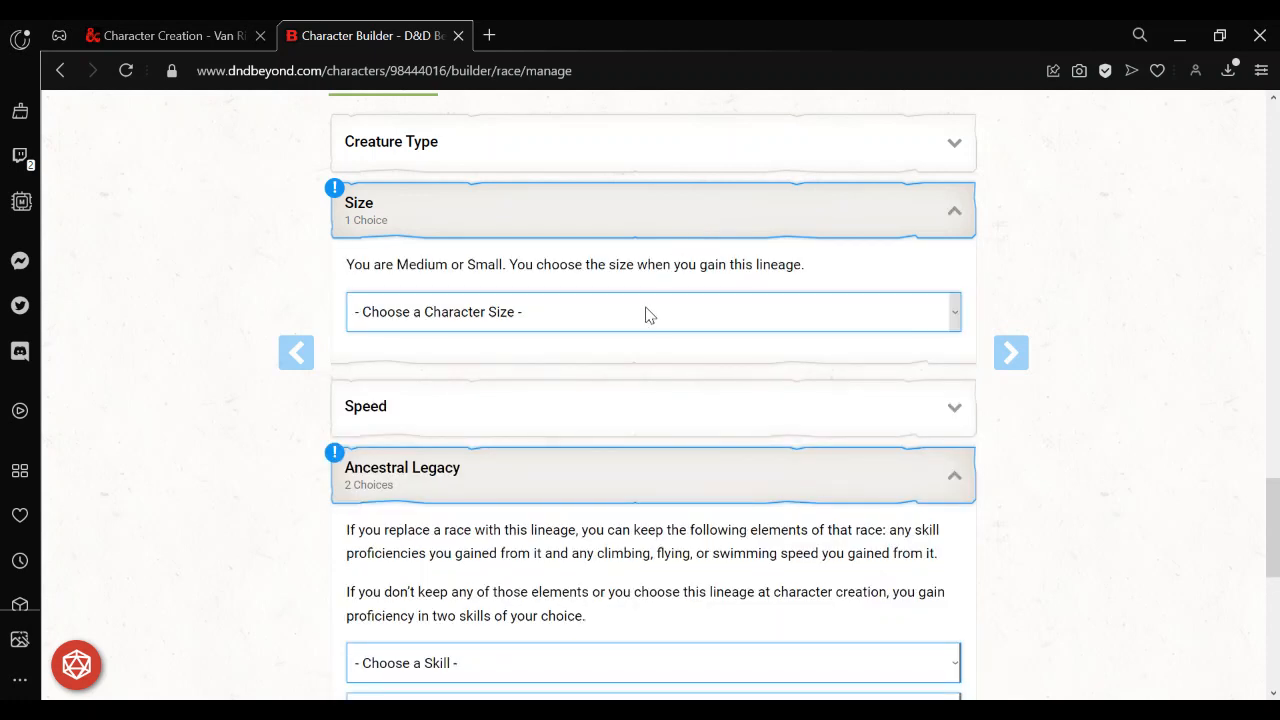
{"action": "left_click", "coordinate": [652, 312]}
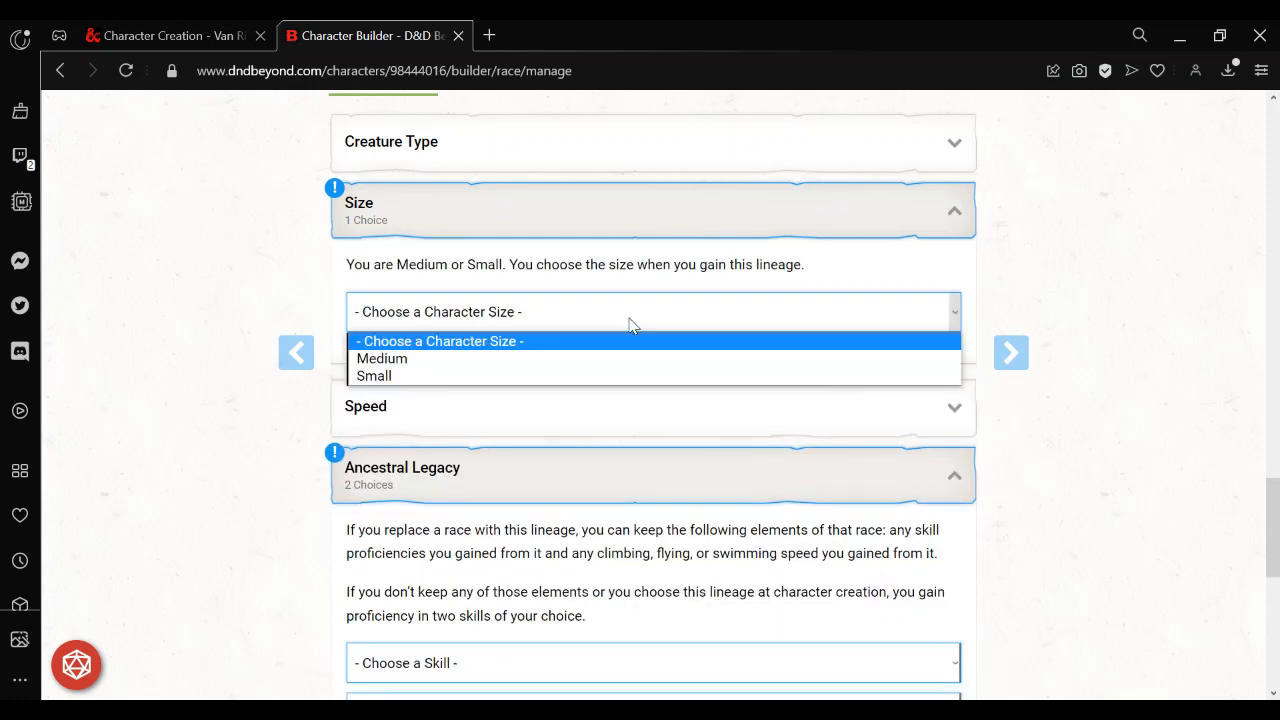
{"action": "left_click", "coordinate": [382, 358]}
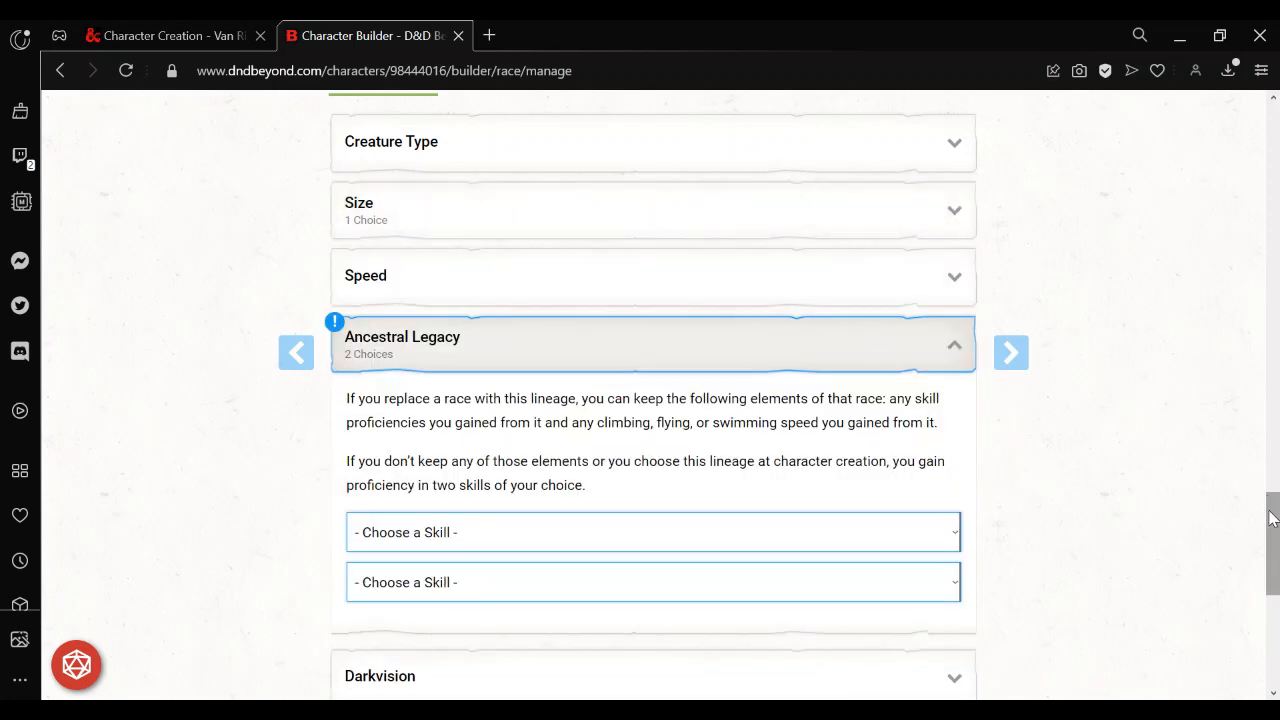
{"action": "scroll", "scroll_direction": "down", "scroll_amount": 3}
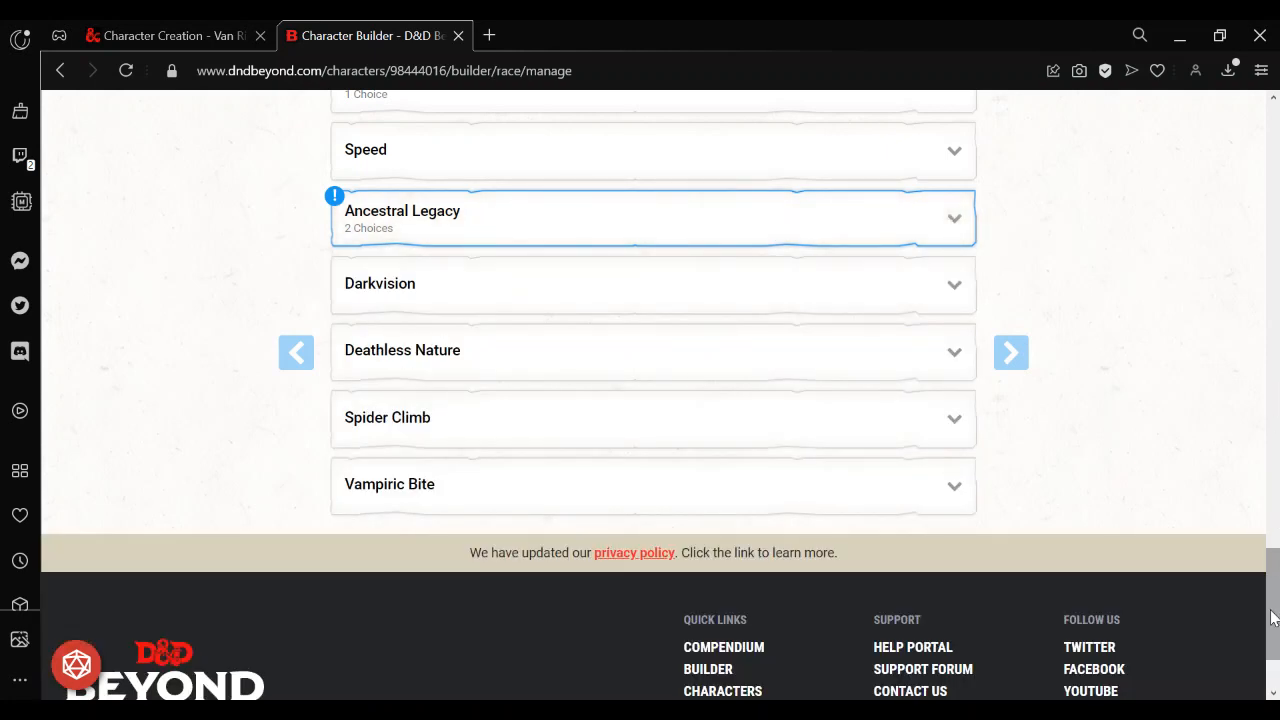
{"action": "left_click", "coordinate": [652, 218]}
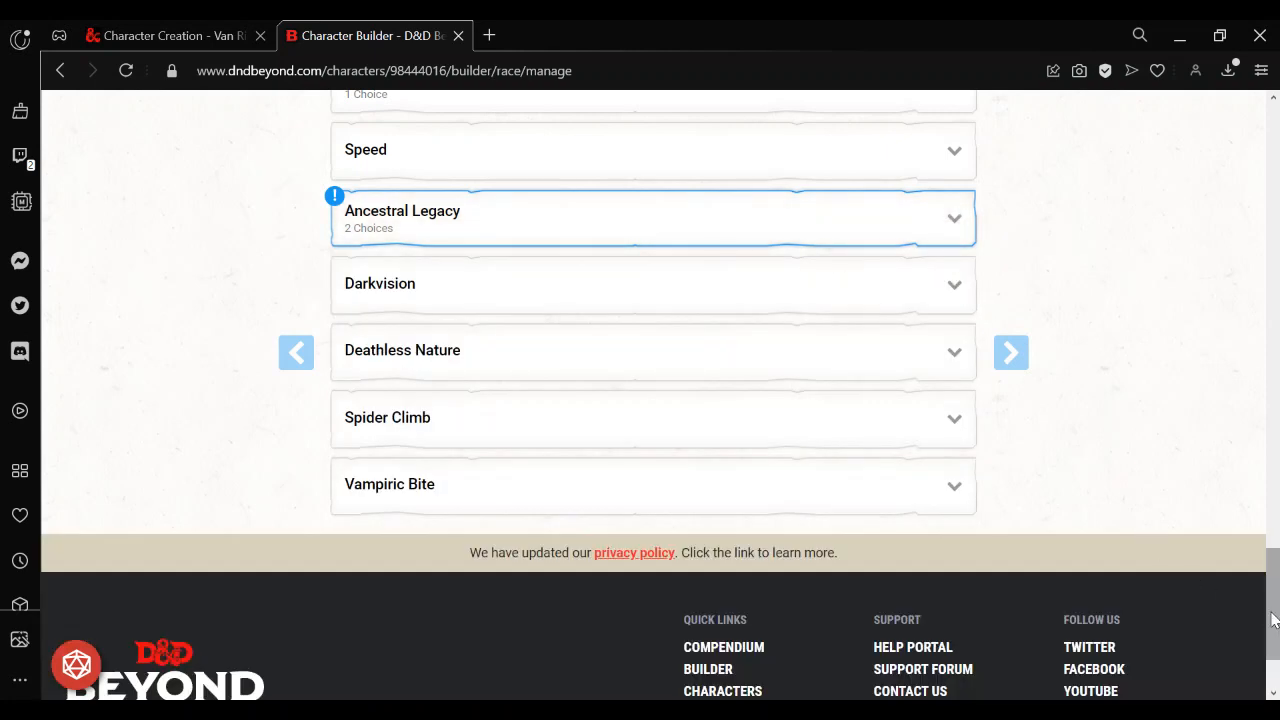
{"action": "left_click", "coordinate": [652, 218]}
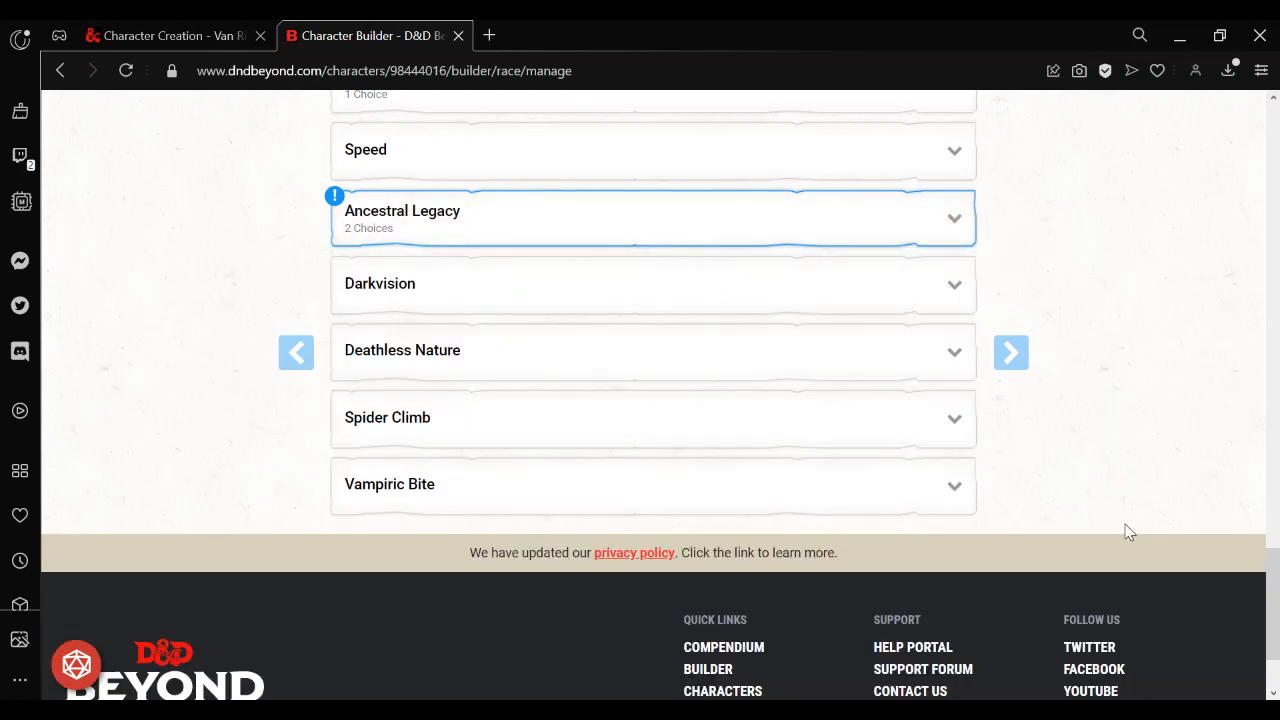
{"action": "scroll", "scroll_direction": "down", "scroll_amount": 3}
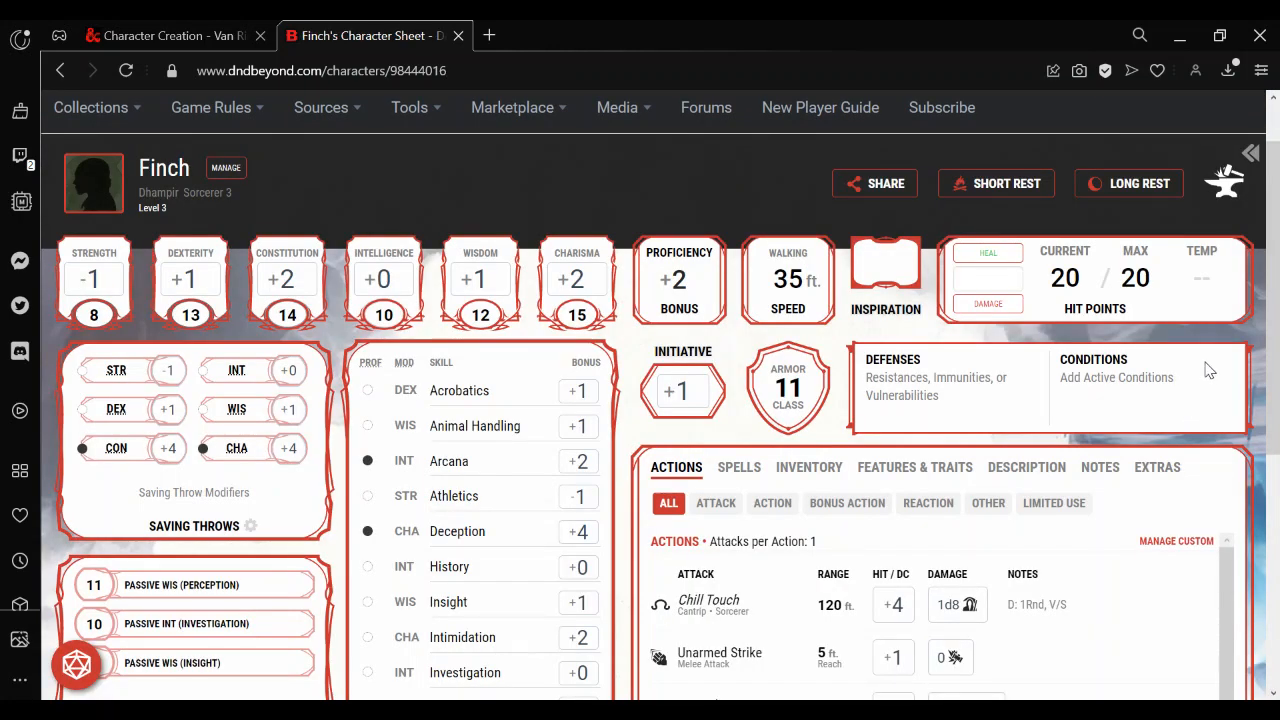
Begin a custom flying speed for Finch with source noted as Ancestral Legacy
{"action": "scroll", "scroll_direction": "down", "scroll_amount": 3}
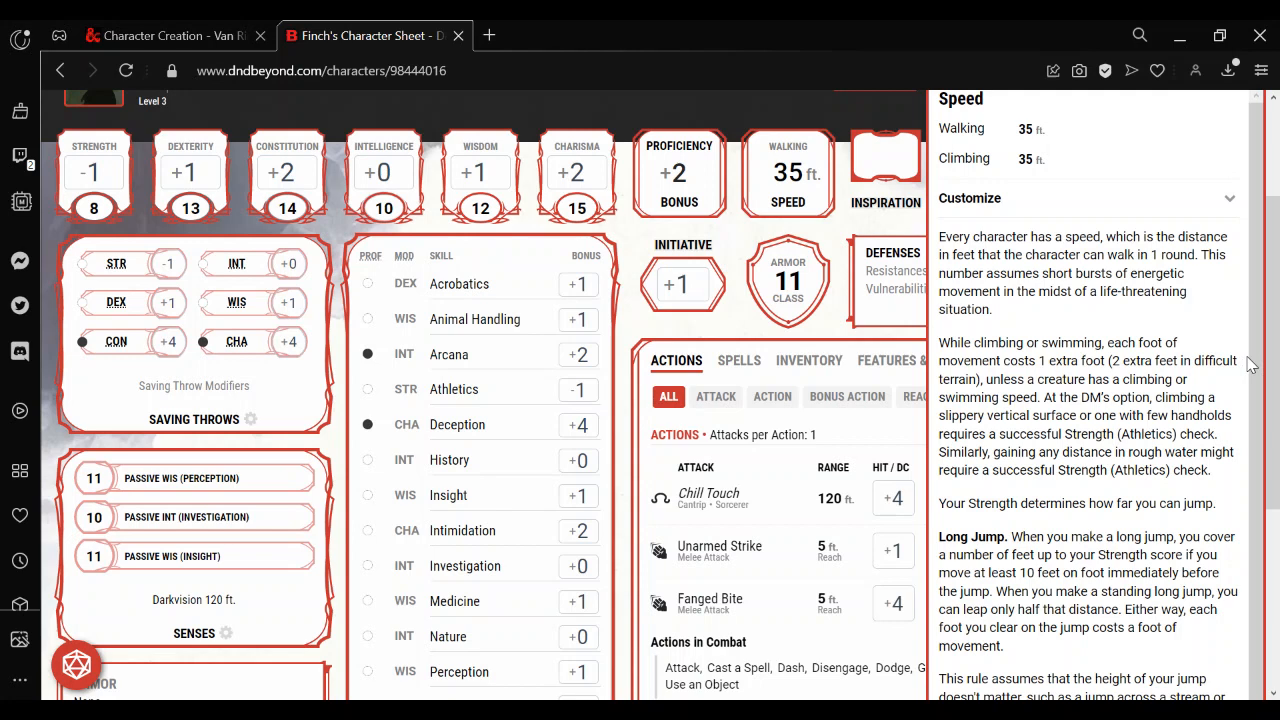
{"action": "mouse_move", "coordinate": [1072, 212]}
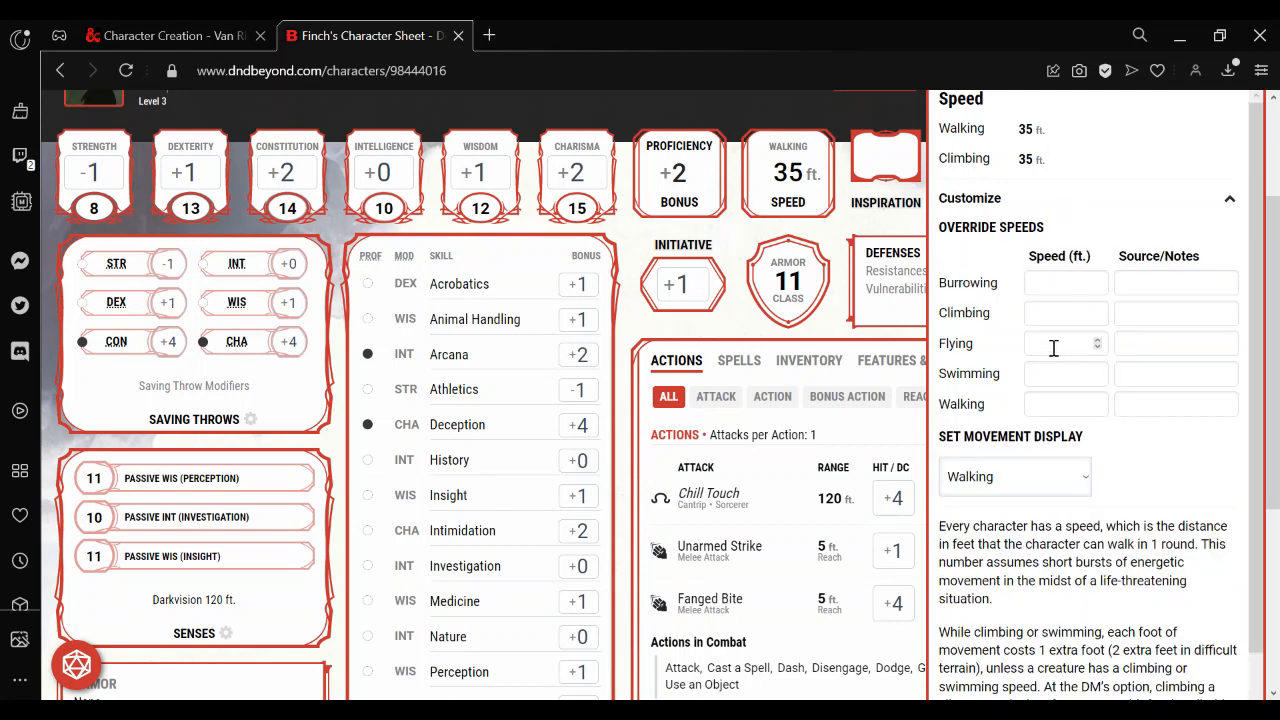
{"action": "left_click", "coordinate": [1064, 344]}
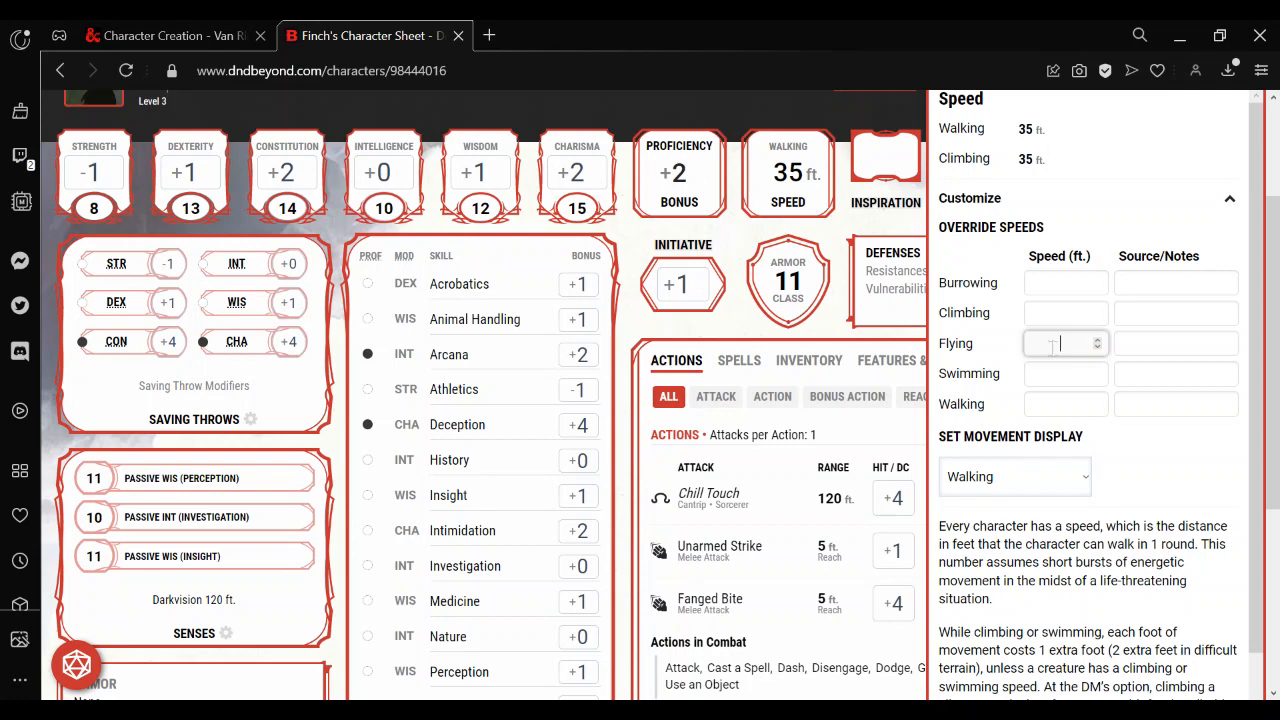
{"action": "type", "text": "30"}
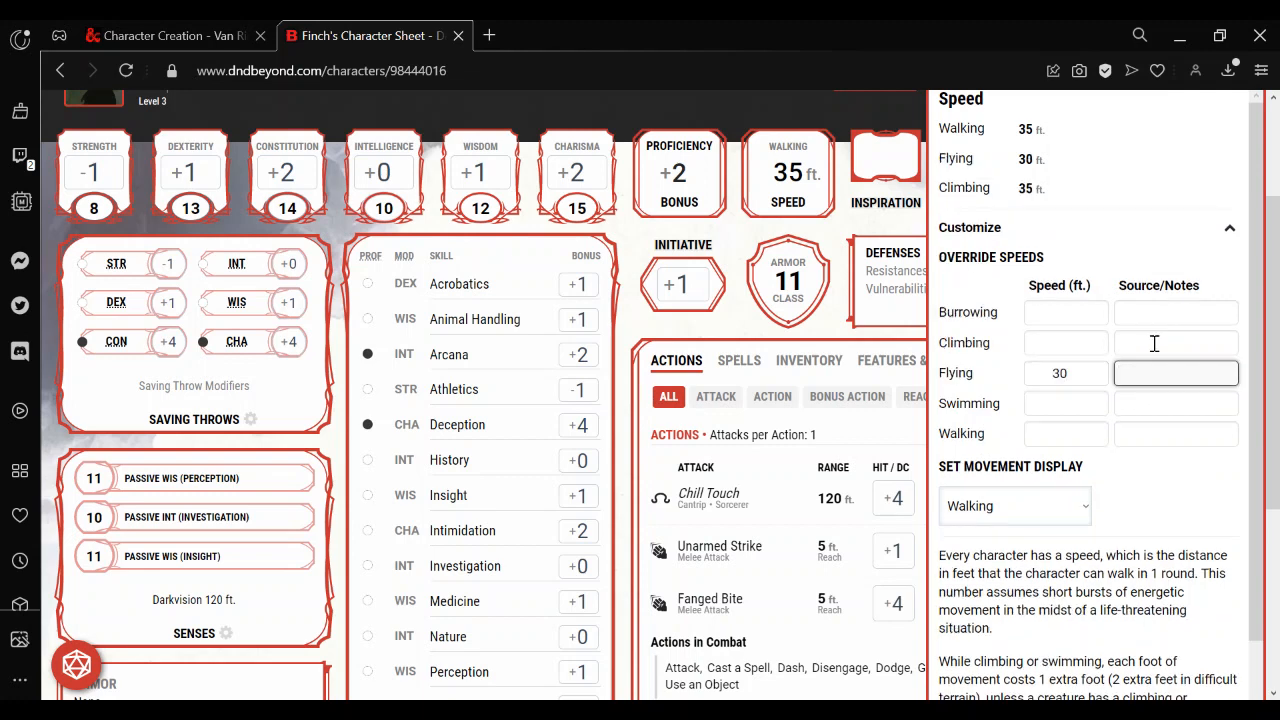
{"action": "type", "text": "A"}
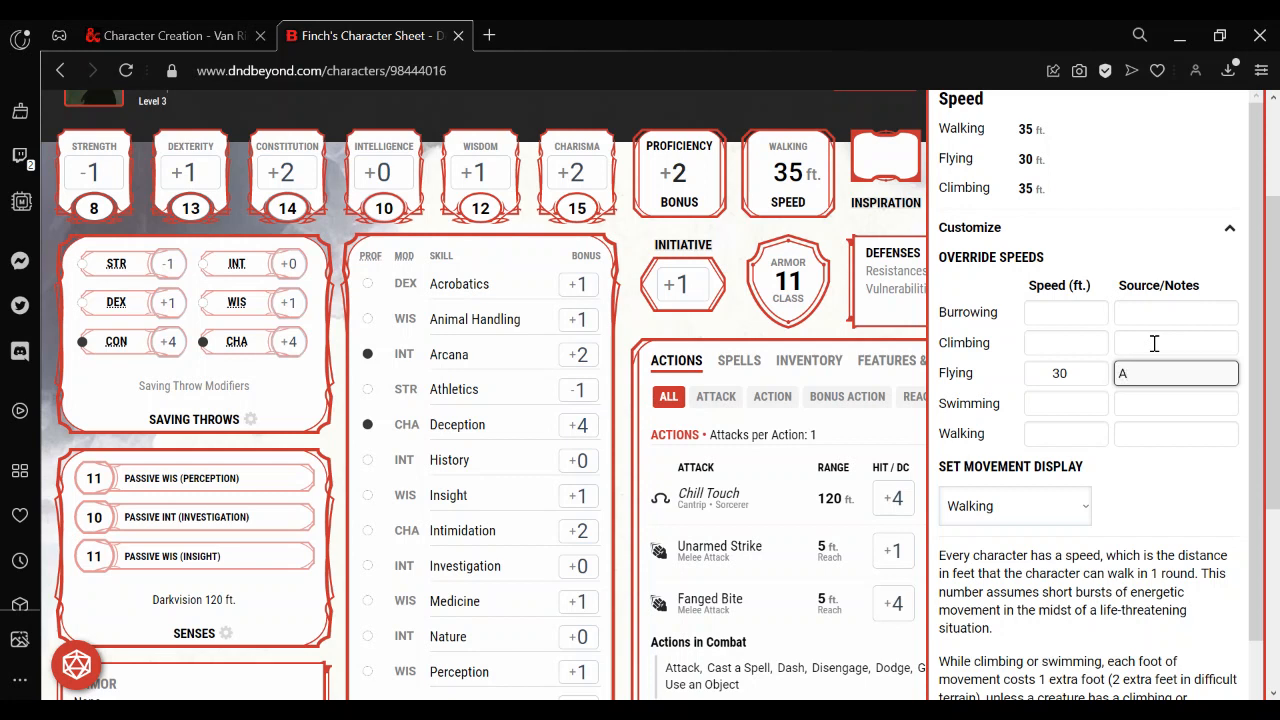
{"action": "type", "text": "Ancestr"}
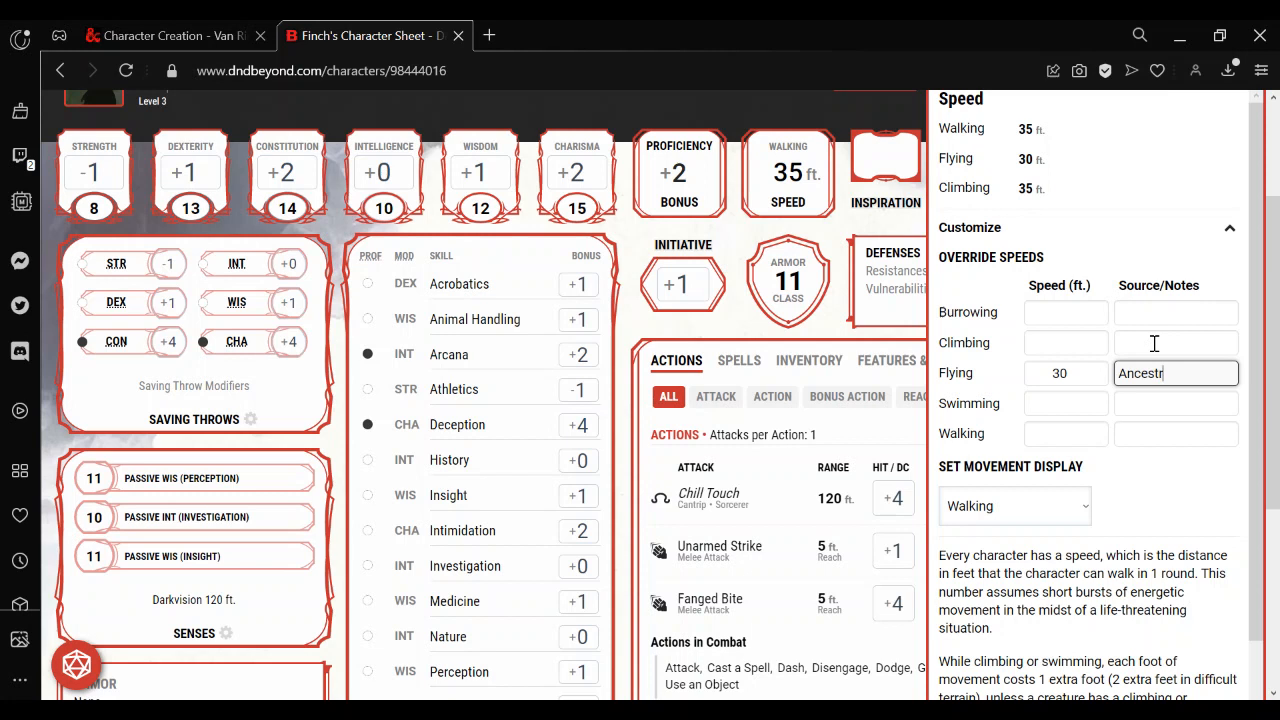
{"action": "type", "text": "Ancestral Legacy (A"}
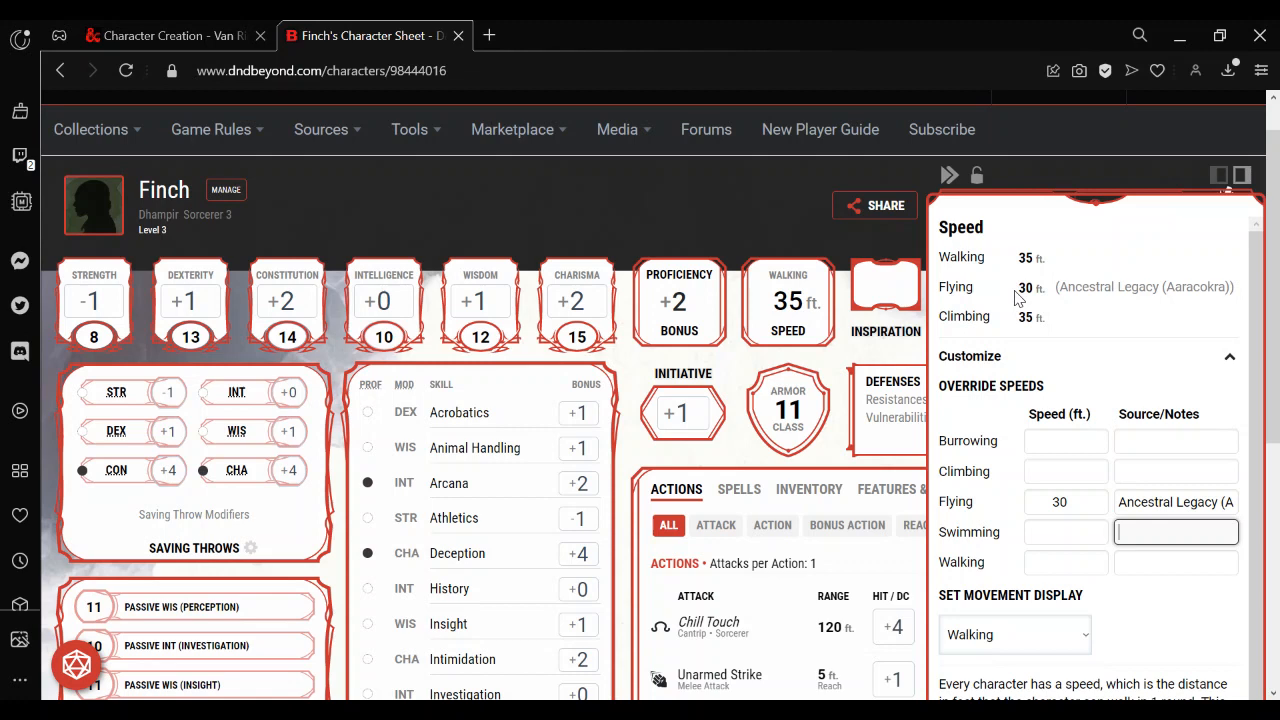
{"action": "mouse_move", "coordinate": [1116, 310]}
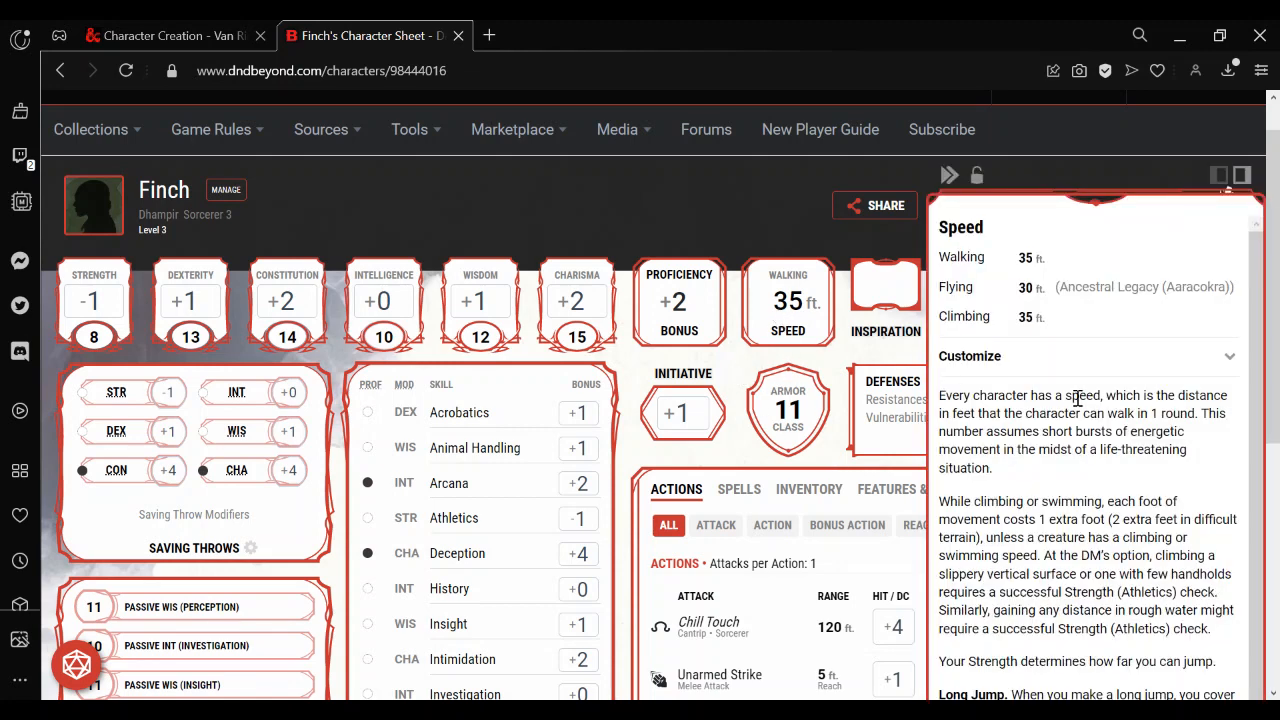
{"action": "mouse_move", "coordinate": [1062, 336]}
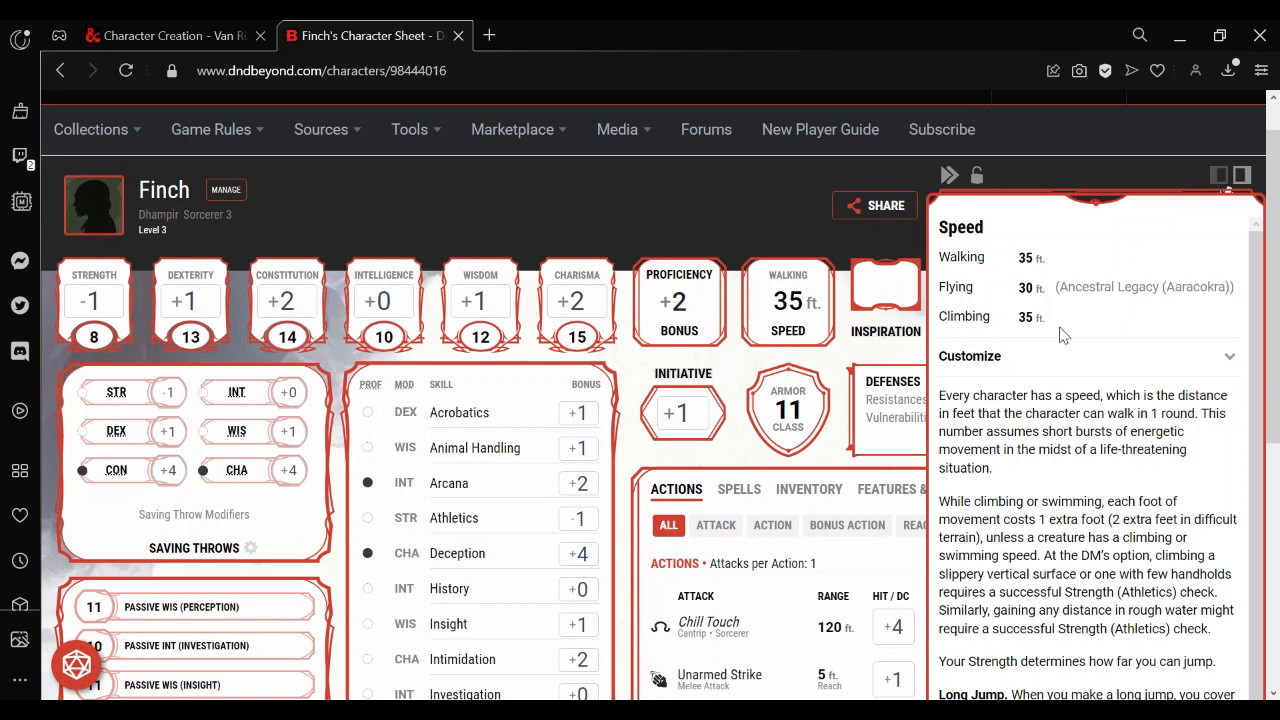
{"action": "mouse_move", "coordinate": [1186, 366]}
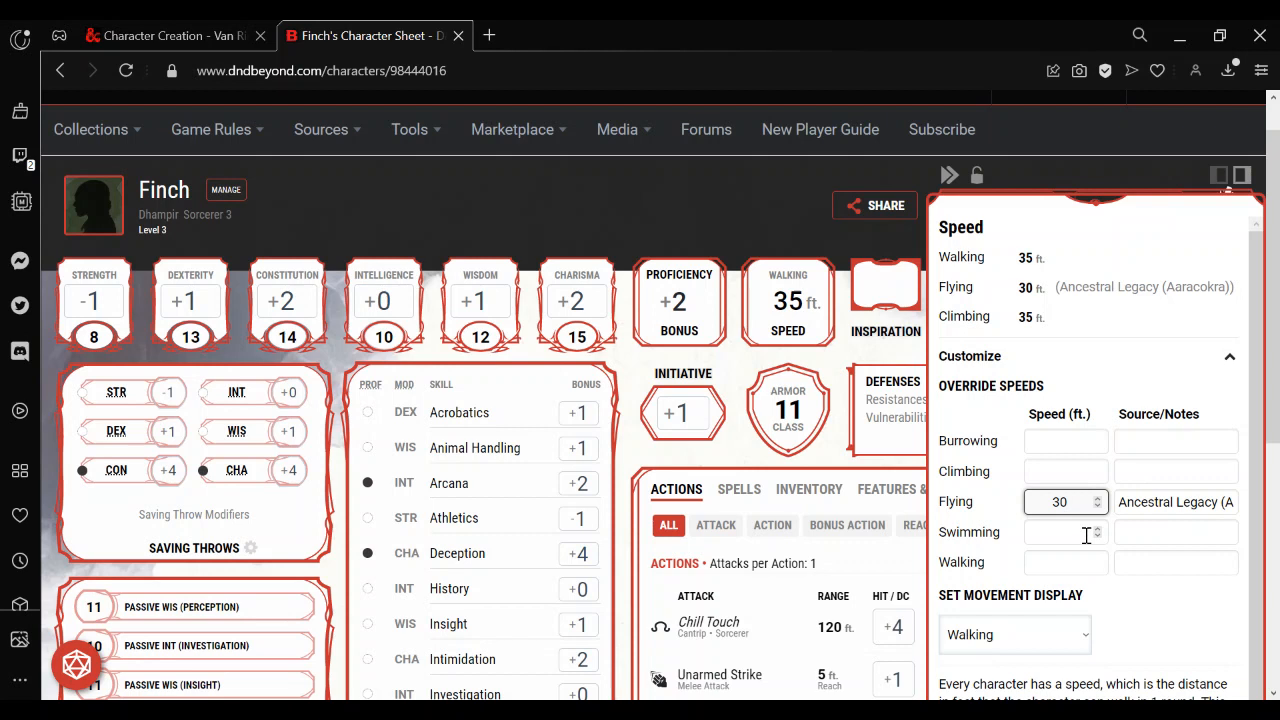
Set the flying speed to 35 ft and make Flying the sheet's displayed movement
{"action": "type", "text": "35"}
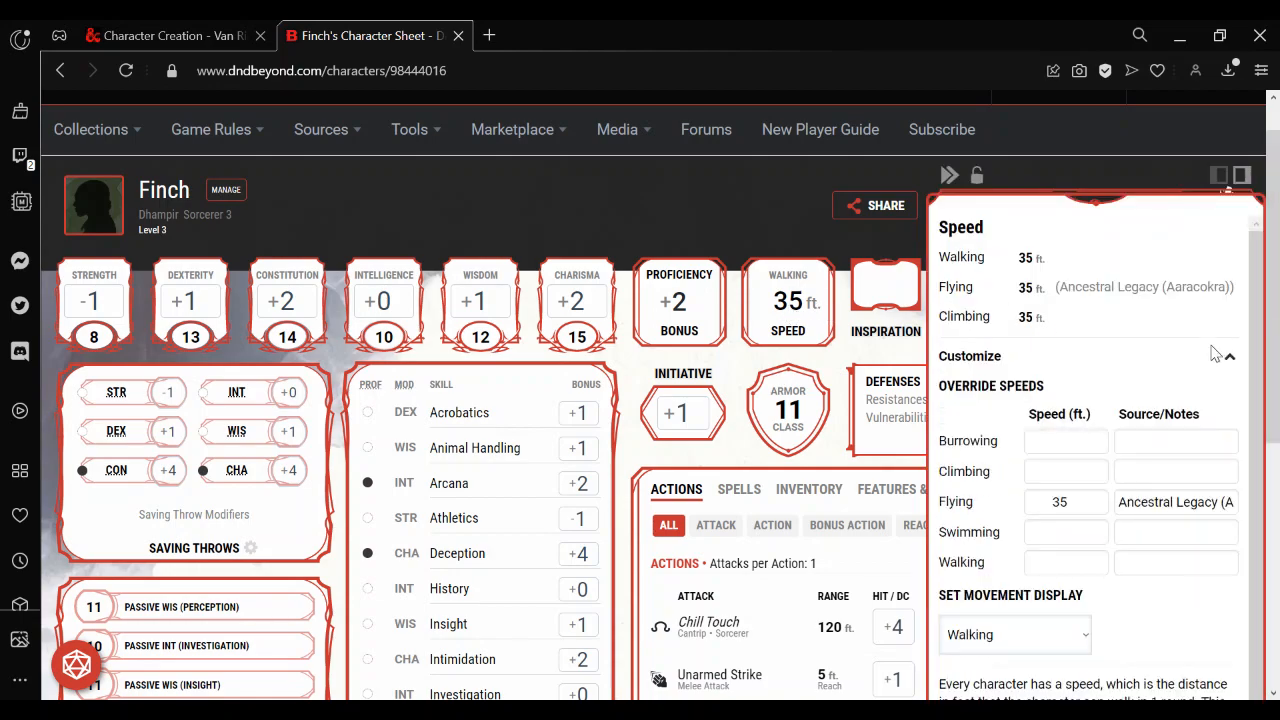
{"action": "scroll", "scroll_direction": "down", "scroll_amount": 3}
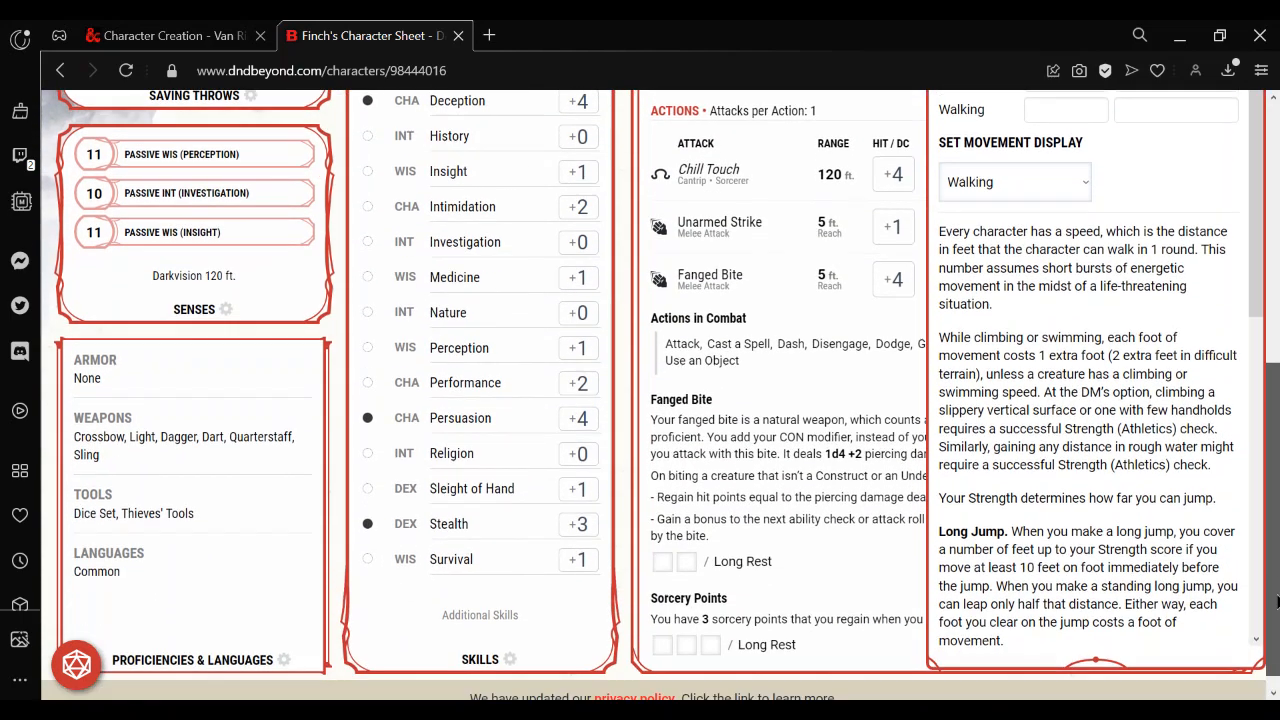
{"action": "left_click", "coordinate": [1012, 180]}
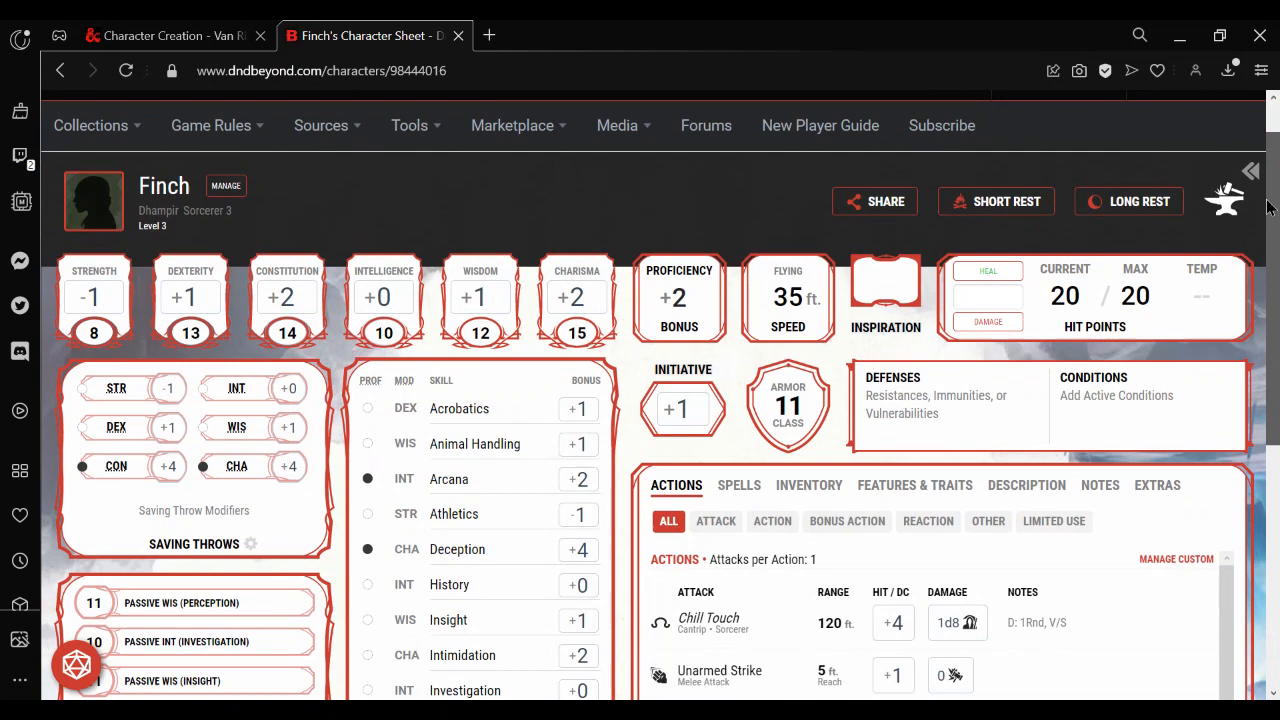
Mark Nature as Proficient with an Ancestral Legacy source note, raising it to +2
{"action": "scroll", "scroll_direction": "down", "scroll_amount": 3}
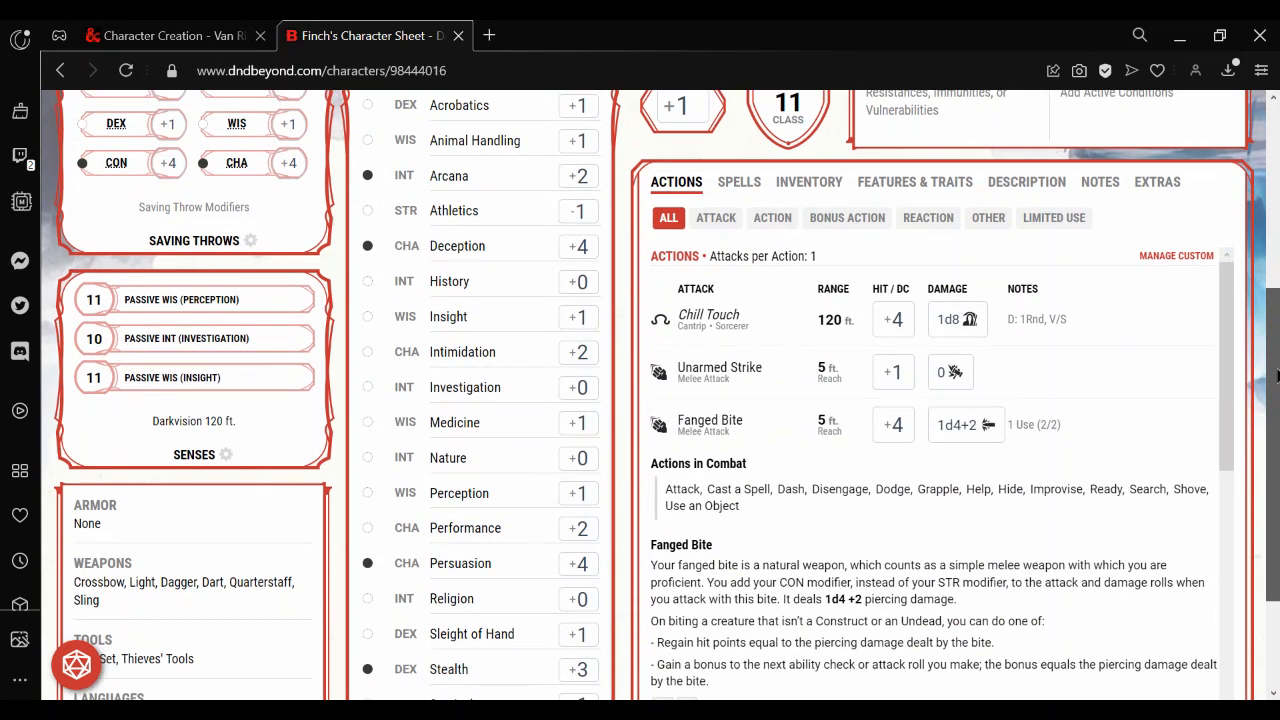
{"action": "scroll", "scroll_direction": "down", "scroll_amount": 3}
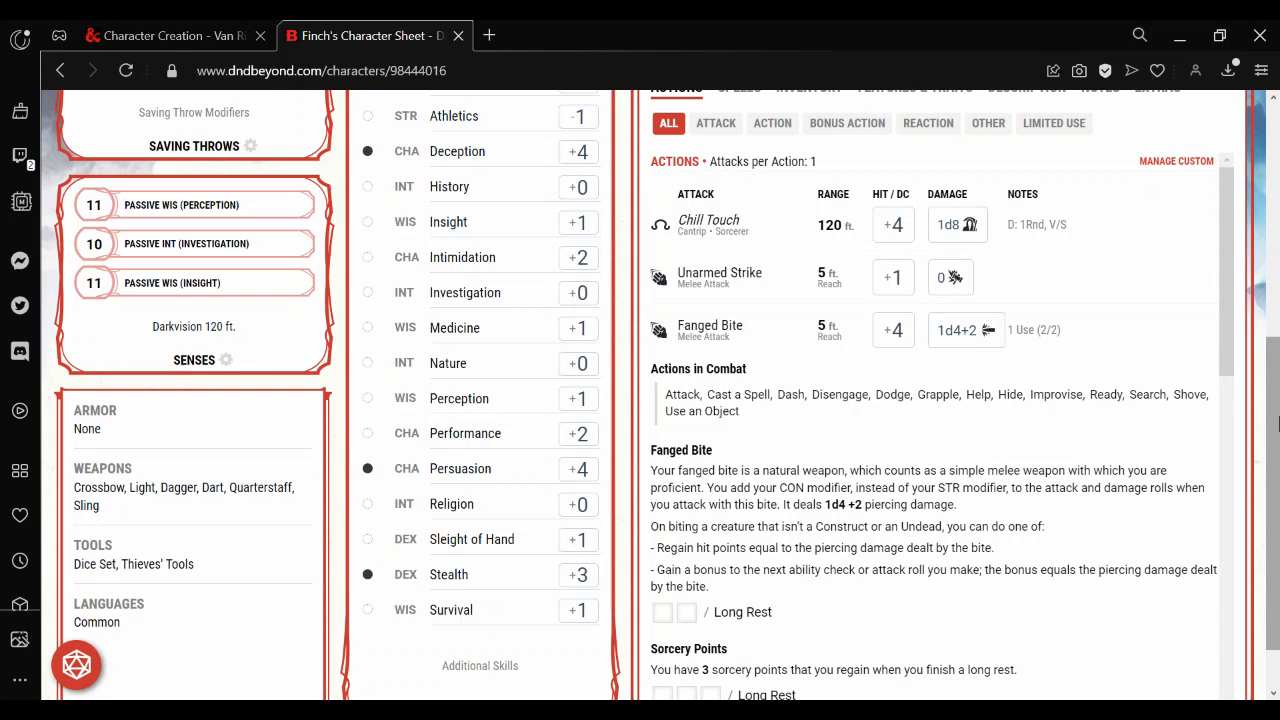
{"action": "mouse_move", "coordinate": [420, 440]}
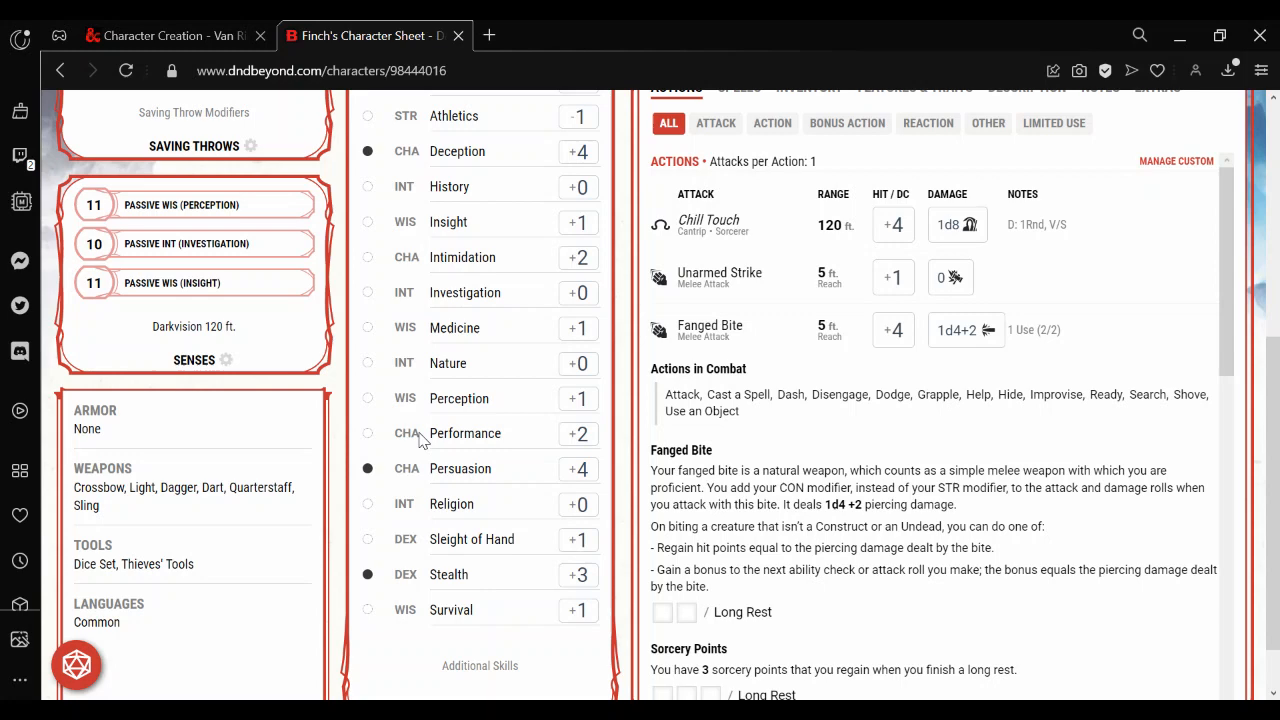
{"action": "mouse_move", "coordinate": [440, 362]}
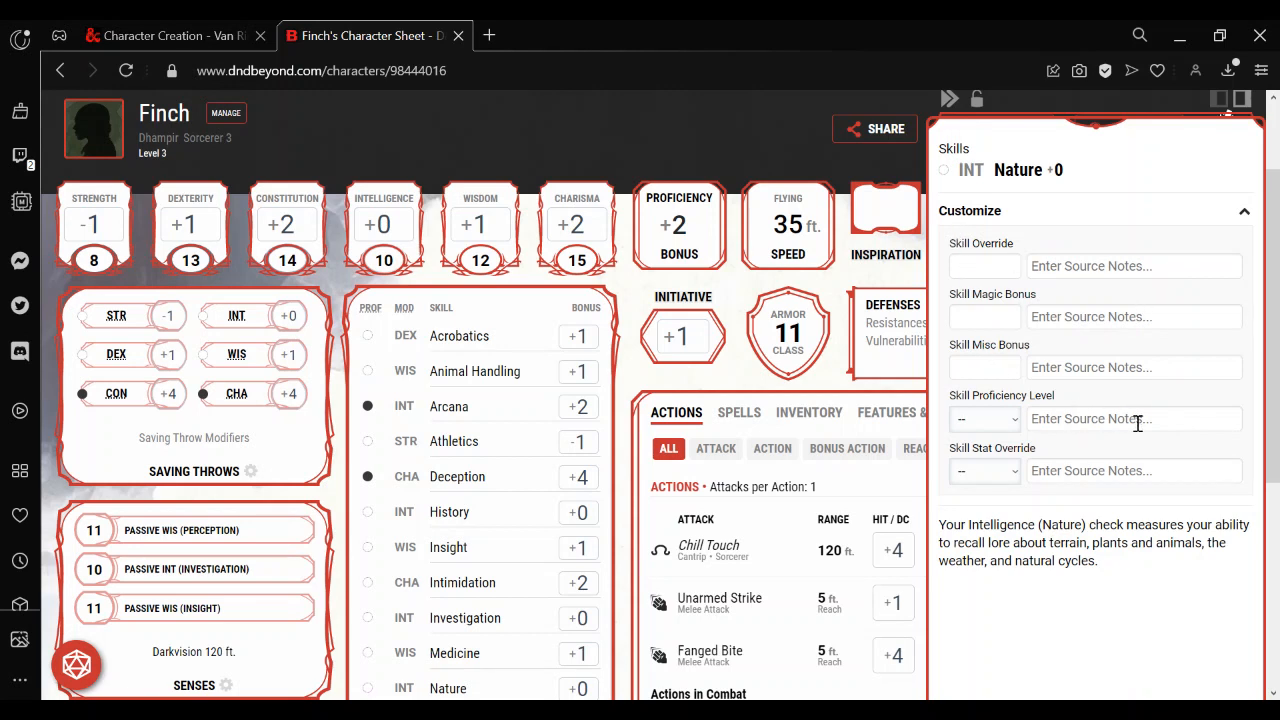
{"action": "left_click", "coordinate": [984, 418]}
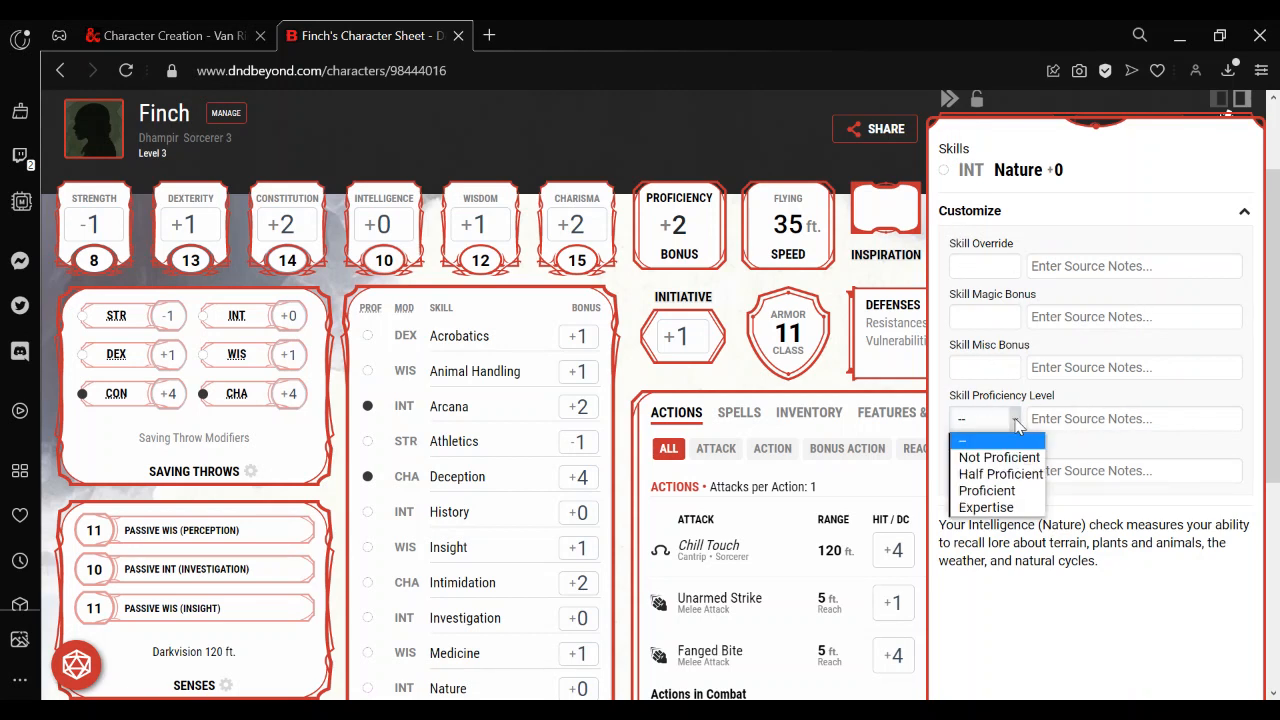
{"action": "left_click", "coordinate": [988, 490]}
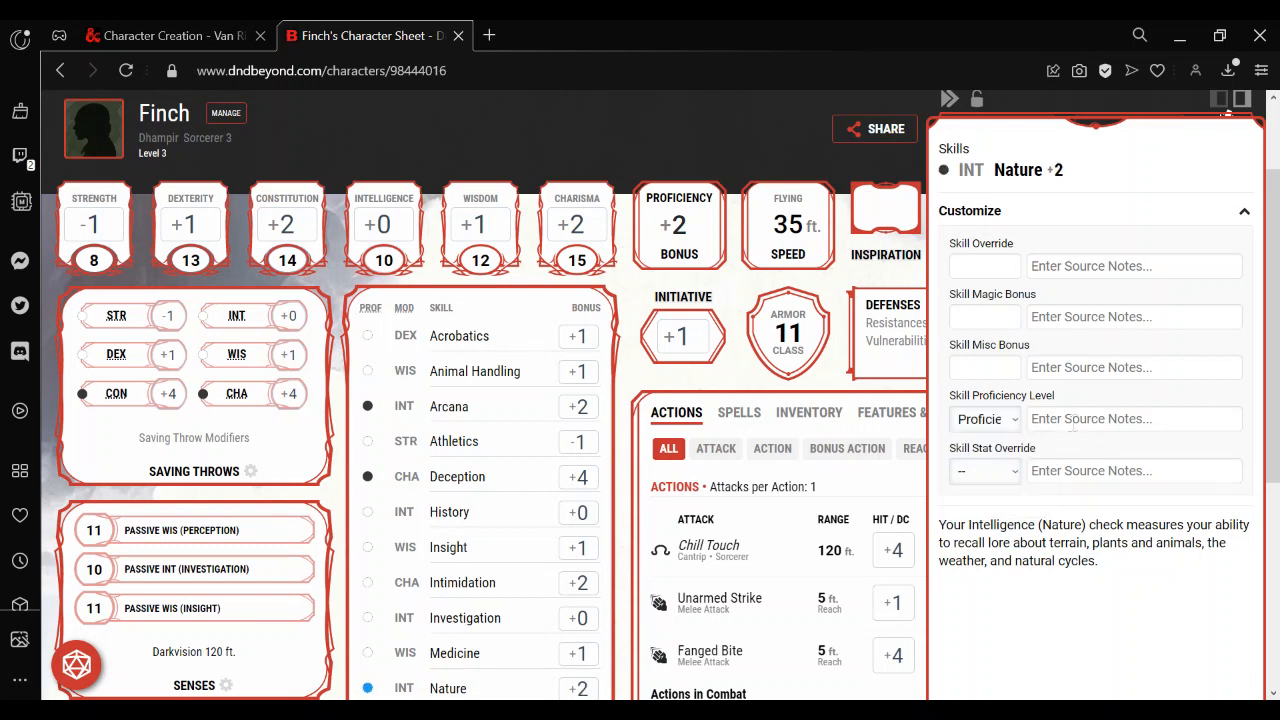
{"action": "type", "text": "Ancestral Legacy"}
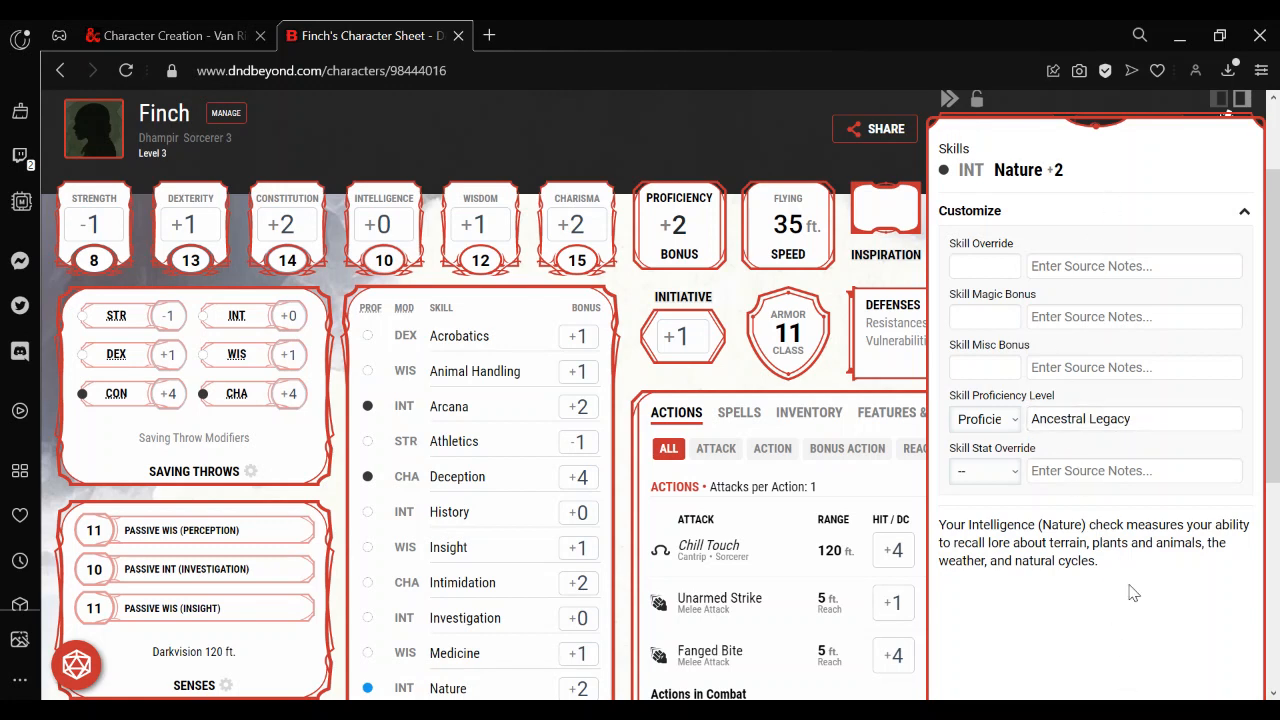
{"action": "left_click", "coordinate": [1134, 470]}
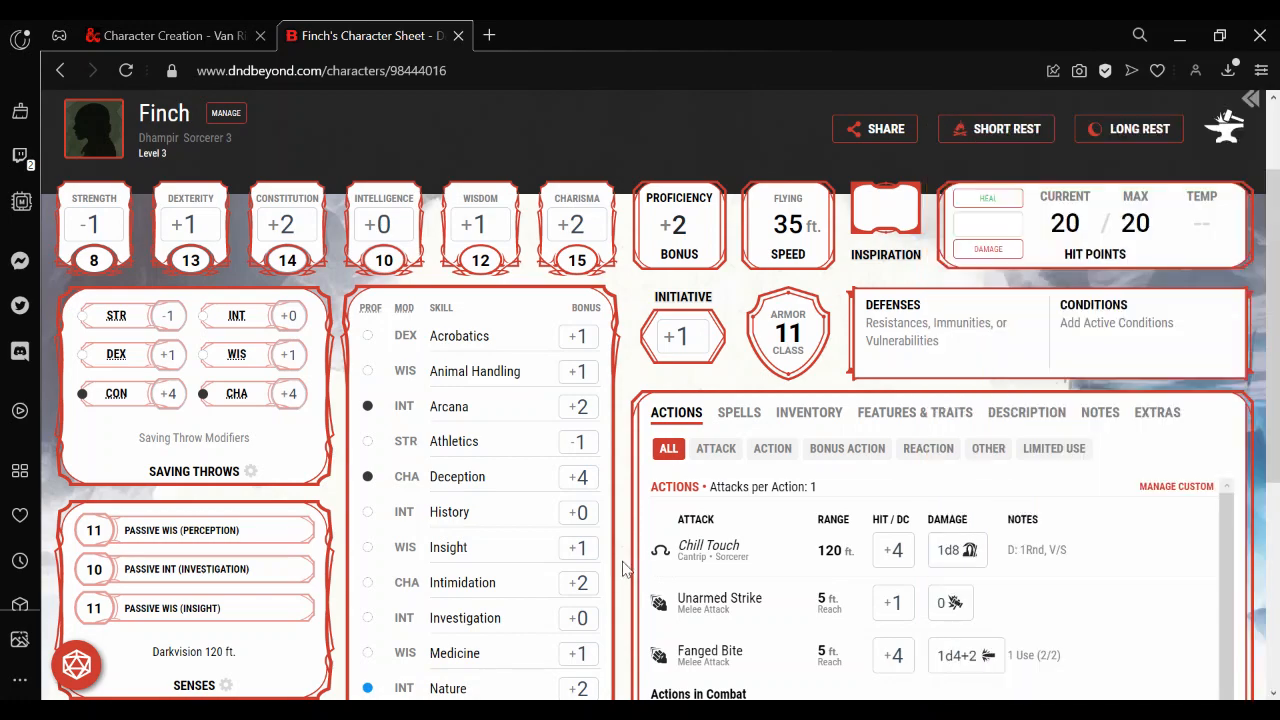
Scroll down Finch's sheet to review the rest of the skills and features
{"action": "scroll", "scroll_direction": "down", "scroll_amount": 3}
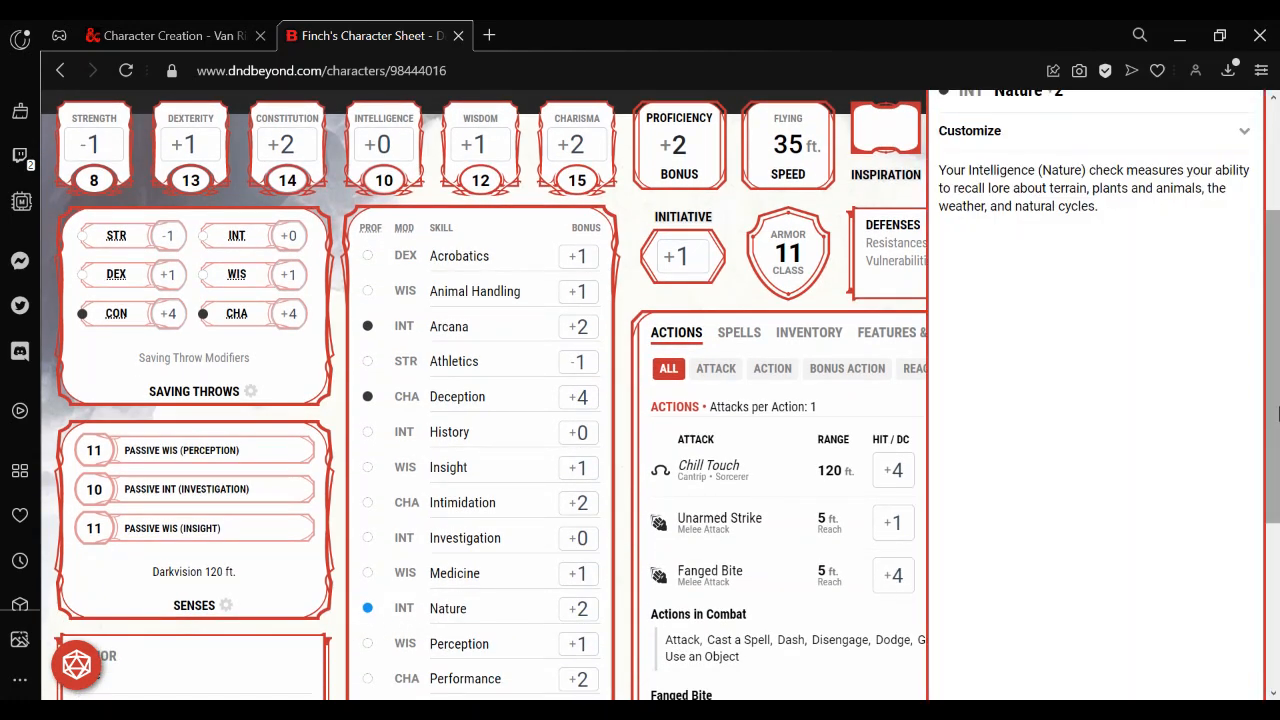
{"action": "scroll", "scroll_direction": "down", "scroll_amount": 3}
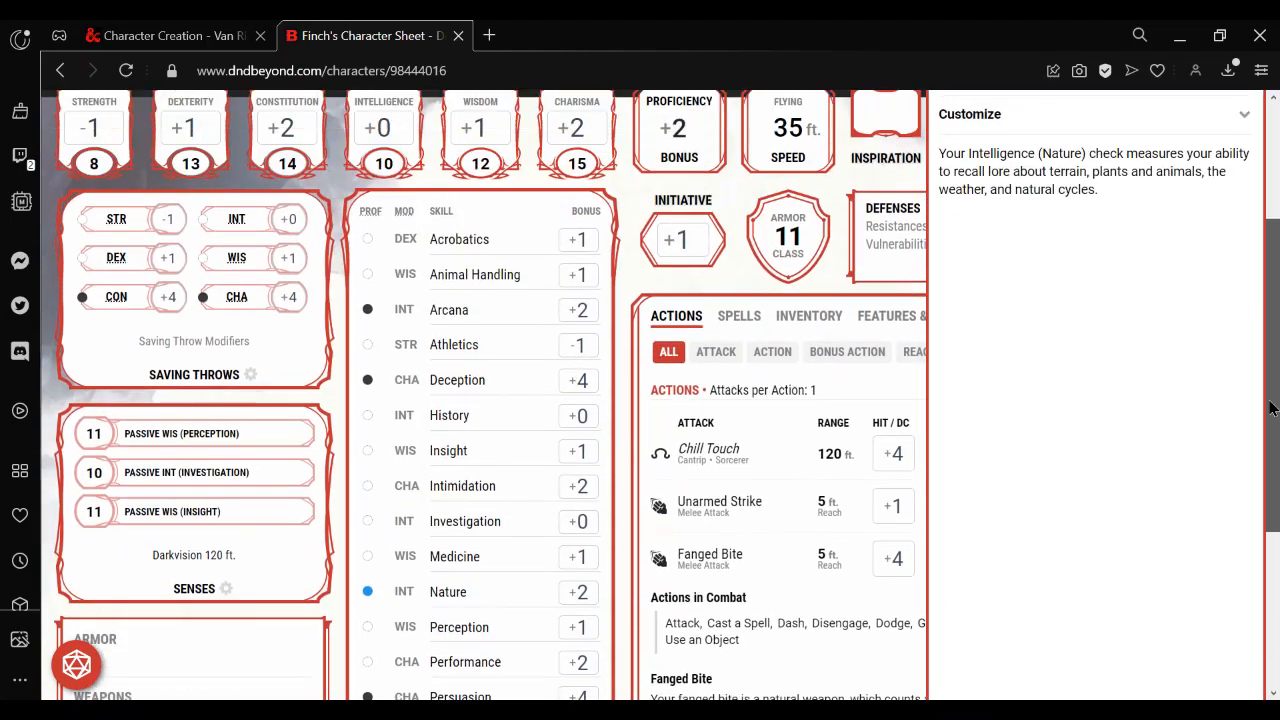
{"action": "scroll", "scroll_direction": "down", "scroll_amount": 3}
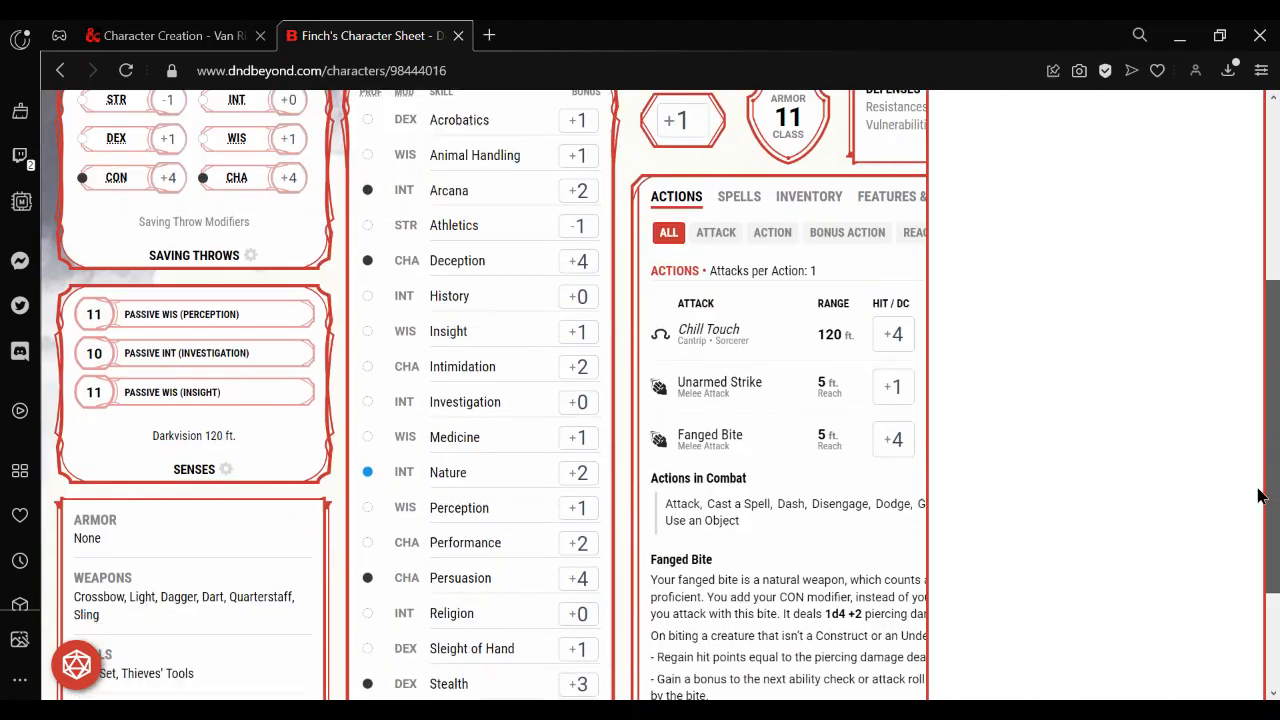
{"action": "scroll", "scroll_direction": "down", "scroll_amount": 3}
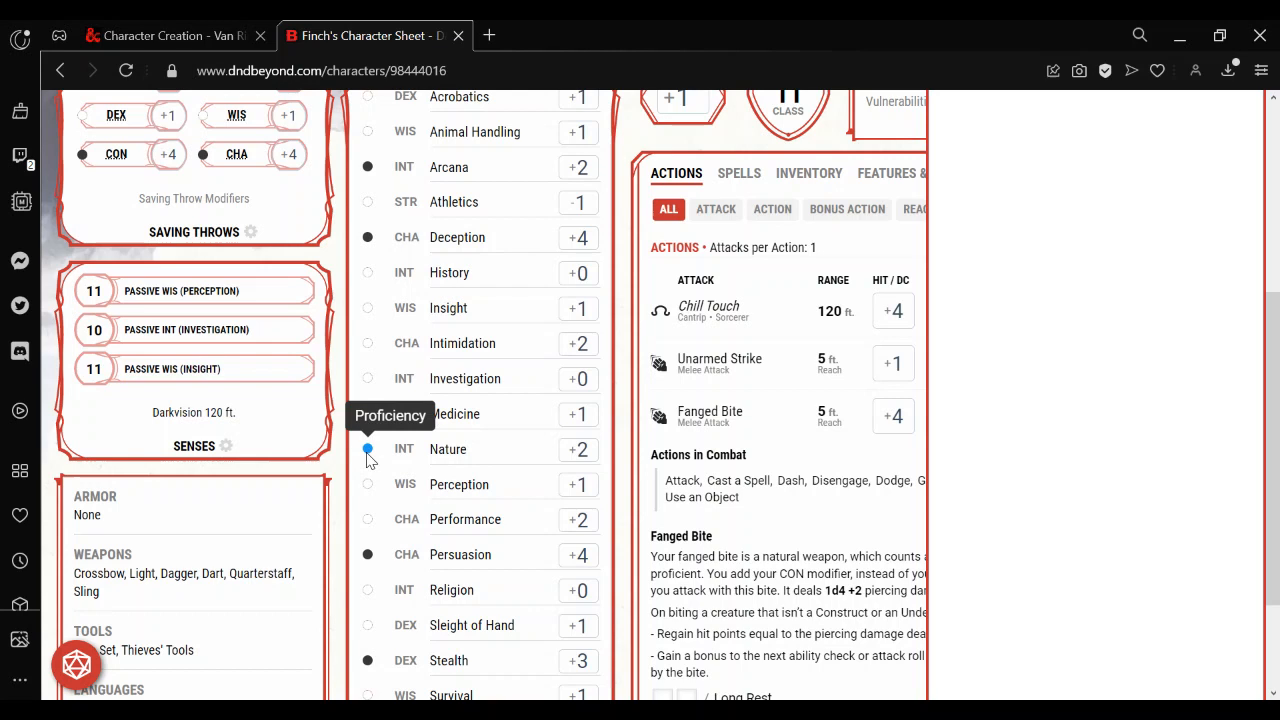
{"action": "mouse_move", "coordinate": [462, 442]}
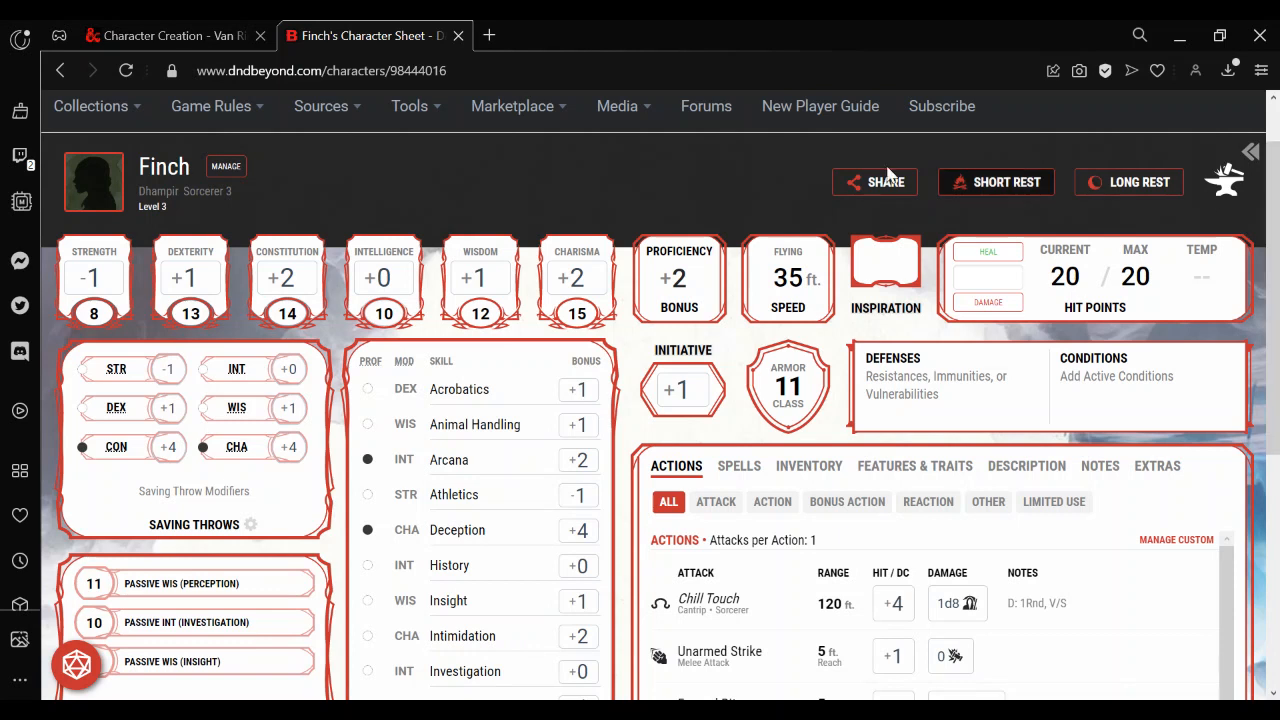
{"action": "mouse_move", "coordinate": [778, 428]}
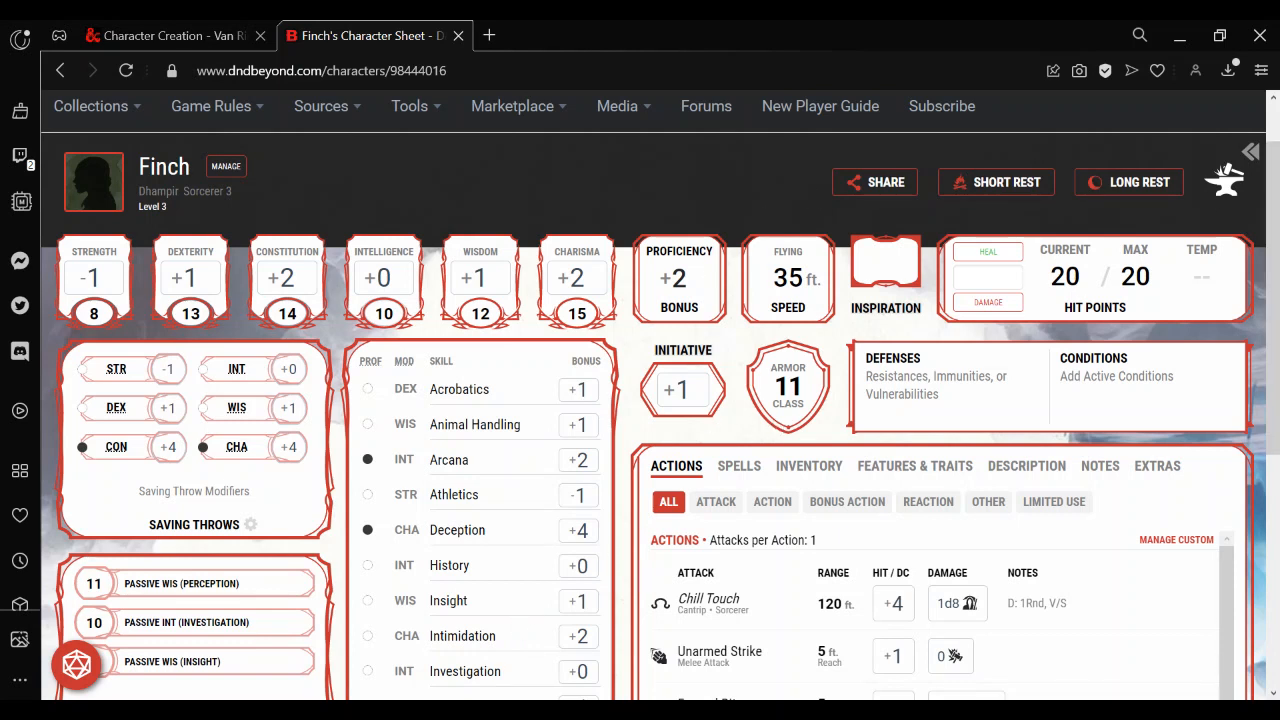
{"action": "mouse_move", "coordinate": [656, 102]}
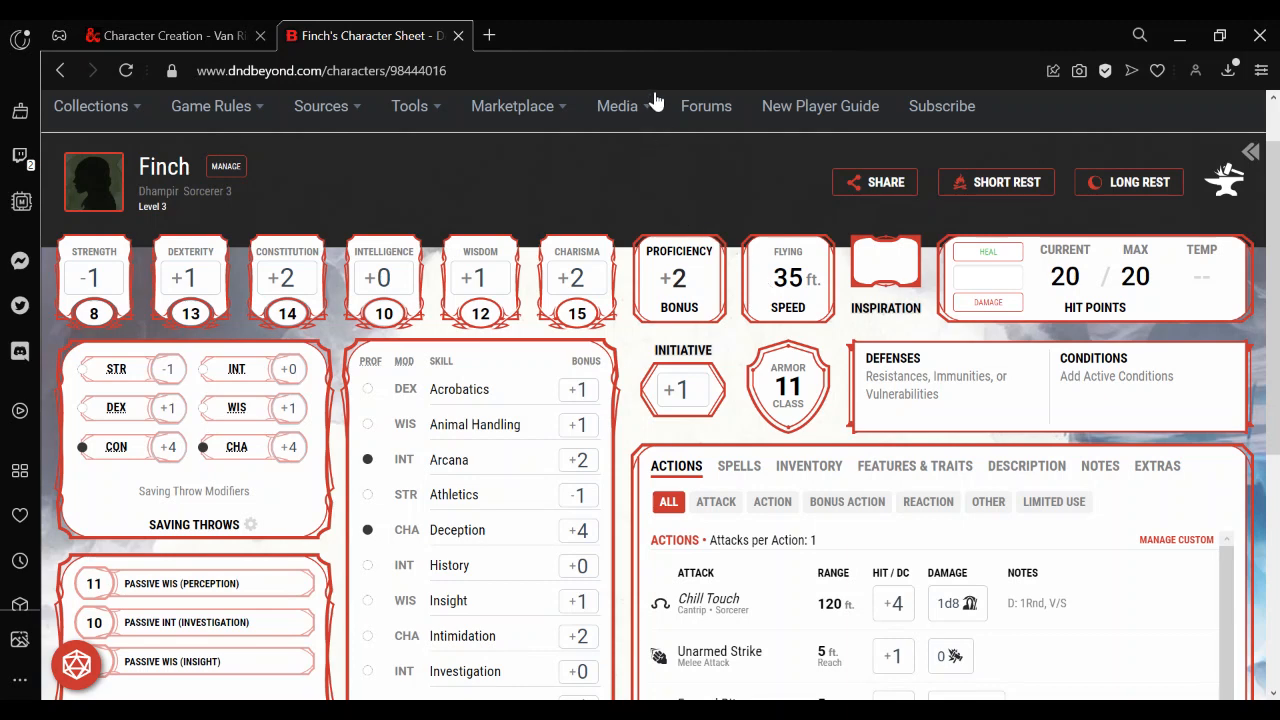